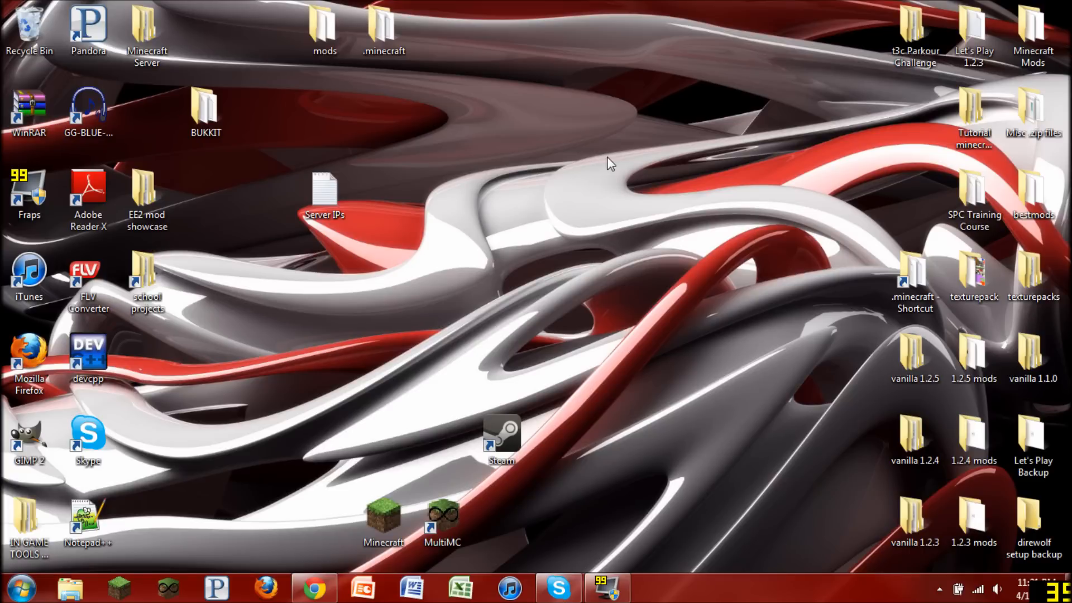
pyautogui.moveTo(601, 167)
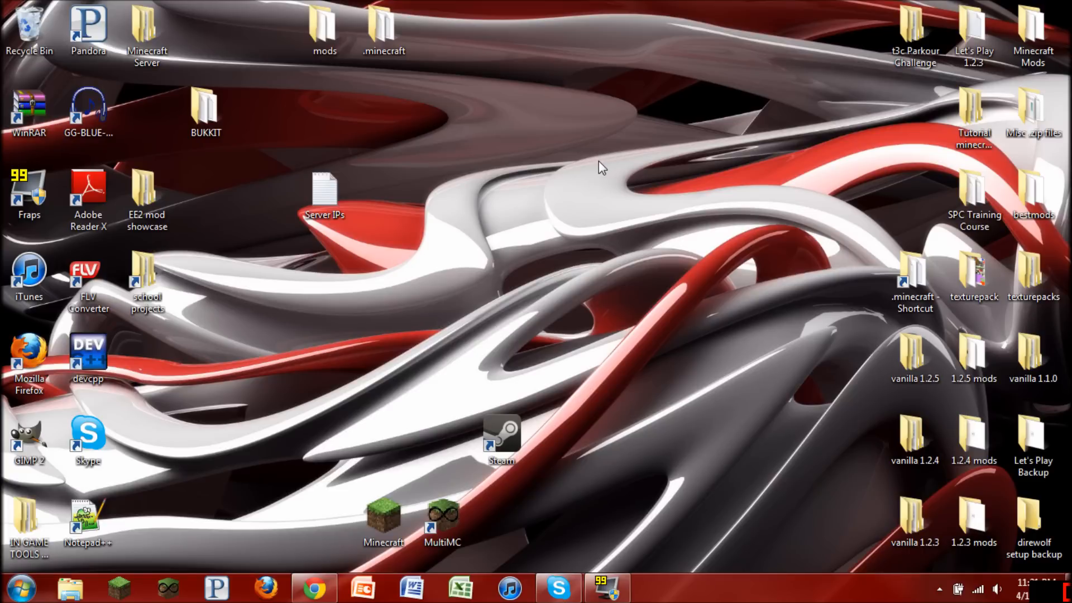
pyautogui.moveTo(813, 427)
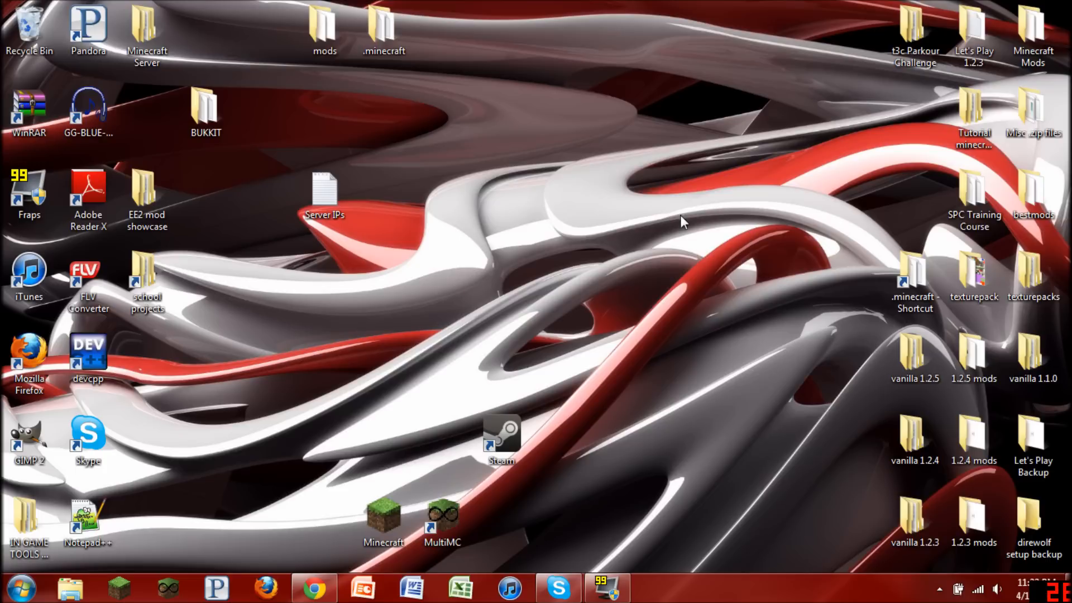
pyautogui.moveTo(379, 280)
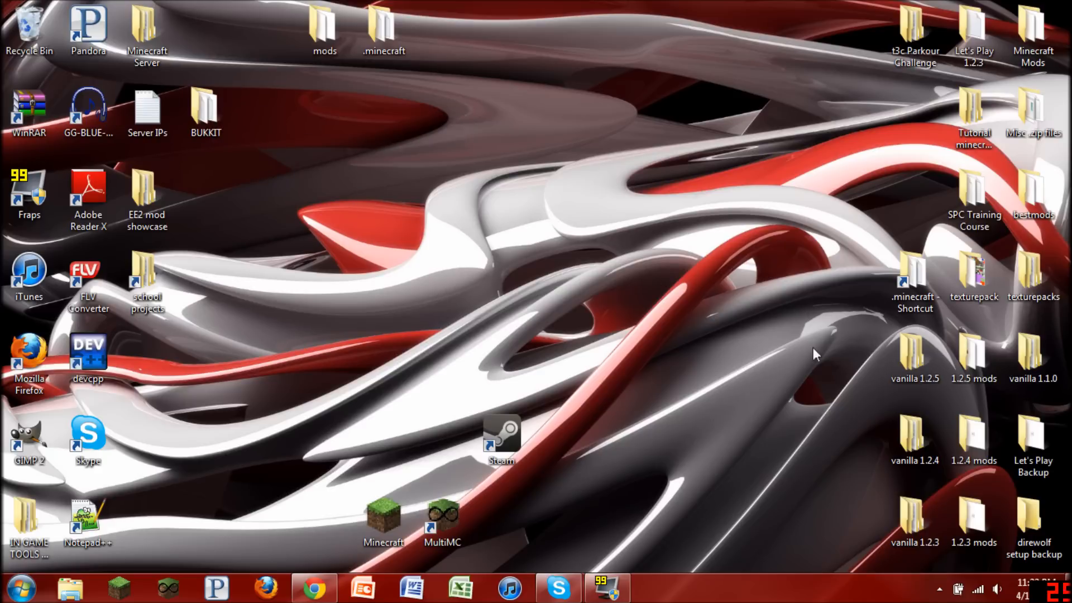
# Open the desktop mods folder and maximize the Explorer window to browse the mod archives.
pyautogui.doubleClick(324, 24)
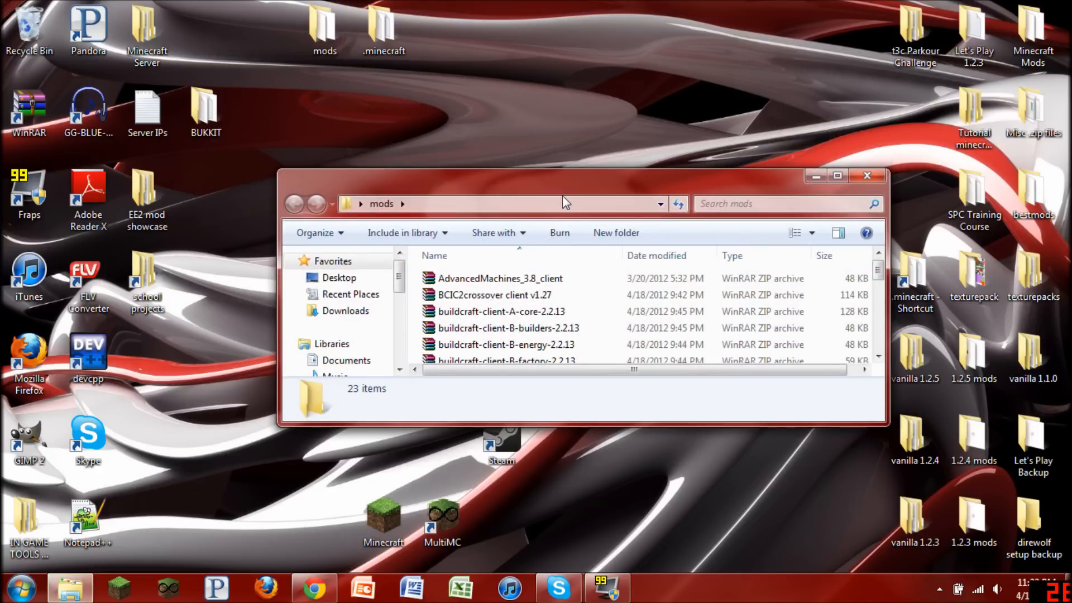
pyautogui.click(836, 176)
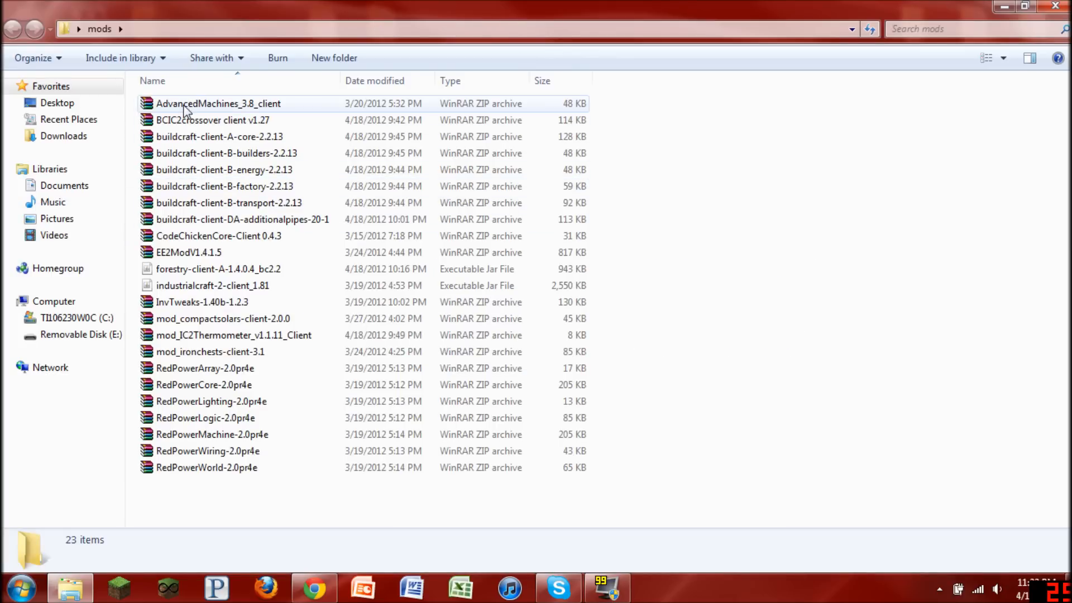
pyautogui.moveTo(180, 129)
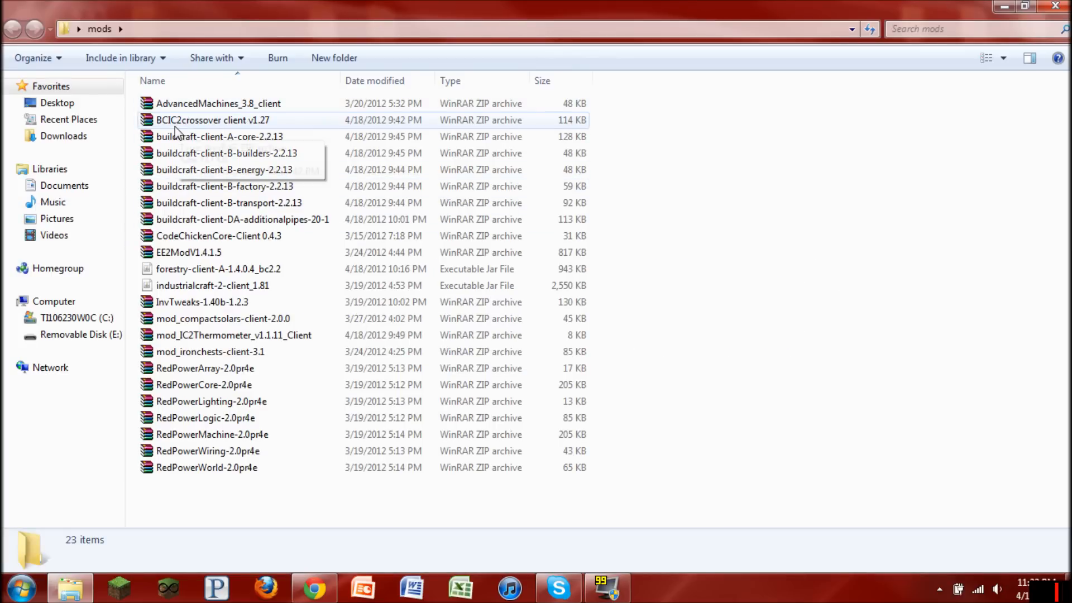
pyautogui.moveTo(194, 136)
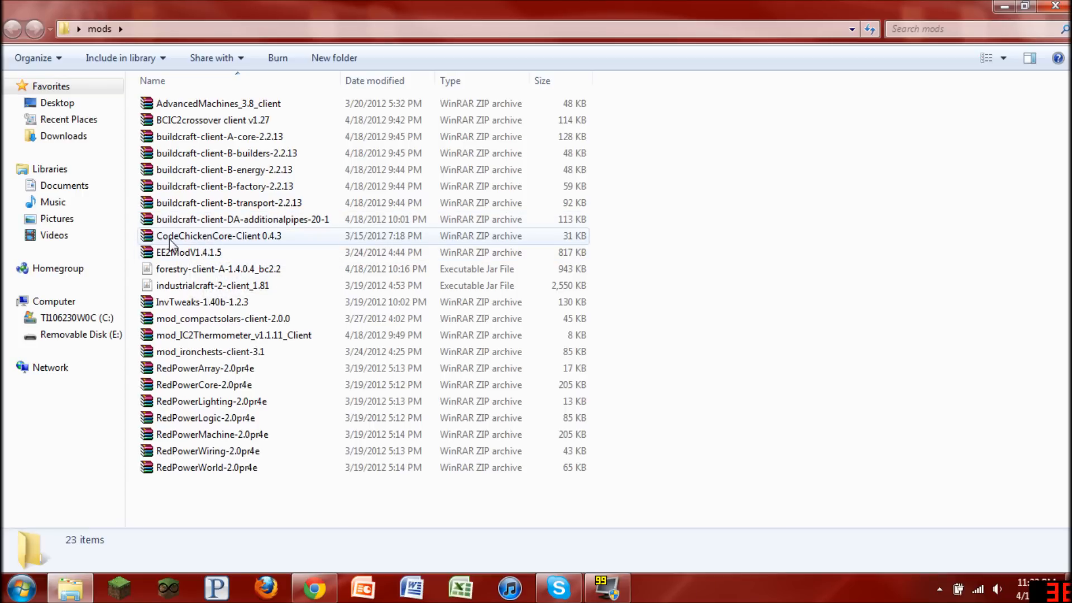
pyautogui.moveTo(188, 253)
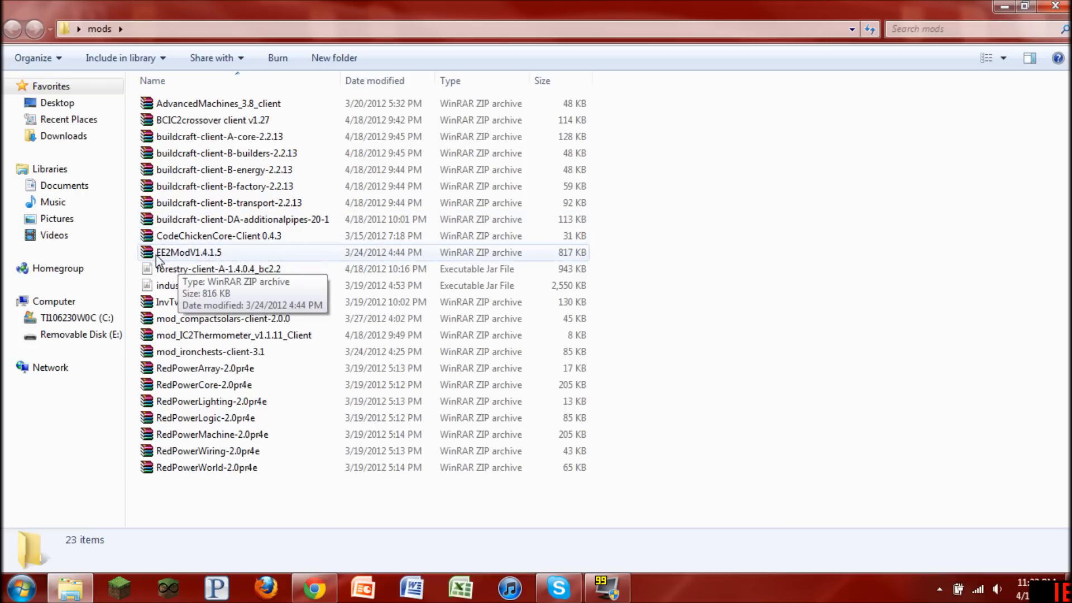
pyautogui.moveTo(147, 290)
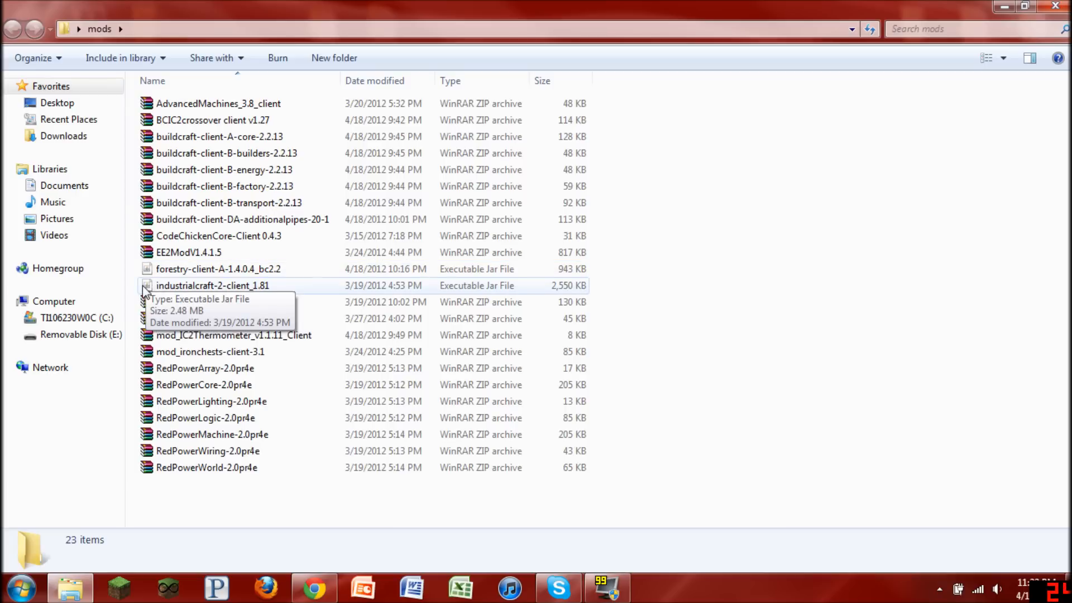
pyautogui.moveTo(222, 319)
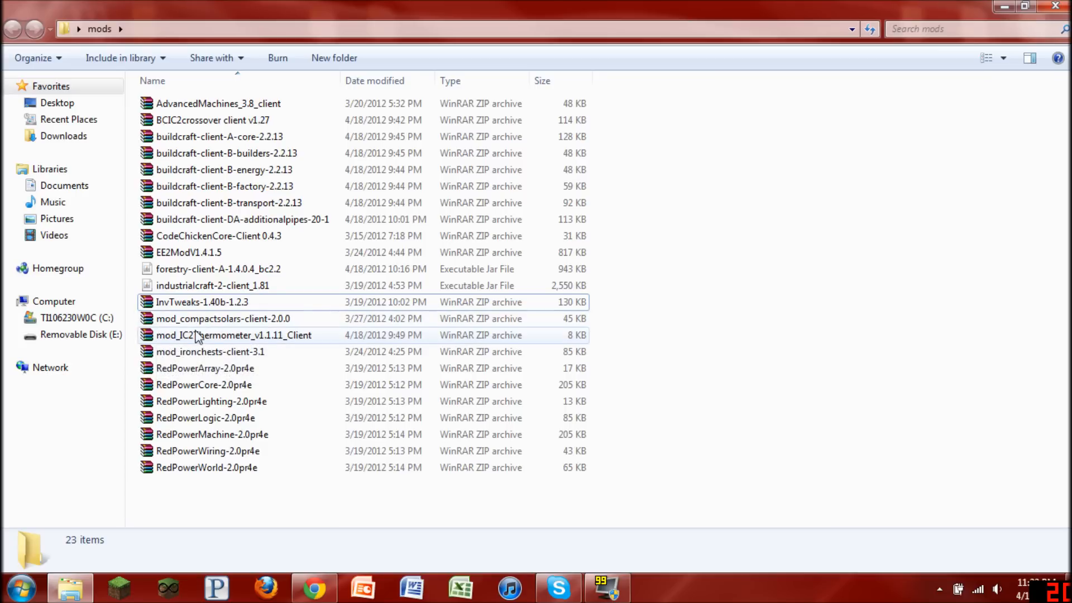
pyautogui.moveTo(232, 352)
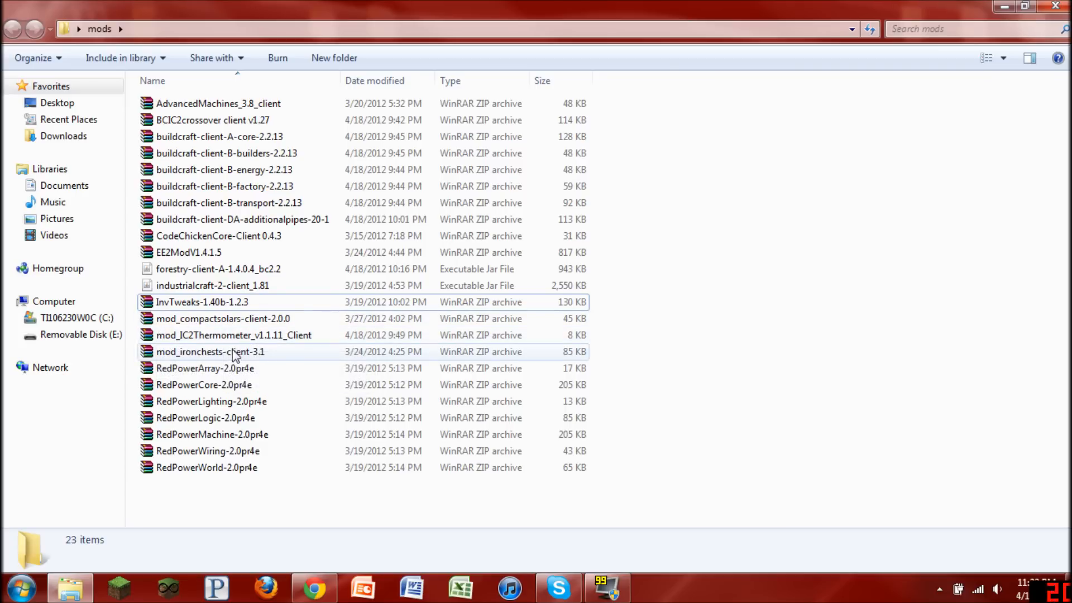
pyautogui.moveTo(188, 361)
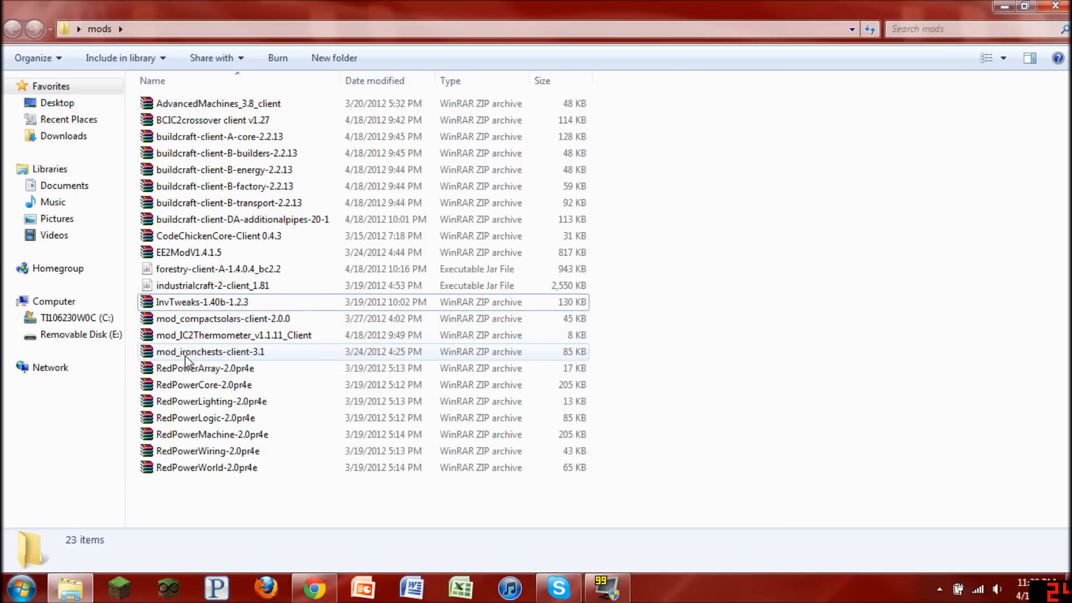
pyautogui.moveTo(219, 417)
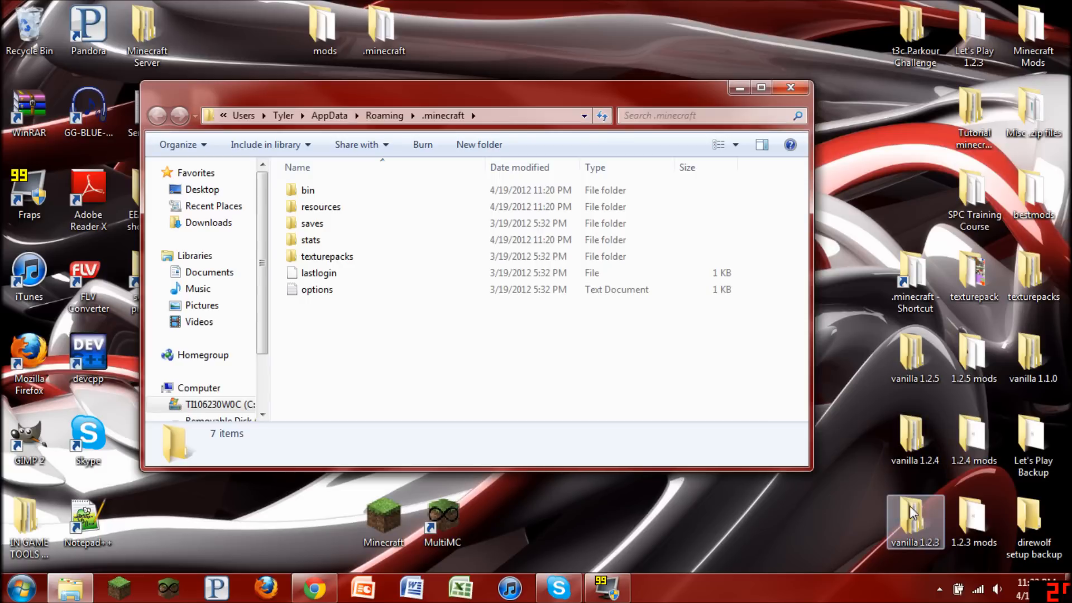
pyautogui.moveTo(862, 149)
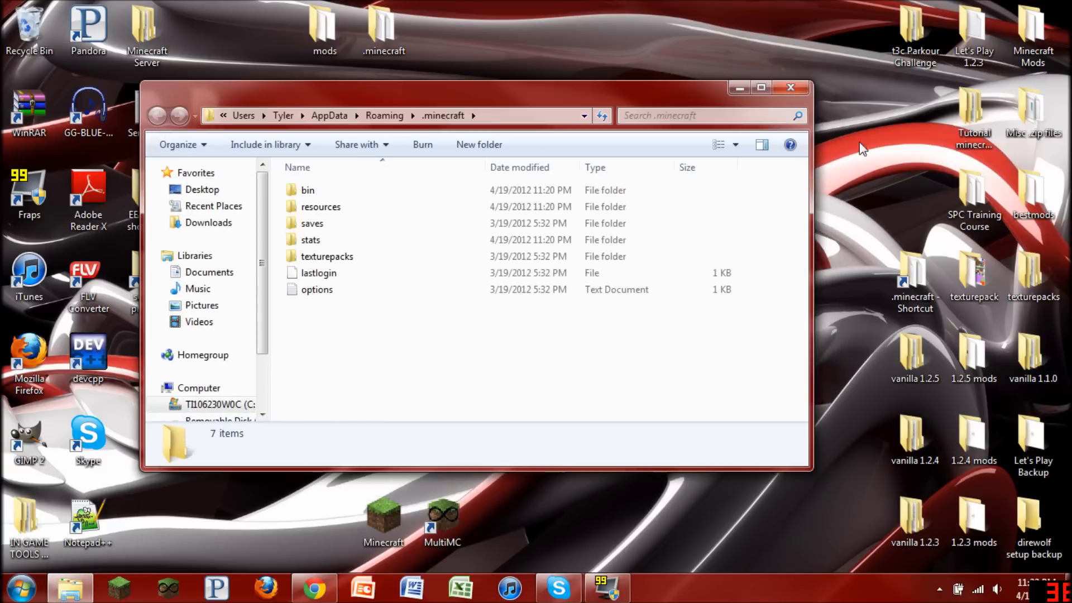
pyautogui.moveTo(595, 305)
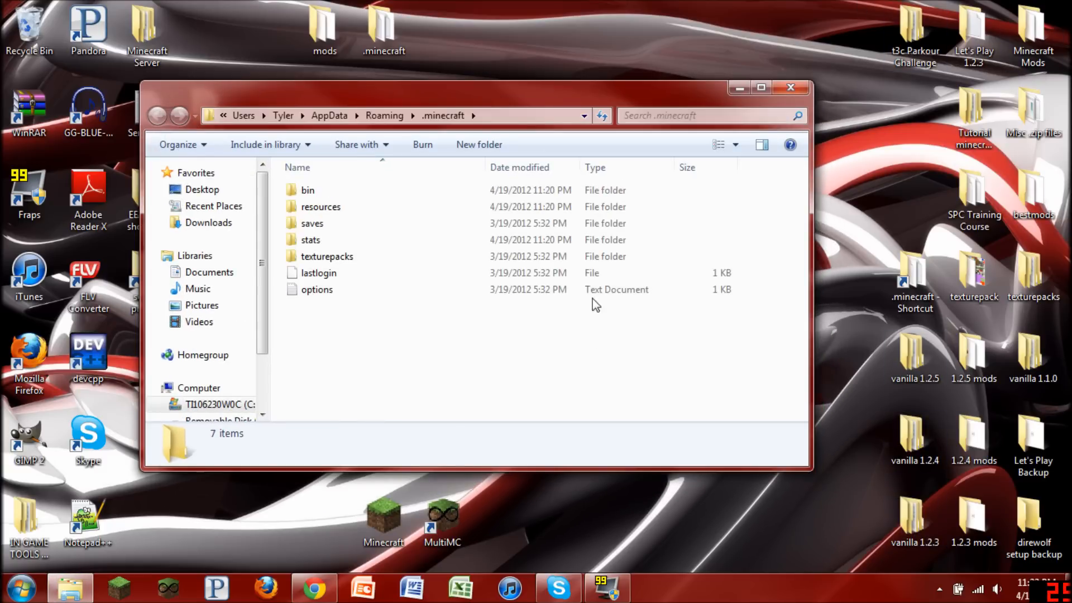
pyautogui.moveTo(827, 273)
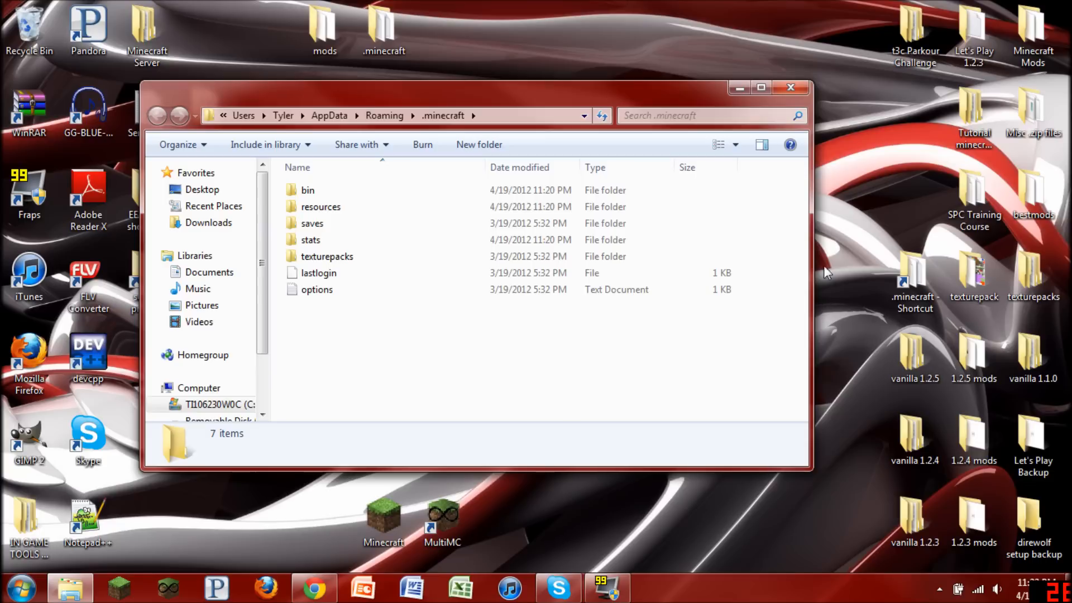
pyautogui.moveTo(762, 24)
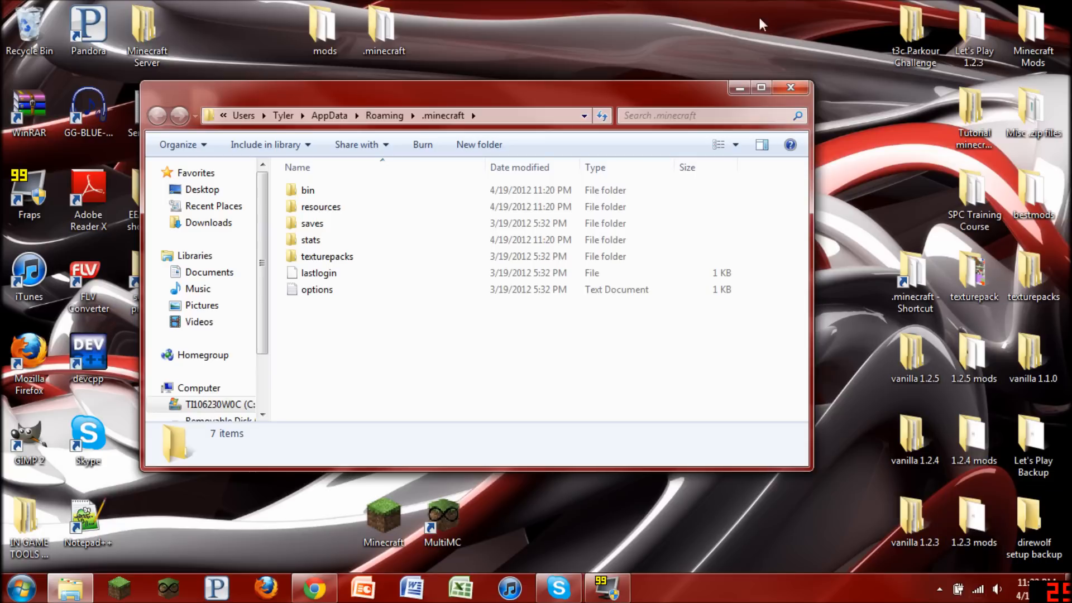
pyautogui.moveTo(516, 323)
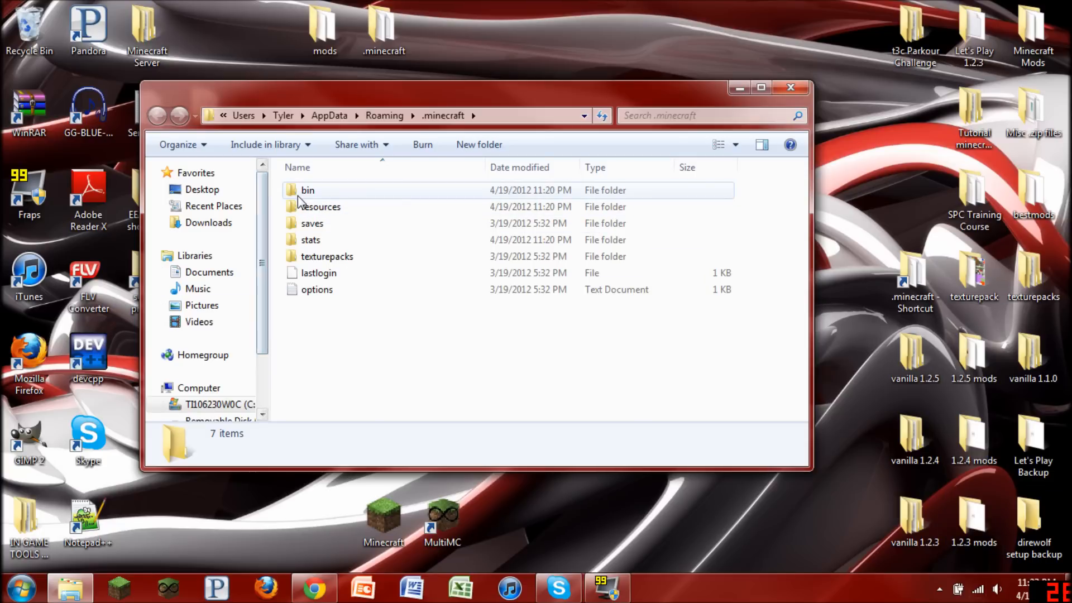
# Select the bin folder, then close the .minecraft Explorer window.
pyautogui.click(307, 190)
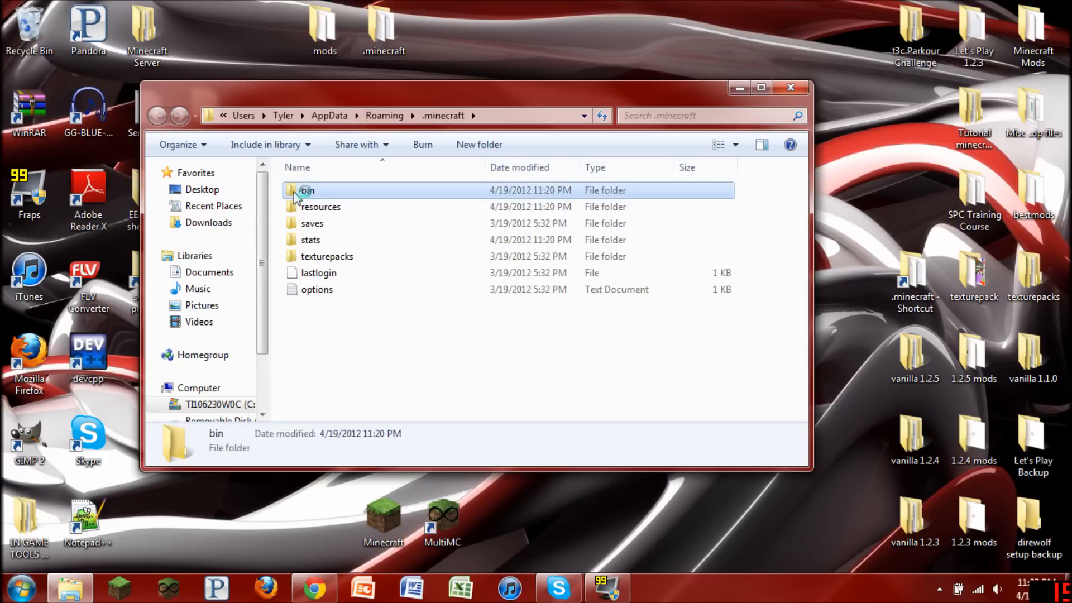
pyautogui.click(791, 88)
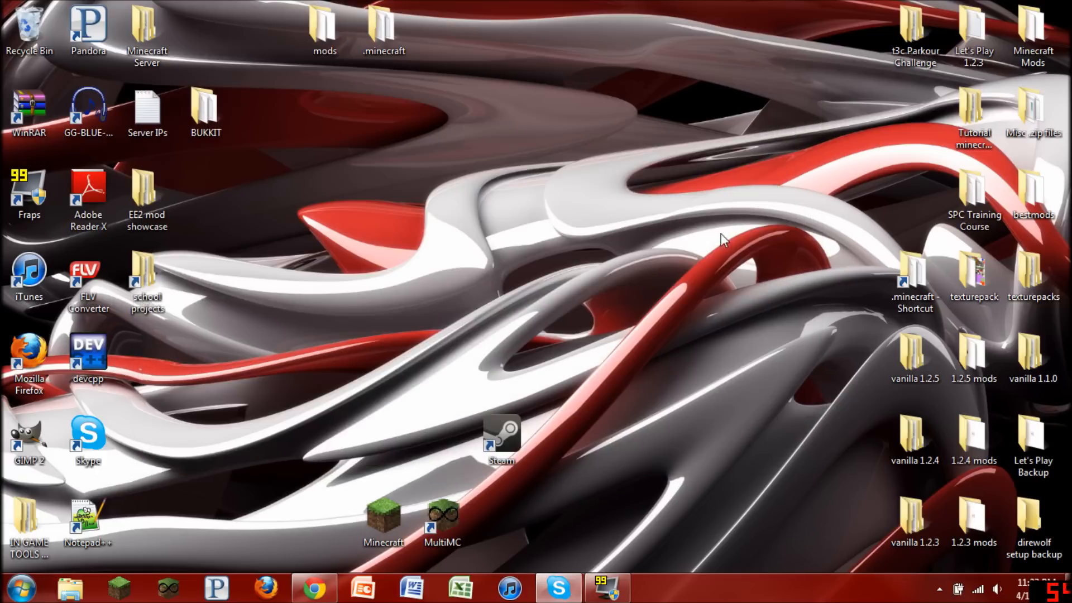
pyautogui.moveTo(430, 390)
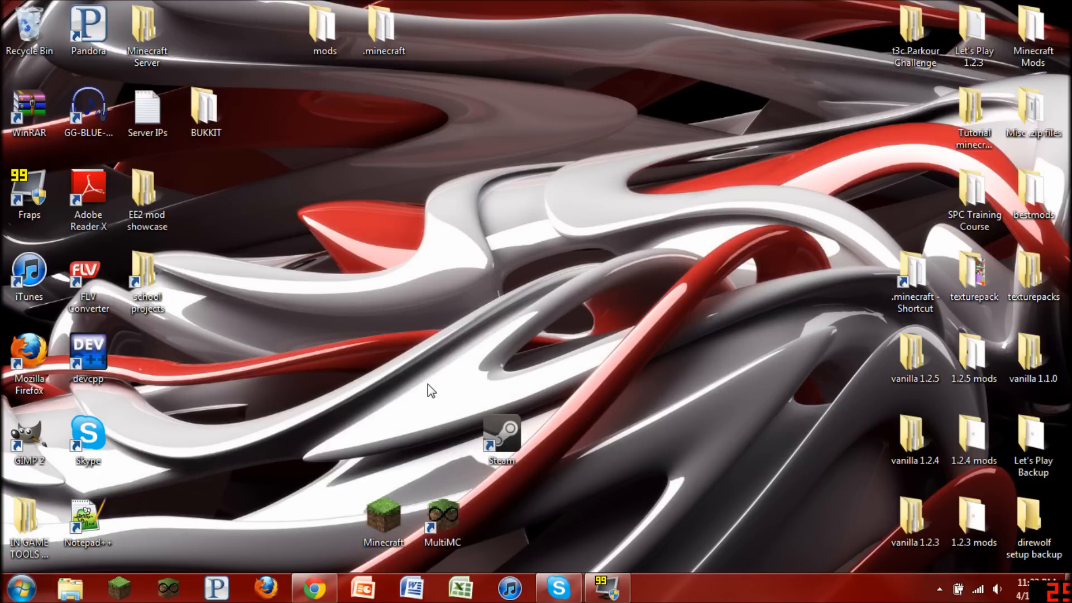
# Search %appdata% from Start and open the .minecraft folder inside Roaming.
pyautogui.click(19, 588)
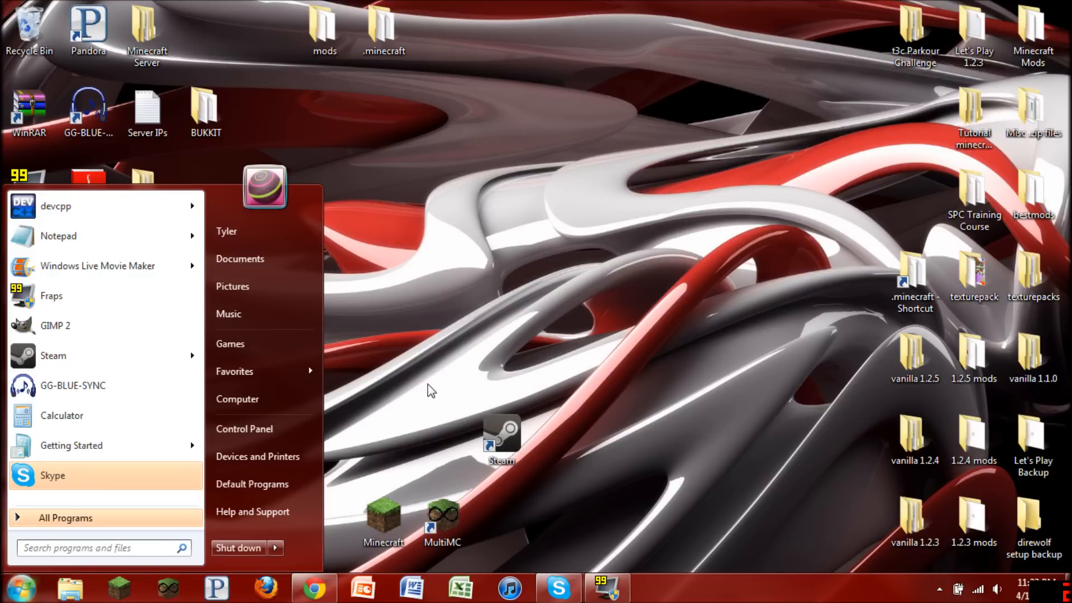
pyautogui.write('%')
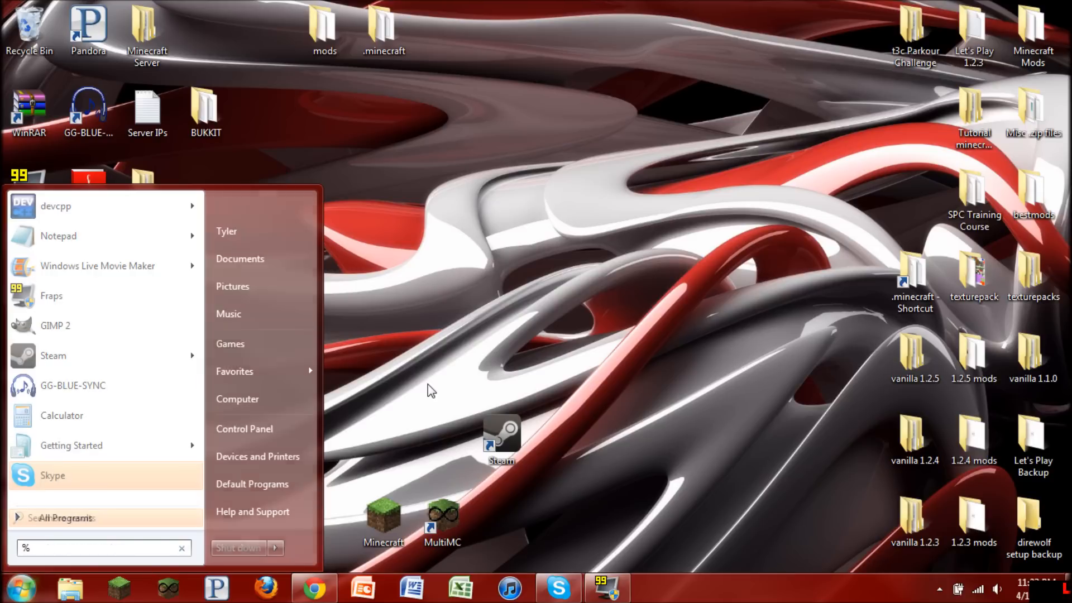
pyautogui.write('appdata')
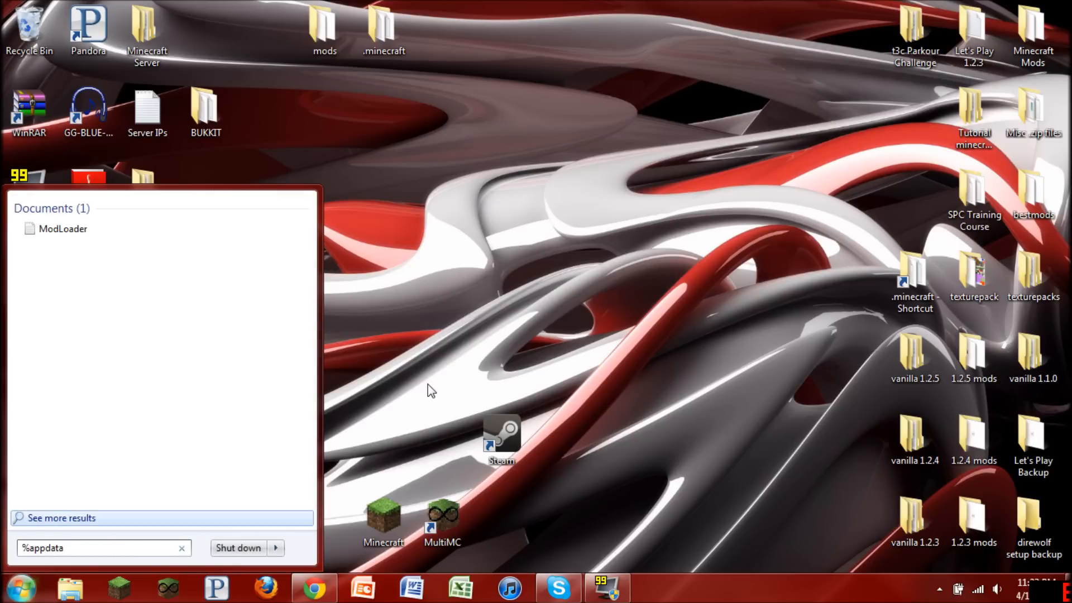
pyautogui.write('%')
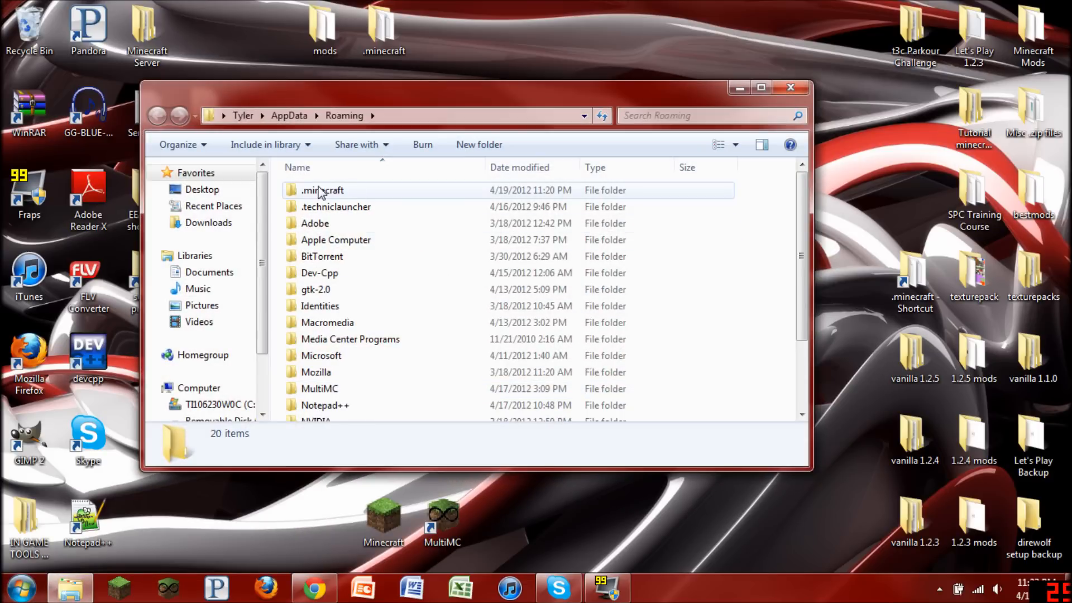
pyautogui.doubleClick(322, 190)
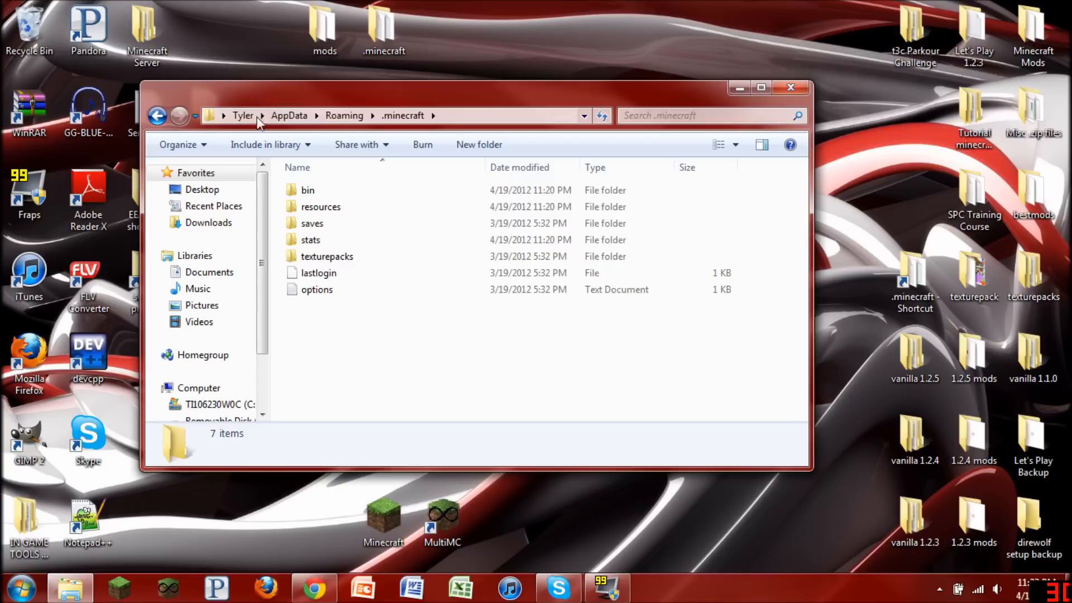
# Open the bin folder and bring up minecraft.jar's context menu to open it in WinRAR.
pyautogui.doubleClick(307, 190)
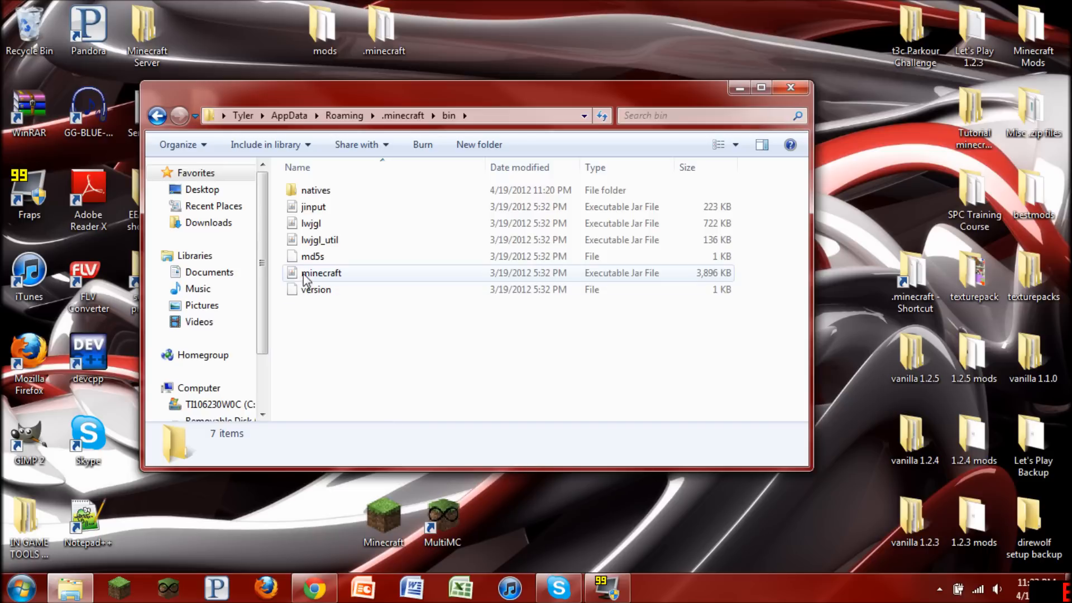
pyautogui.rightClick(322, 272)
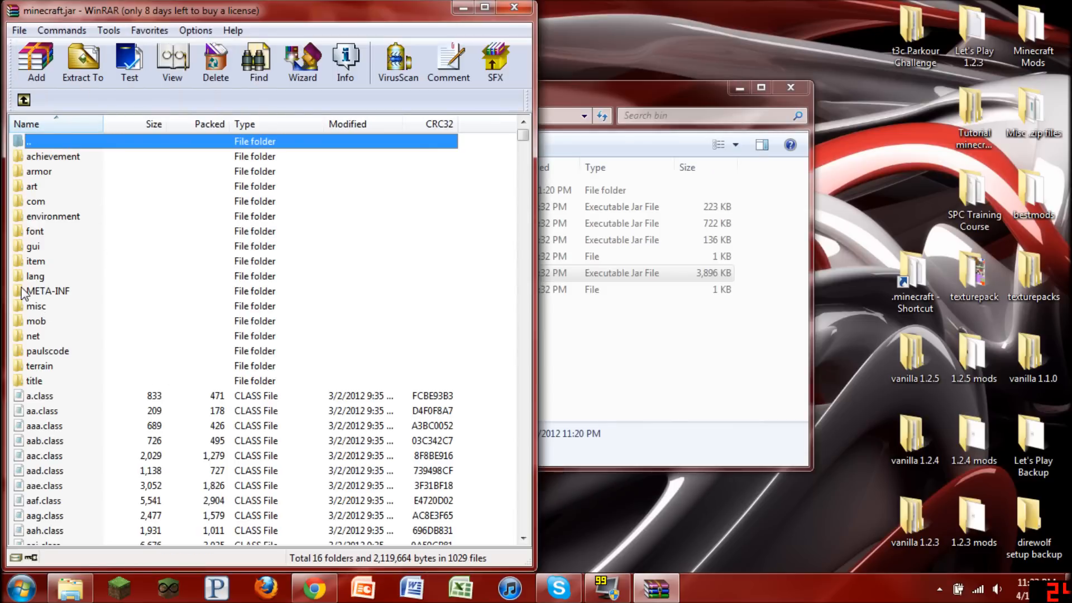
# Delete META-INF from minecraft.jar, then open the Let's Play 1.2.3 desktop folder.
pyautogui.click(48, 290)
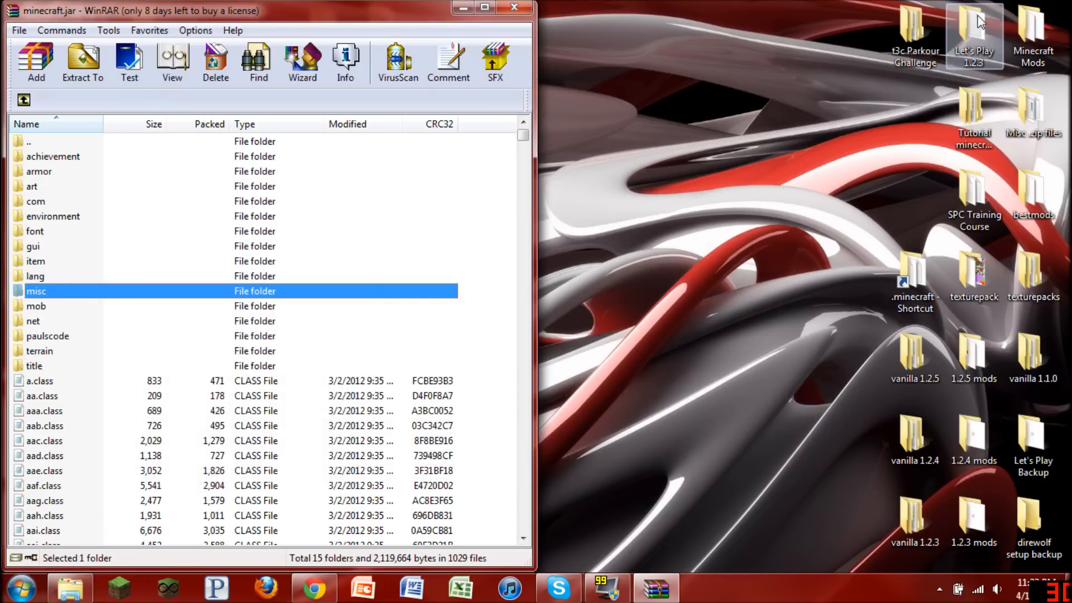
pyautogui.doubleClick(973, 31)
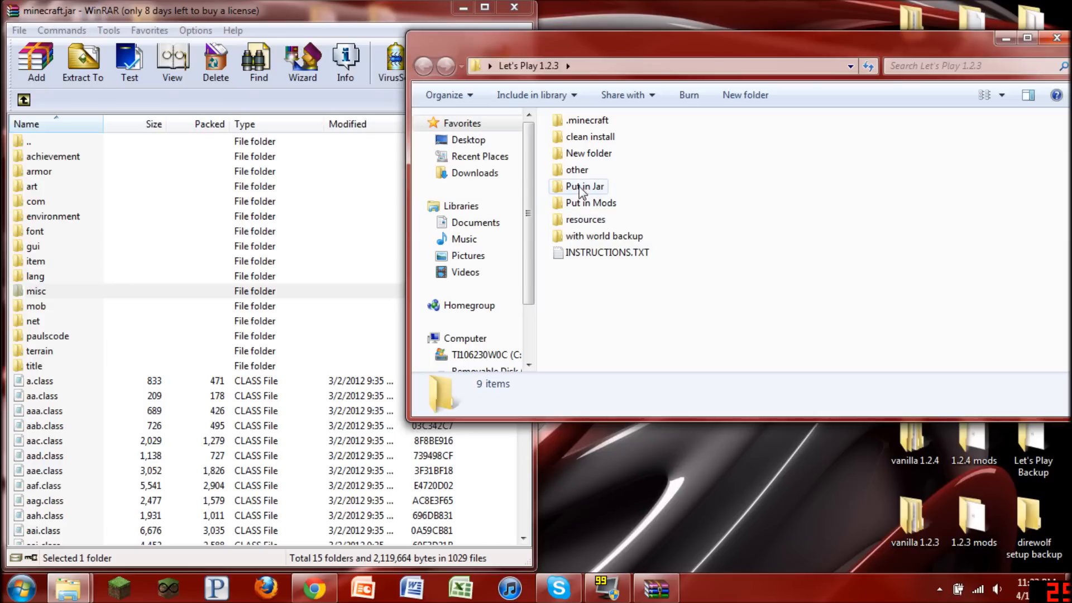
# Browse the Put in Jar folder, selecting the ModLoaderMP, NotEnoughItems-Client and AudioMod folders in turn.
pyautogui.doubleClick(585, 186)
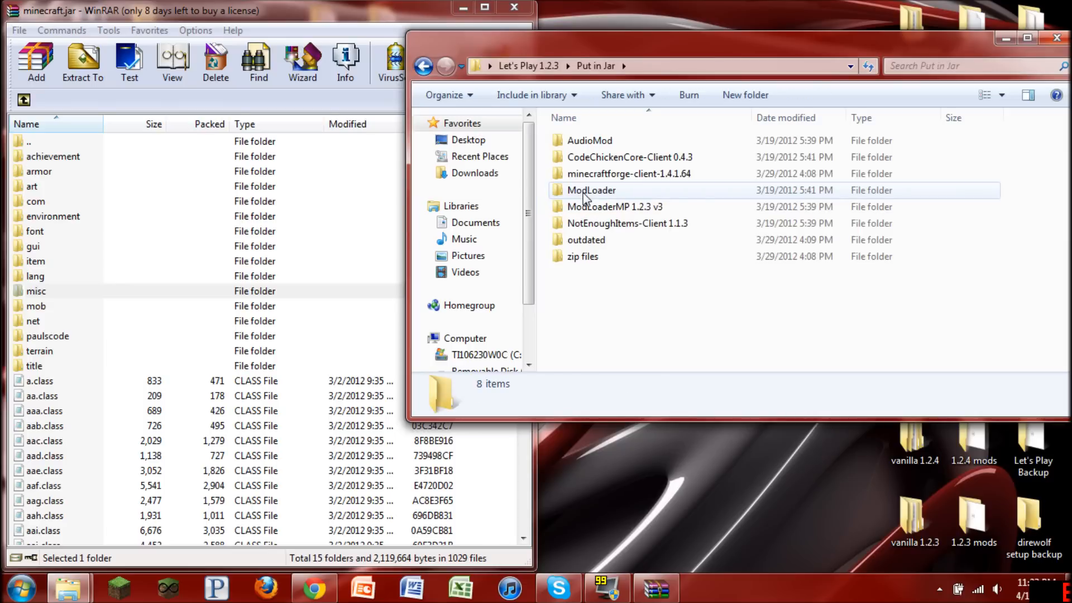
pyautogui.click(615, 207)
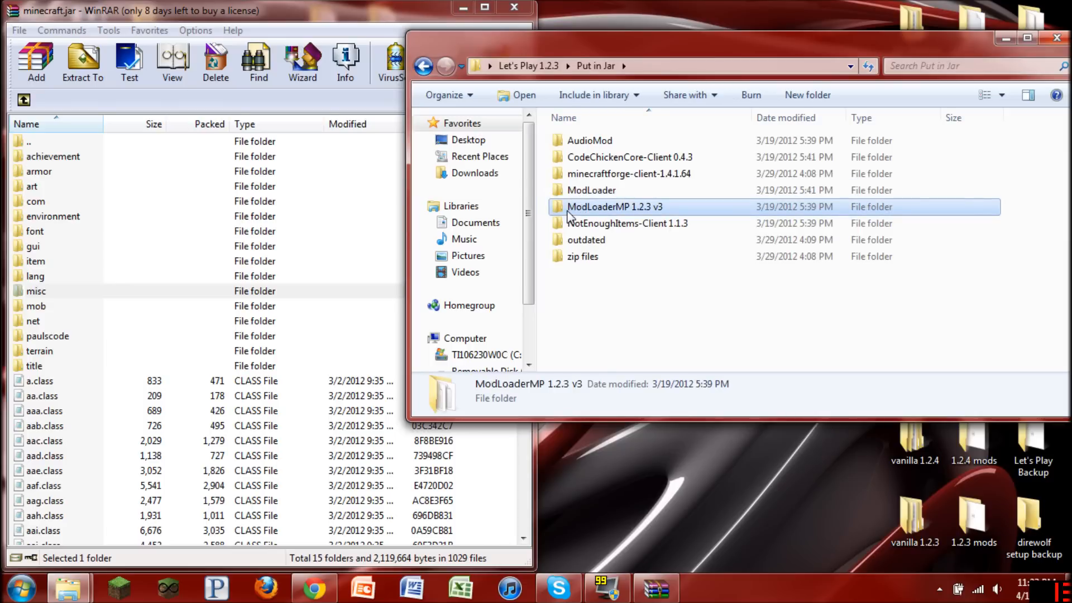
pyautogui.moveTo(573, 228)
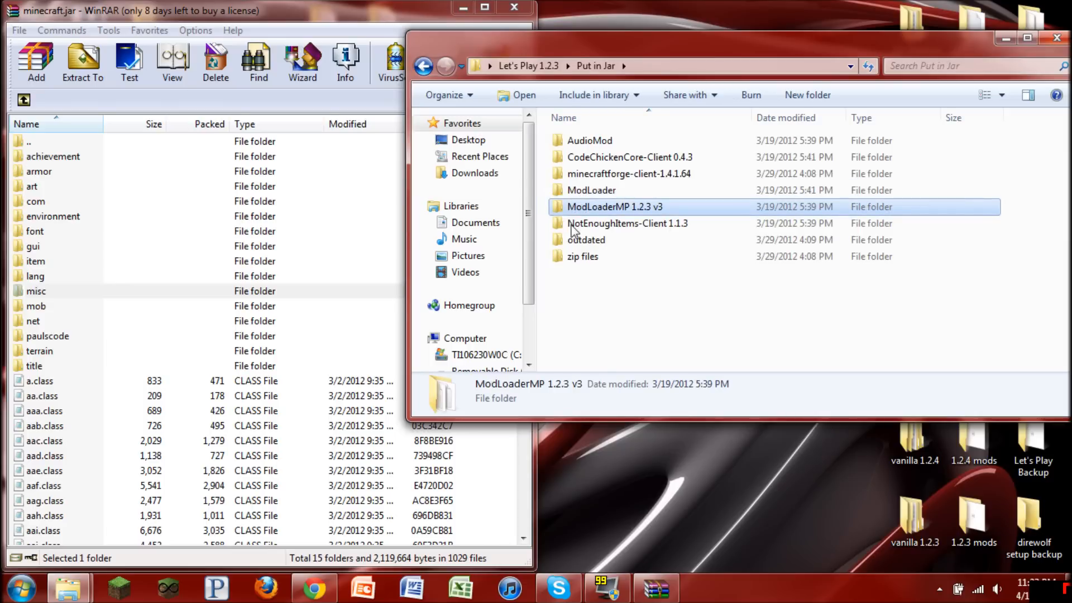
pyautogui.click(627, 174)
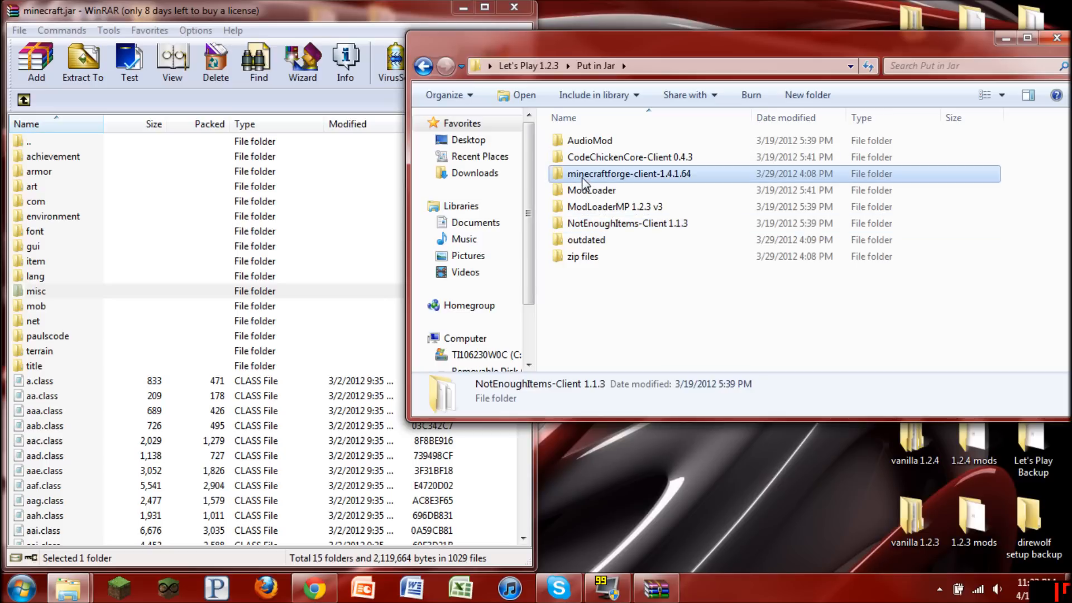
pyautogui.click(589, 141)
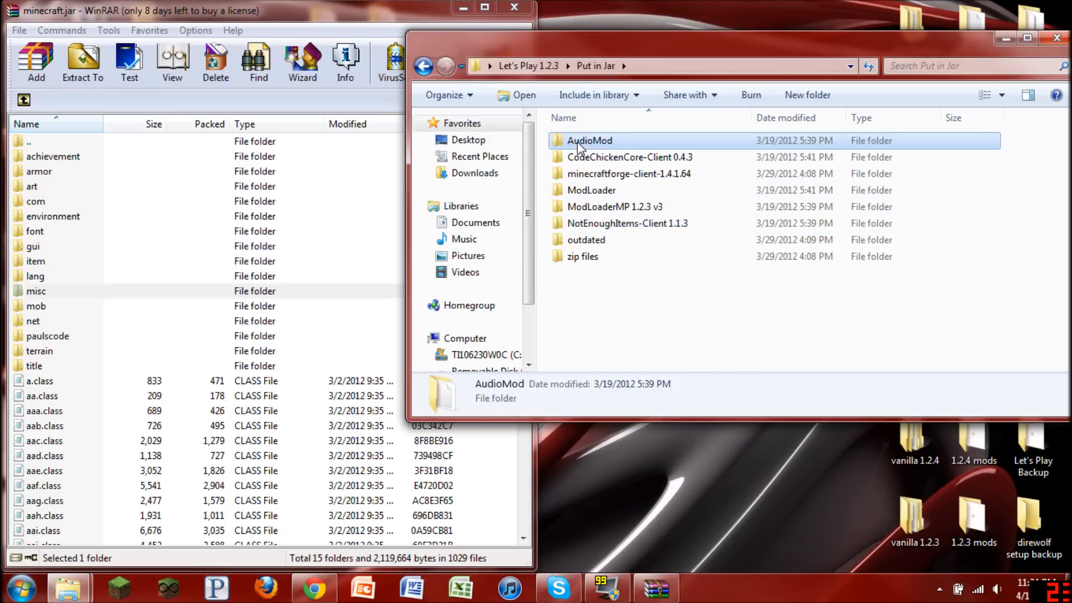
pyautogui.click(627, 174)
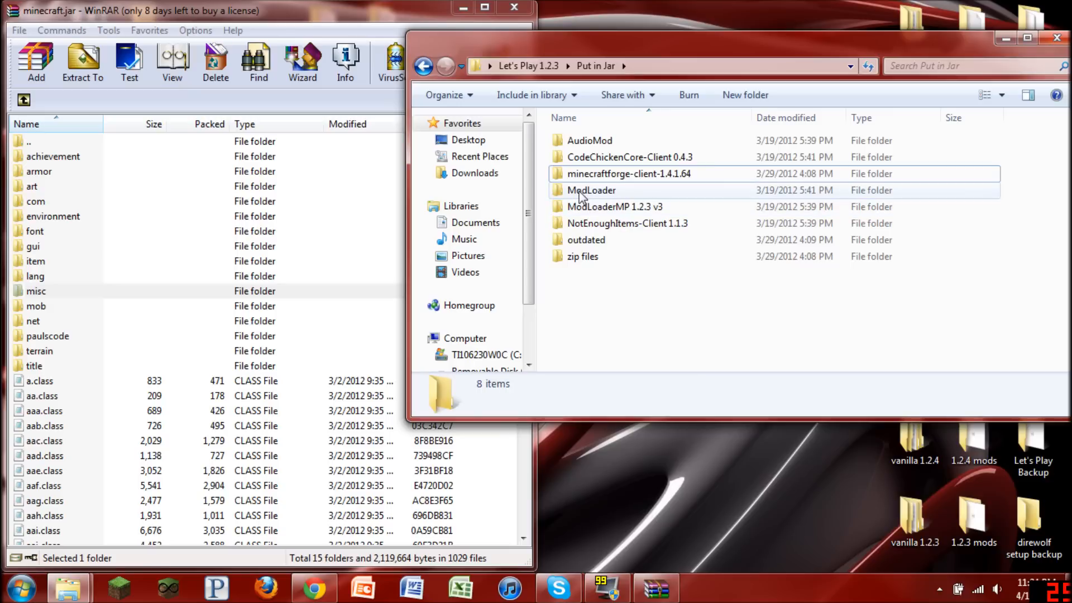
pyautogui.moveTo(591, 190)
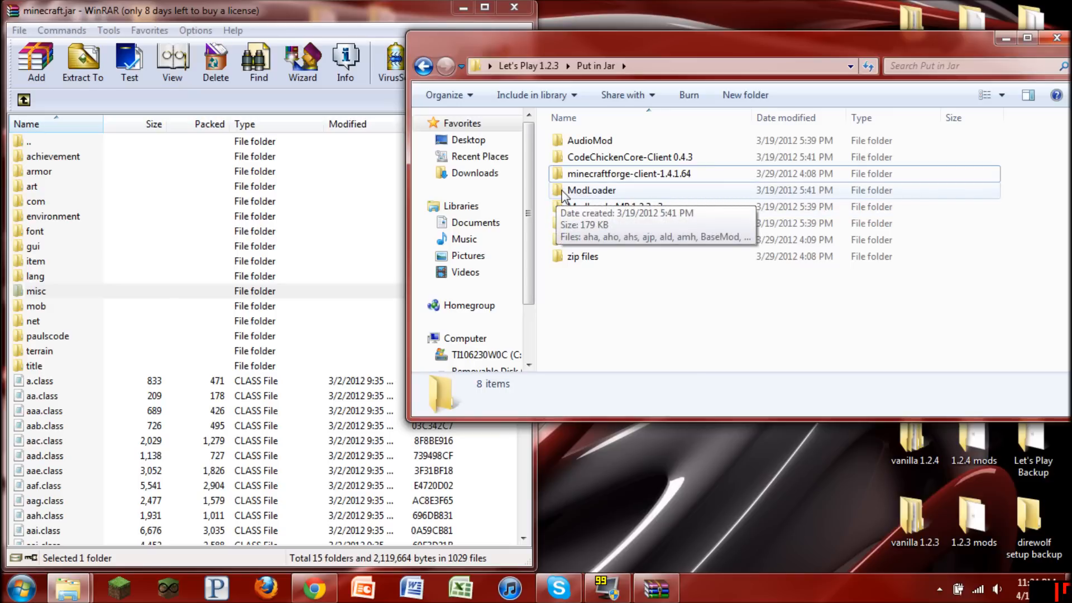
# Open the zip files subfolder holding the nine mod archives.
pyautogui.doubleClick(591, 190)
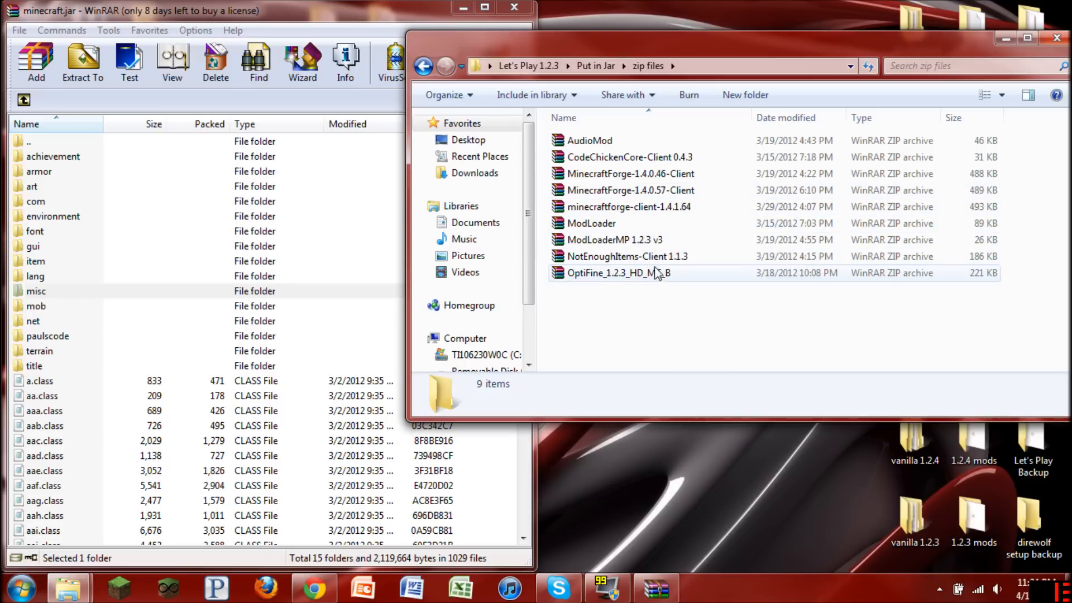
pyautogui.click(423, 66)
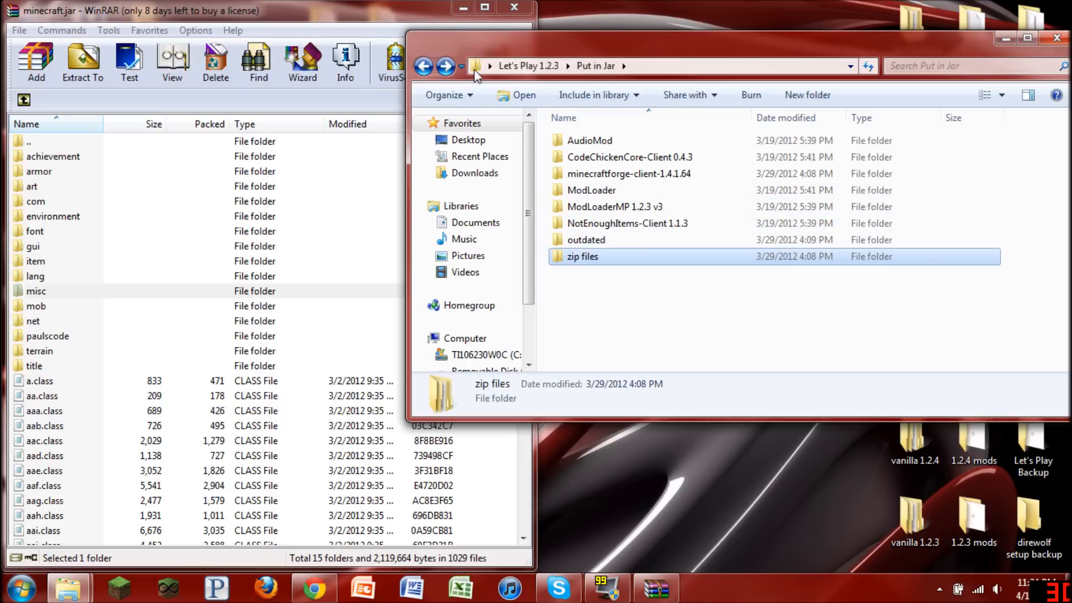
pyautogui.doubleClick(581, 256)
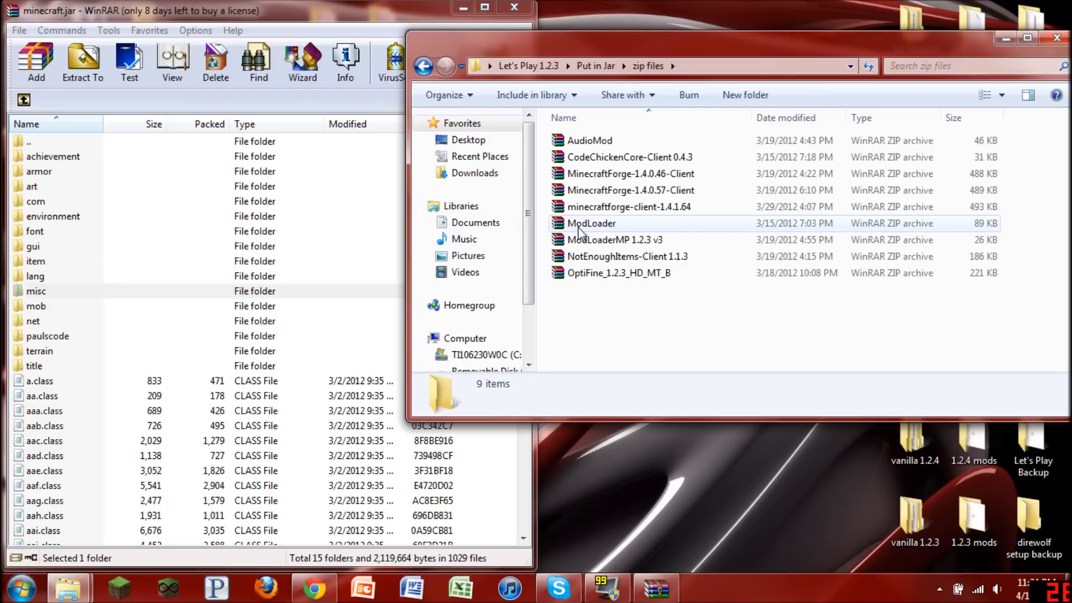
pyautogui.moveTo(592, 224)
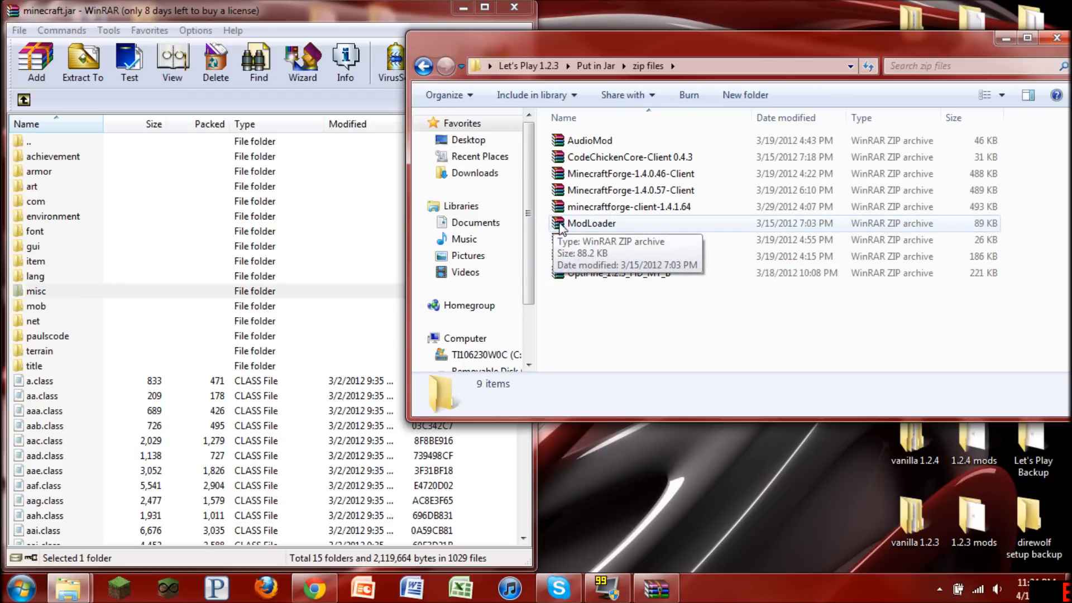
# Add all files from ModLoader.zip and ModLoaderMP 1.2.3 v3 into minecraft.jar.
pyautogui.doubleClick(591, 224)
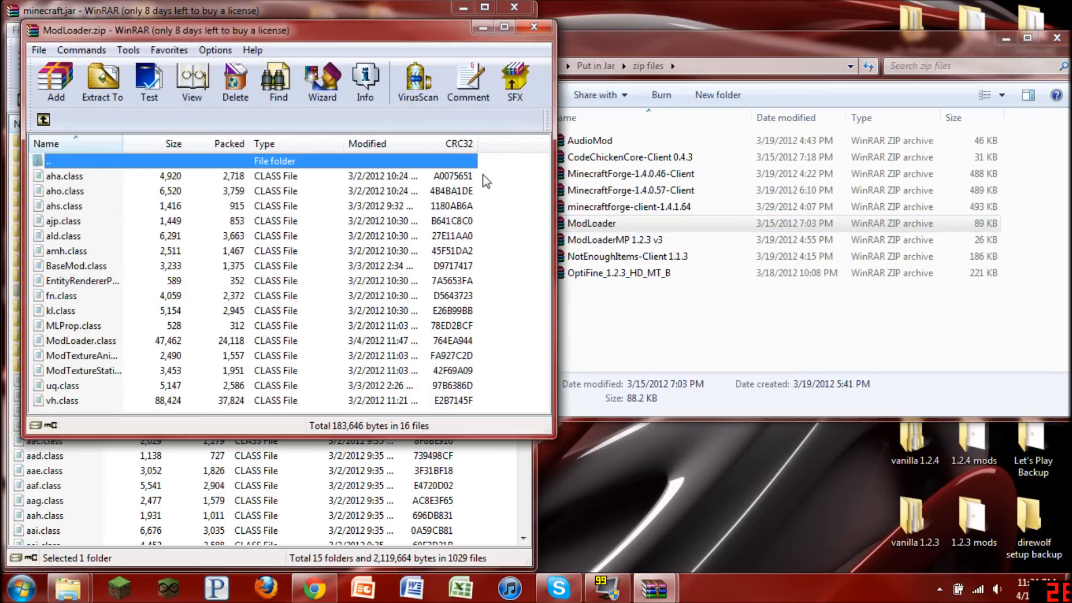
pyautogui.press('ctrl+a')
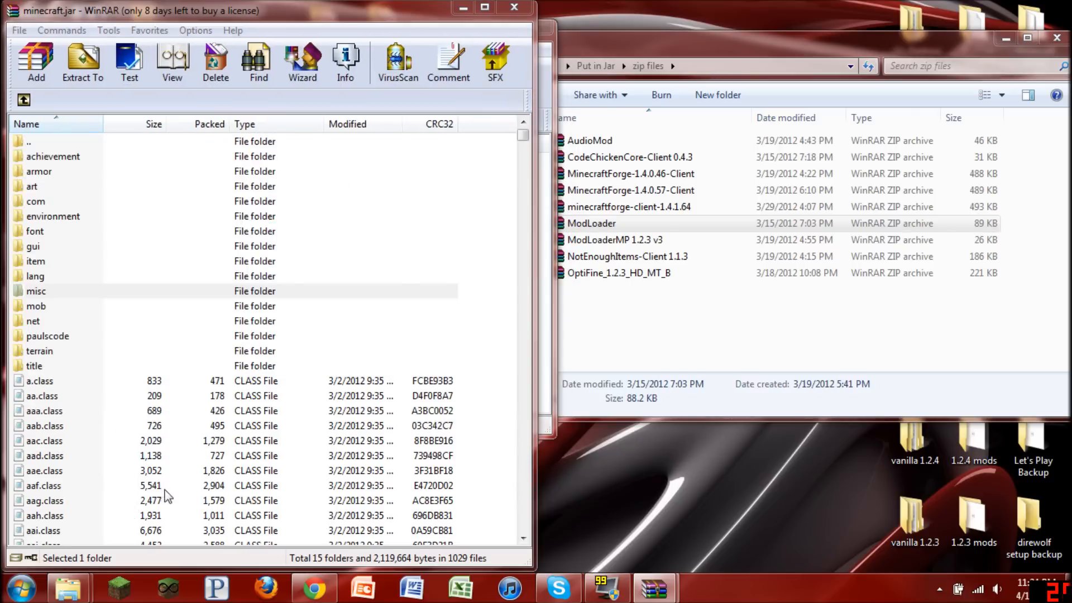
pyautogui.click(36, 291)
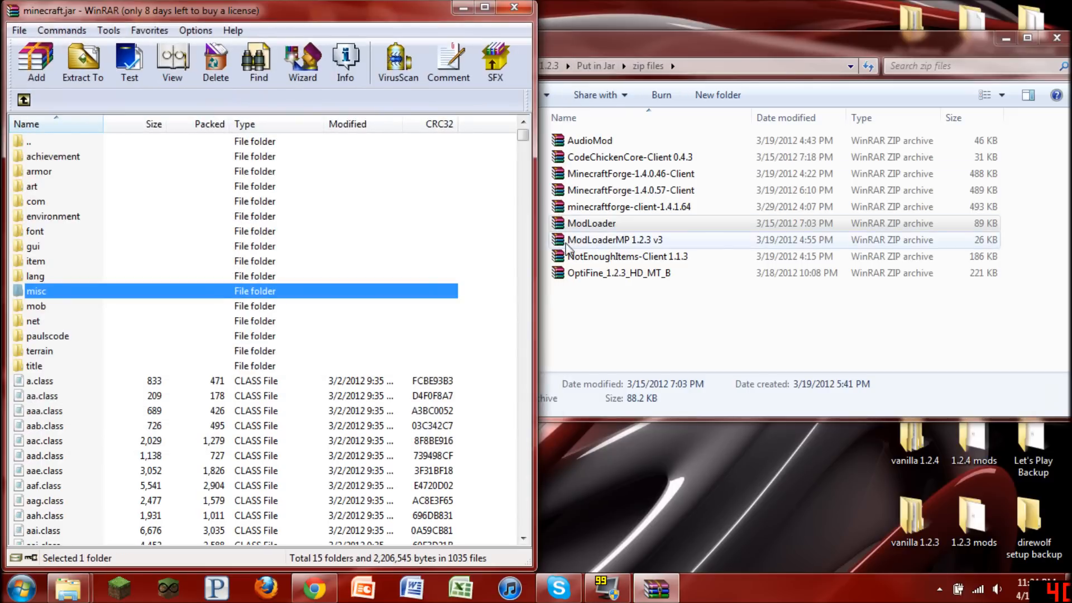
pyautogui.doubleClick(613, 239)
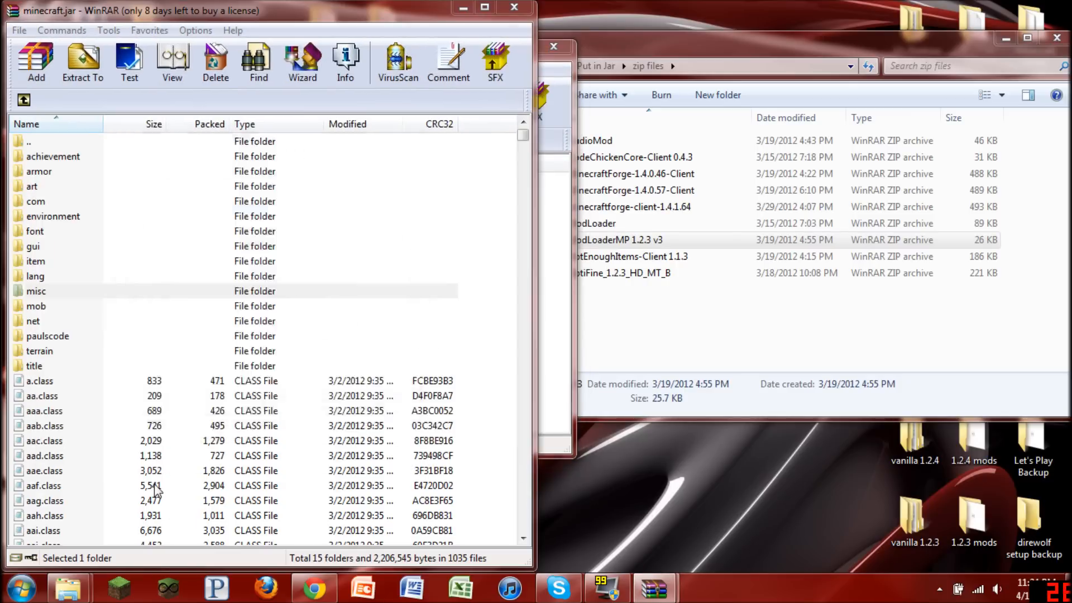
pyautogui.click(35, 290)
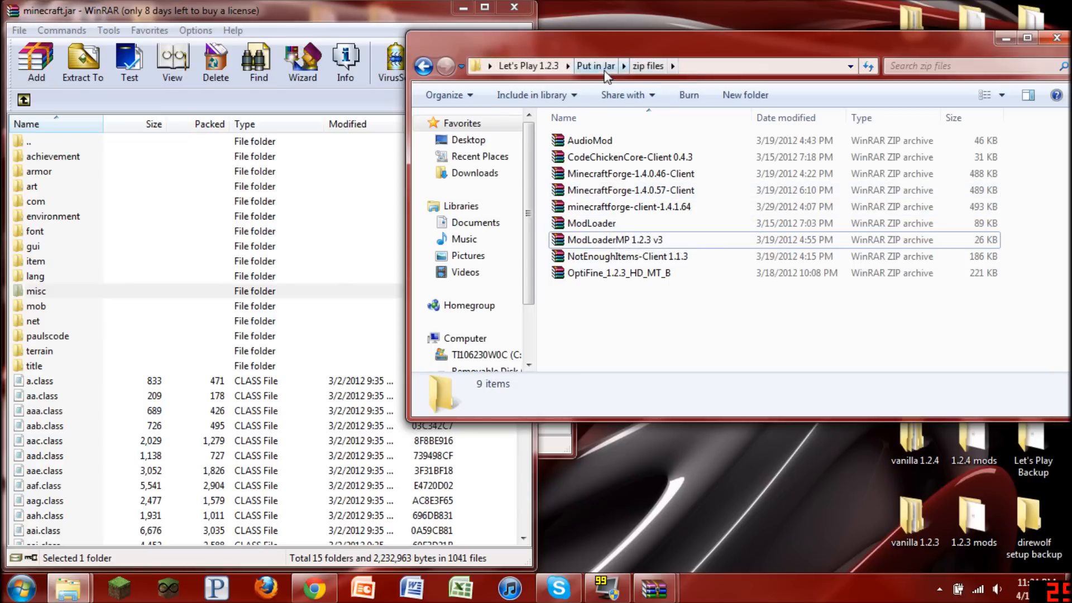
# Open minecraftforge-client-1.4.1.59.zip from Downloads to add its files into minecraft.jar.
pyautogui.click(473, 171)
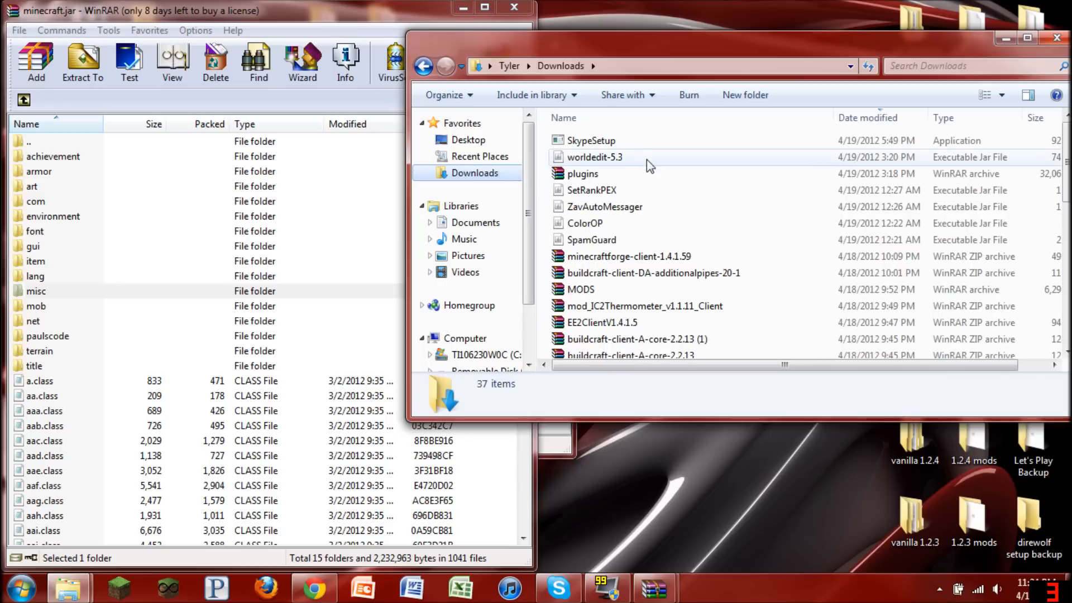
pyautogui.moveTo(638, 266)
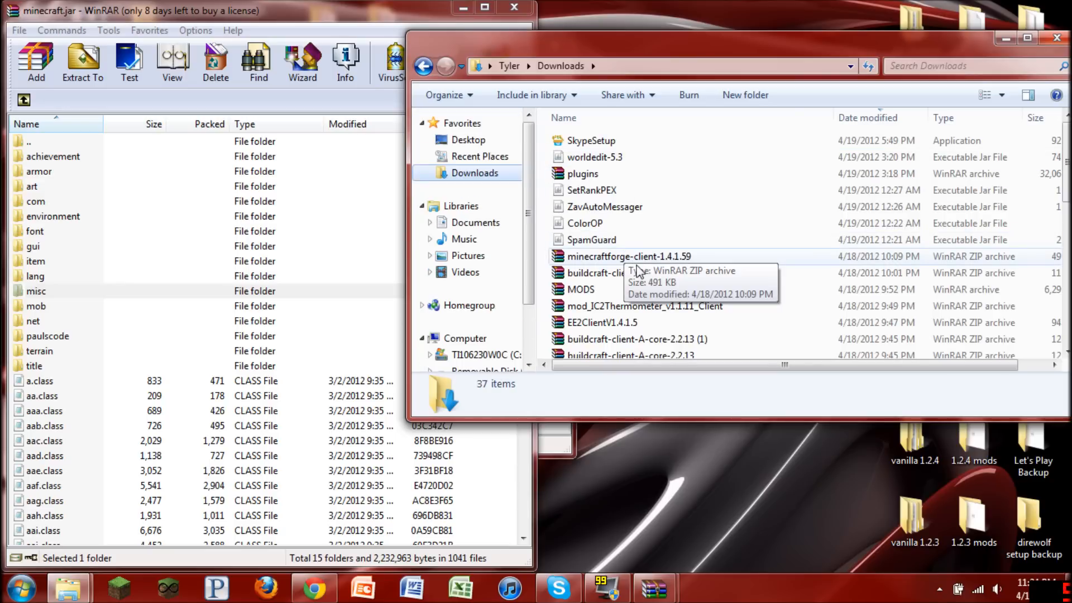
pyautogui.click(628, 256)
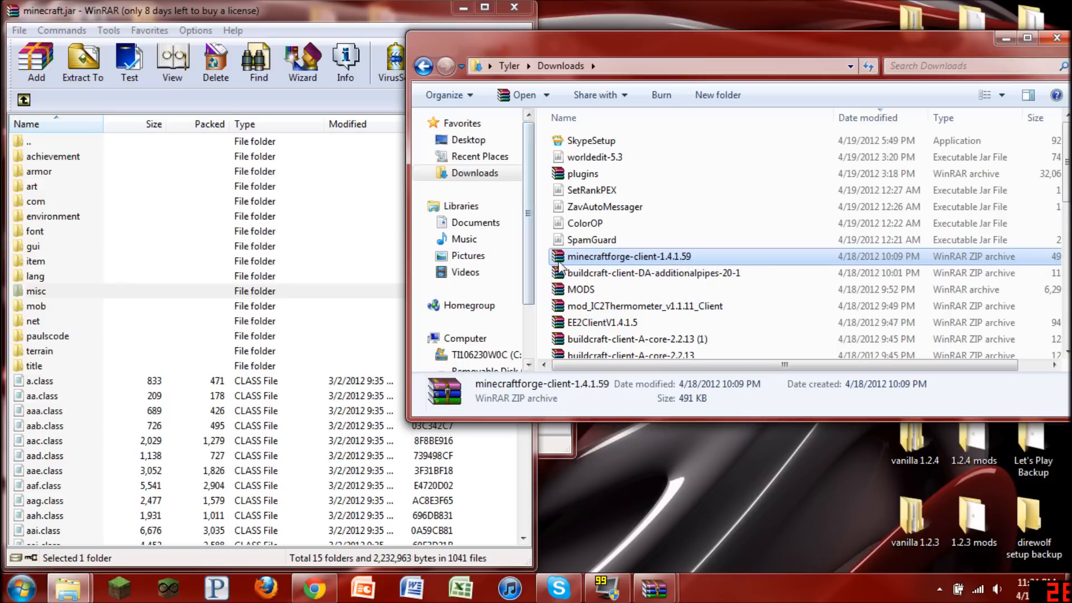
pyautogui.doubleClick(629, 257)
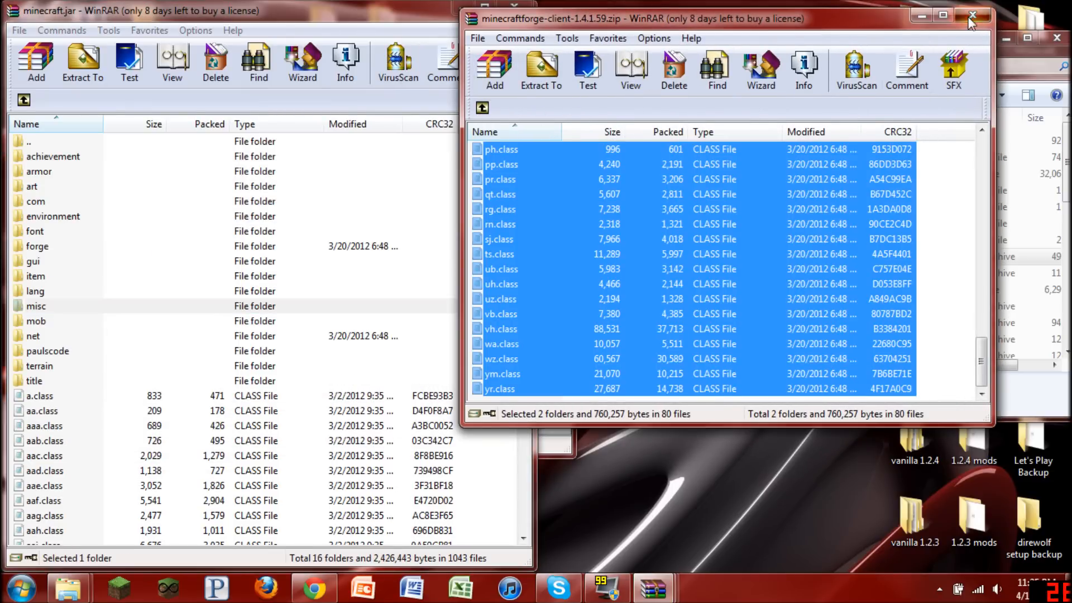
# Add AudioMod.zip's files into minecraft.jar, then open the NotEnoughItems-Client 1.1.3 archive.
pyautogui.click(973, 14)
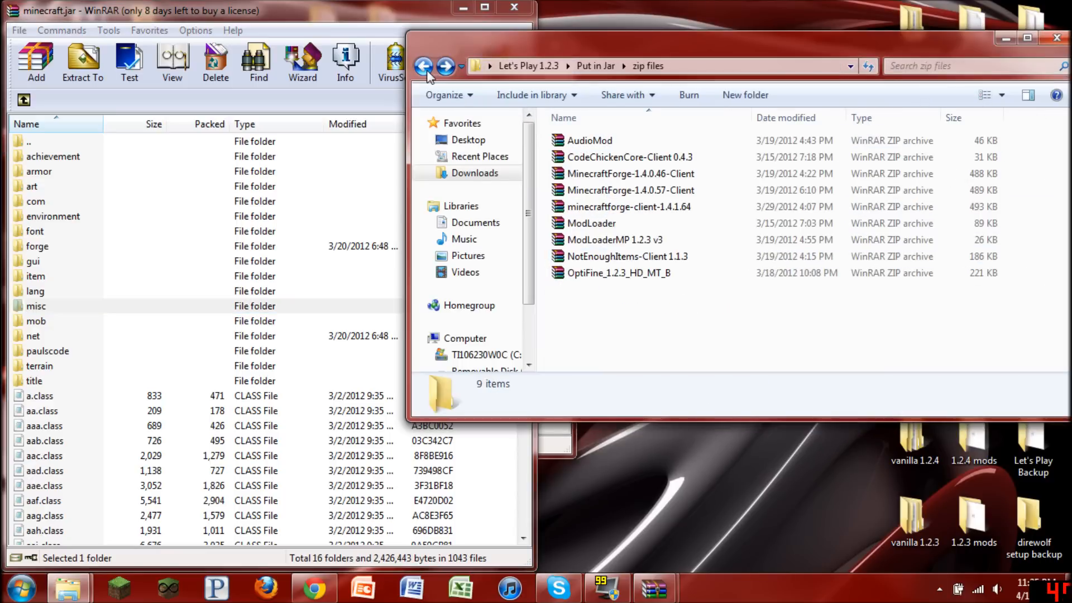
pyautogui.click(590, 140)
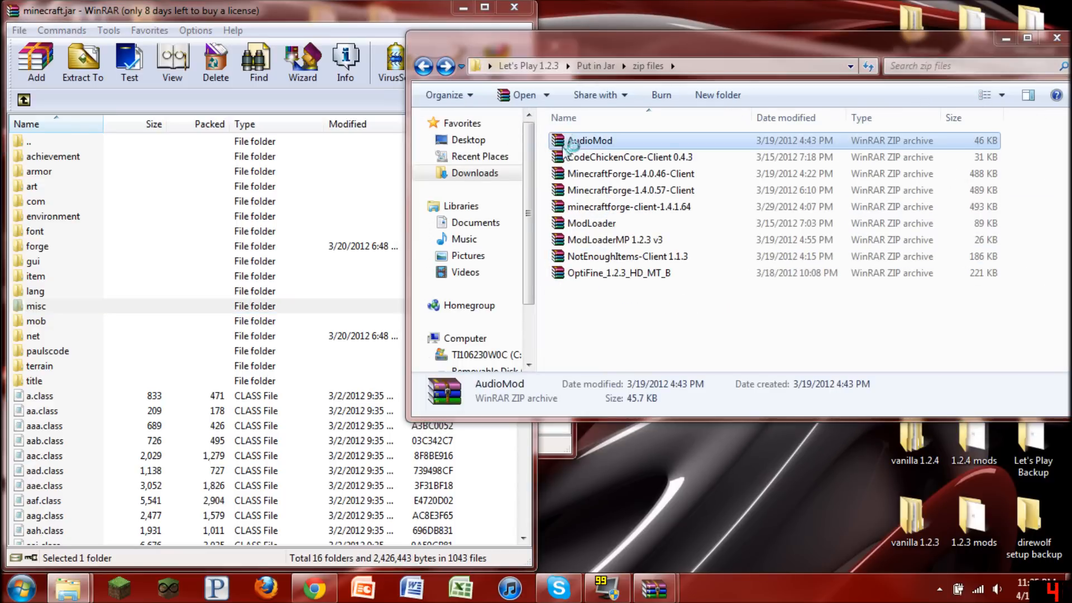
pyautogui.doubleClick(590, 141)
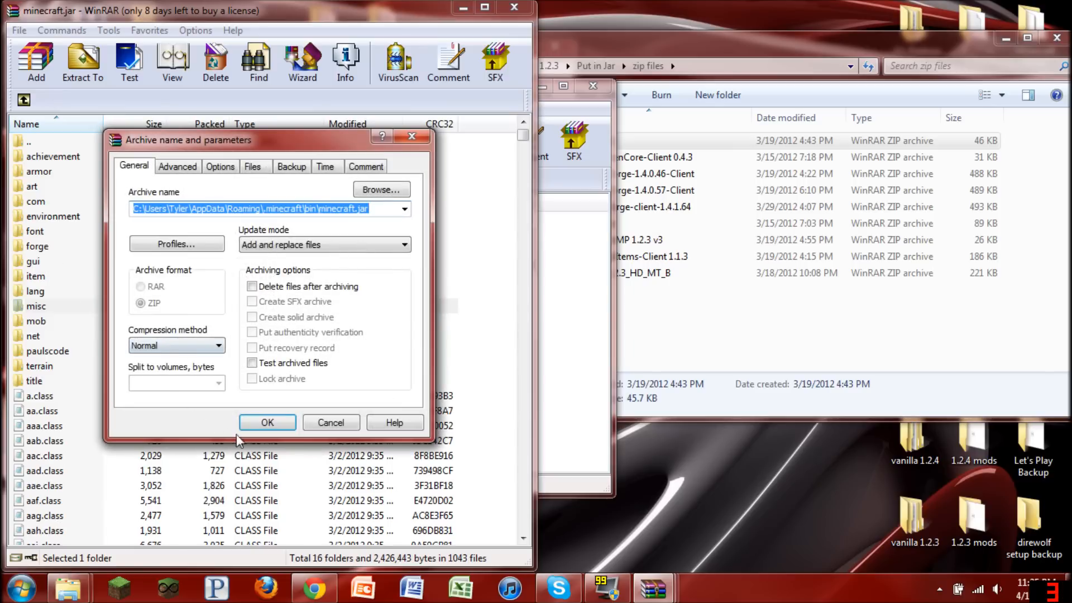
pyautogui.click(267, 422)
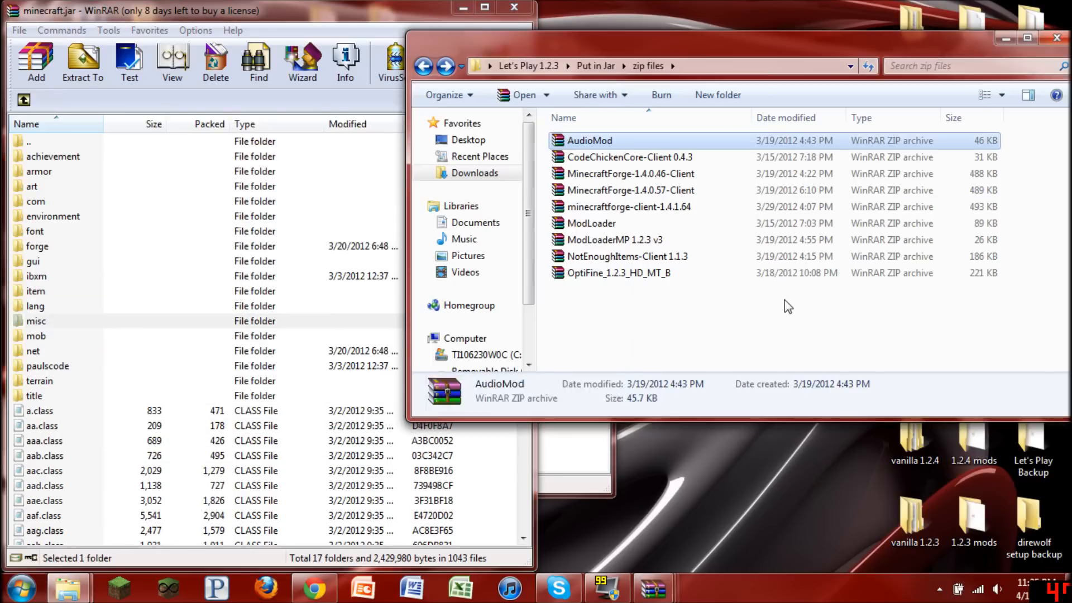
pyautogui.click(786, 306)
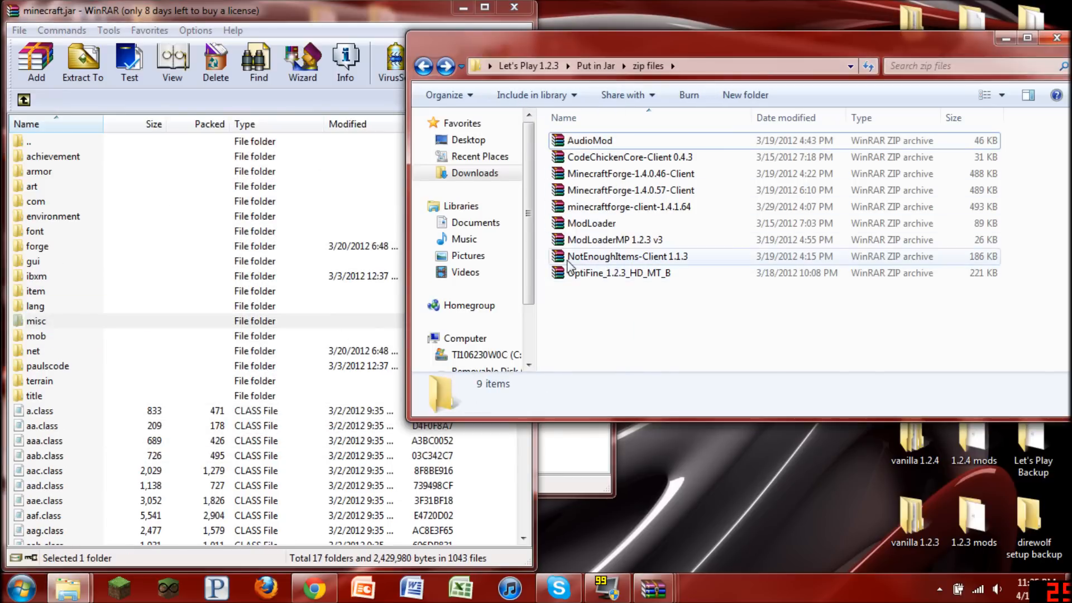
pyautogui.doubleClick(626, 256)
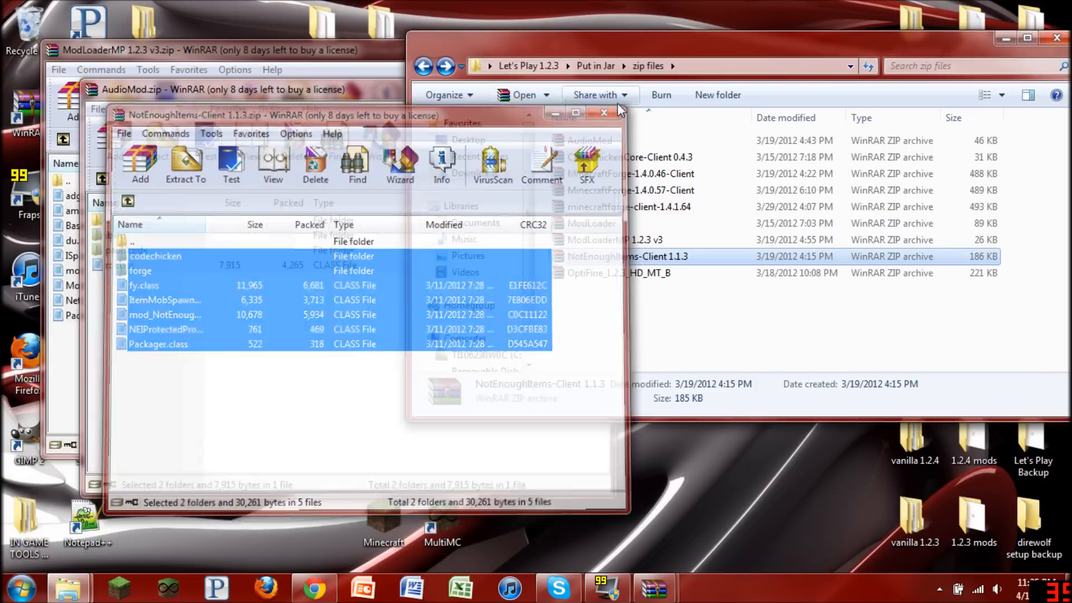
# Close the archive windows and create a new folder named mods inside .minecraft.
pyautogui.click(604, 112)
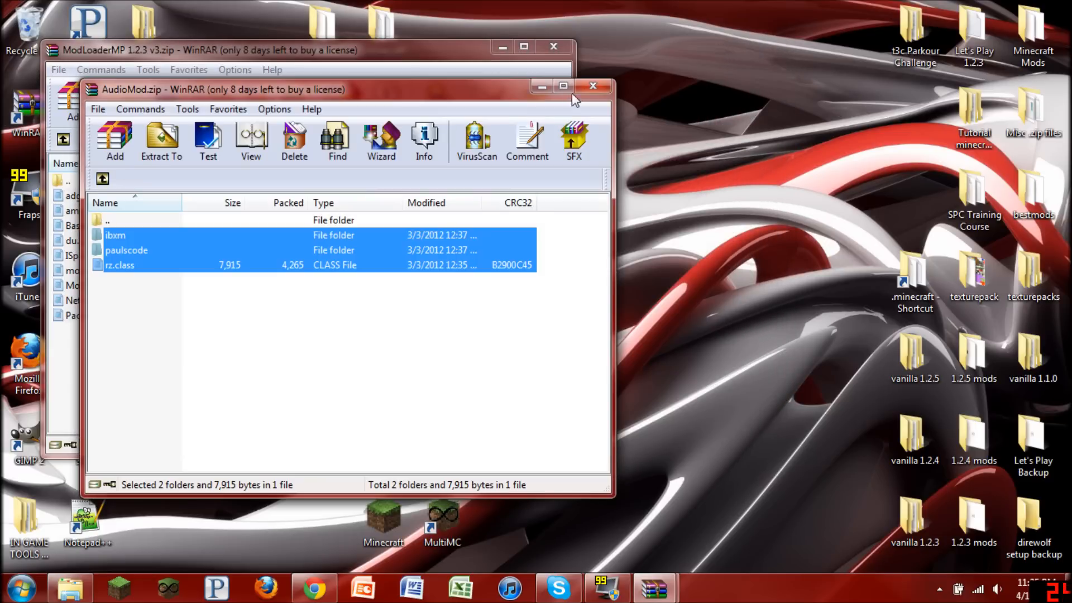
pyautogui.click(592, 86)
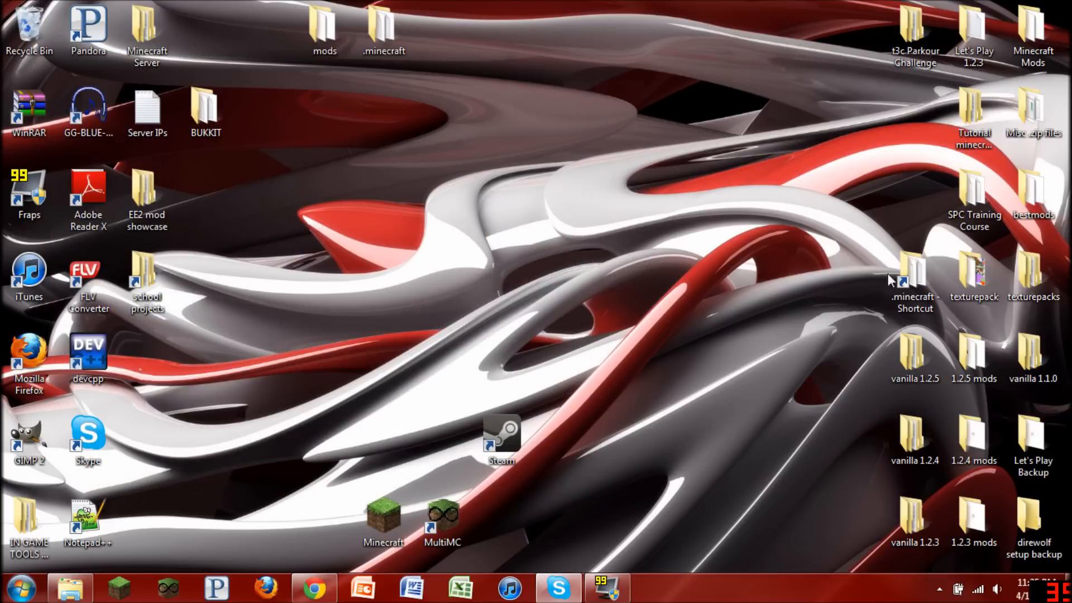
pyautogui.doubleClick(382, 35)
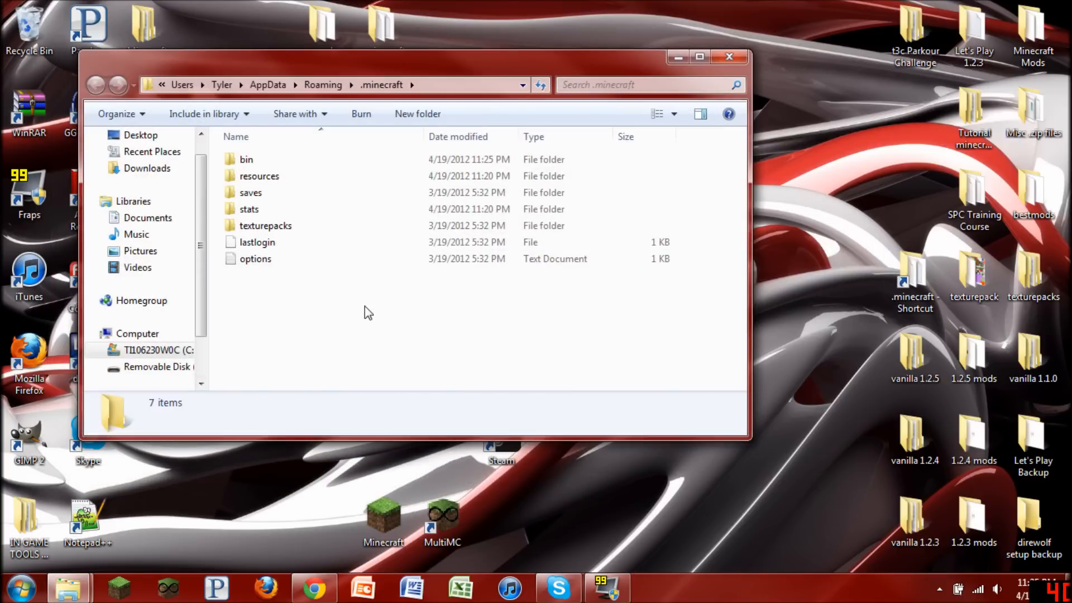
pyautogui.rightClick(287, 324)
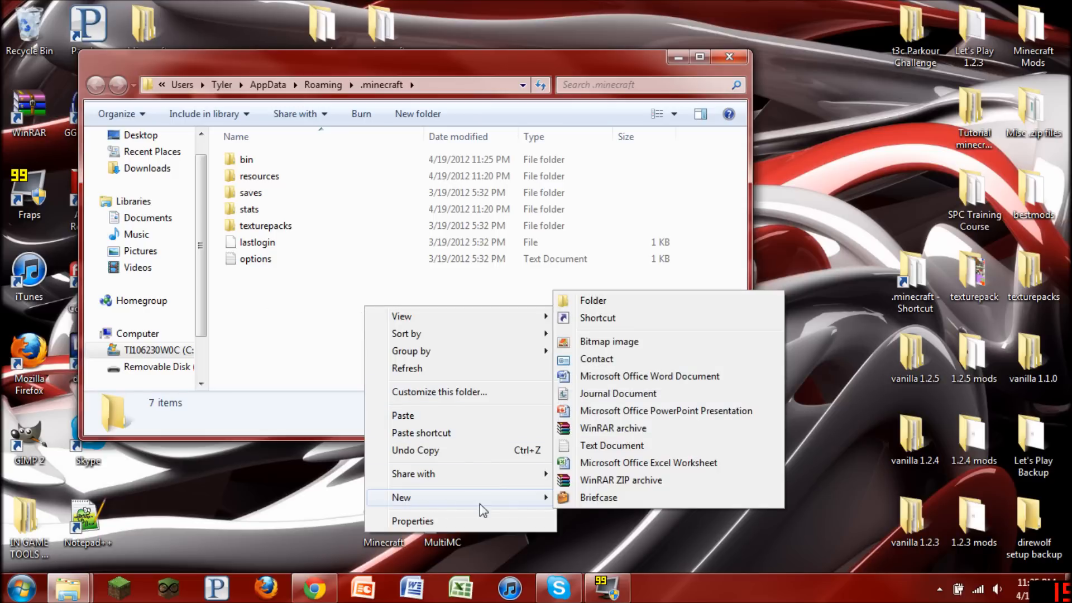
pyautogui.moveTo(612, 304)
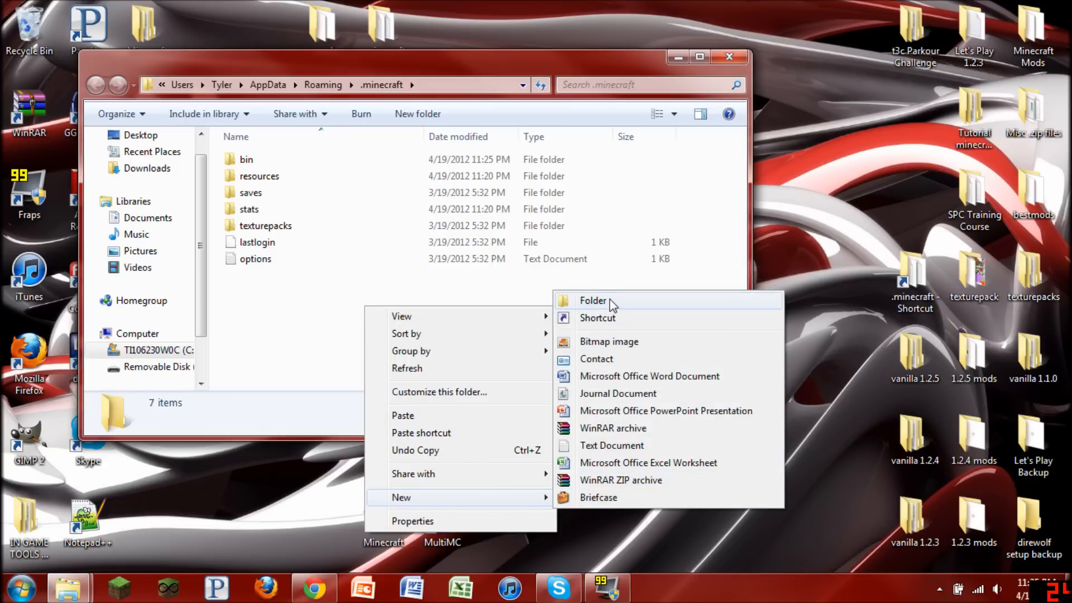
pyautogui.click(591, 300)
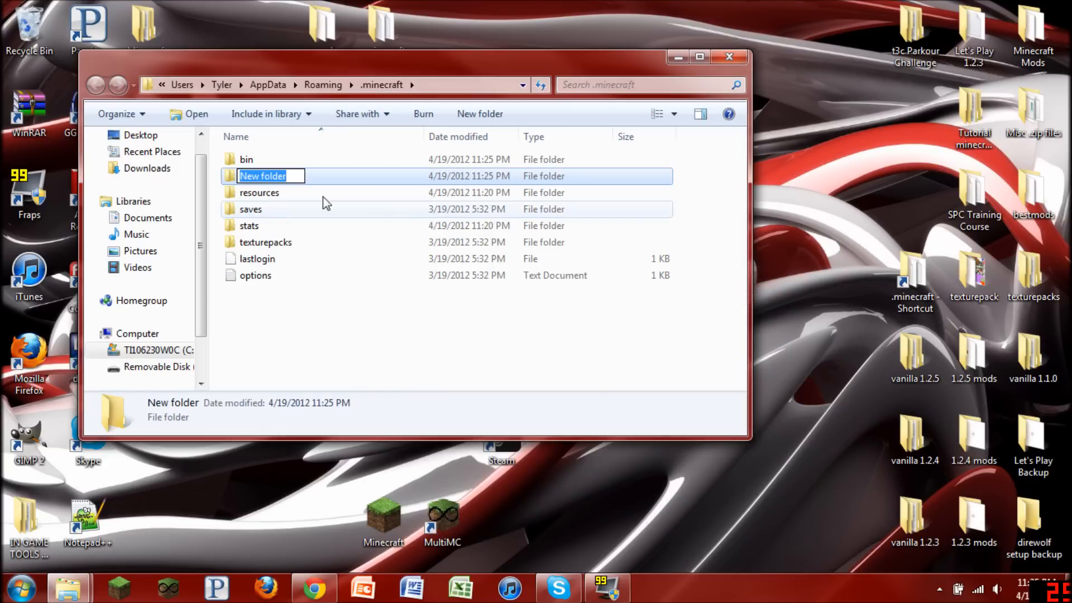
pyautogui.write('mods')
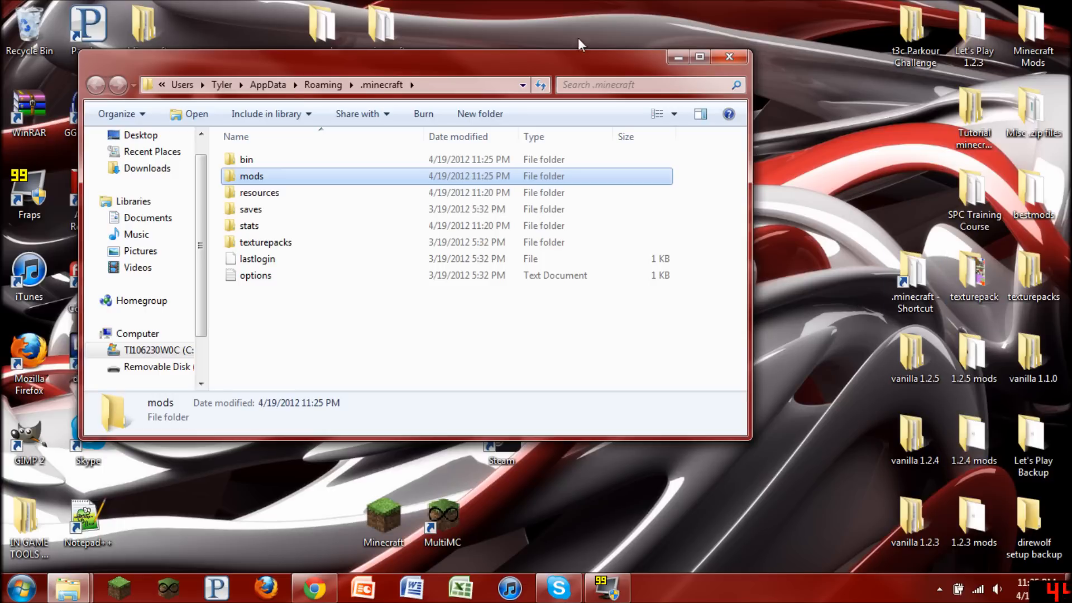
# Open the desktop mods folder holding the 23 mod archives in a second window.
pyautogui.doubleClick(251, 176)
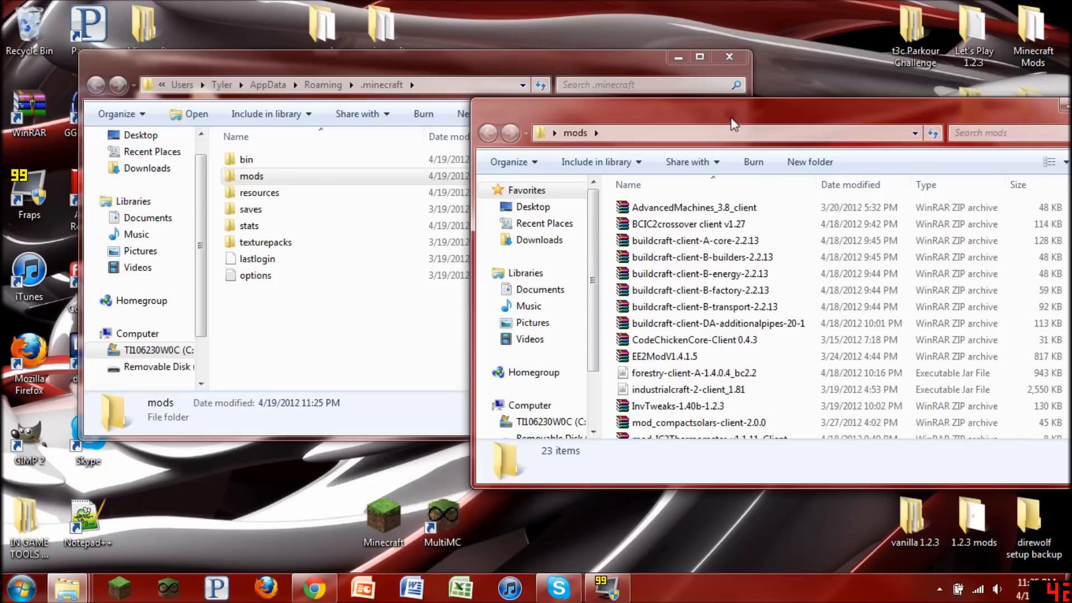
# Select the CodeChickenCore-Client 0.4.3 archive in the mods folder.
pyautogui.click(693, 340)
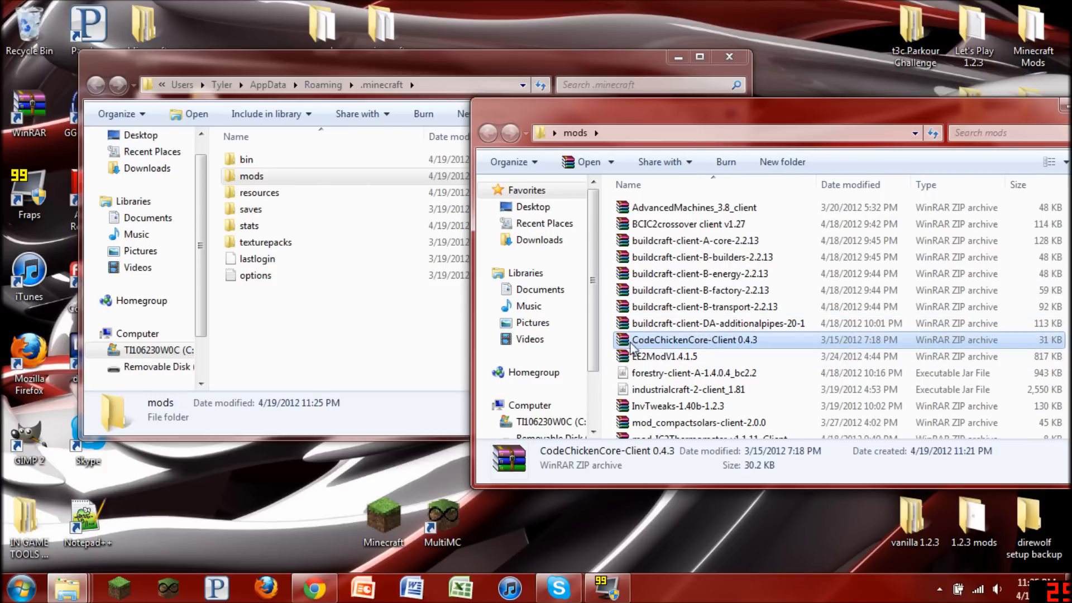
pyautogui.moveTo(743, 349)
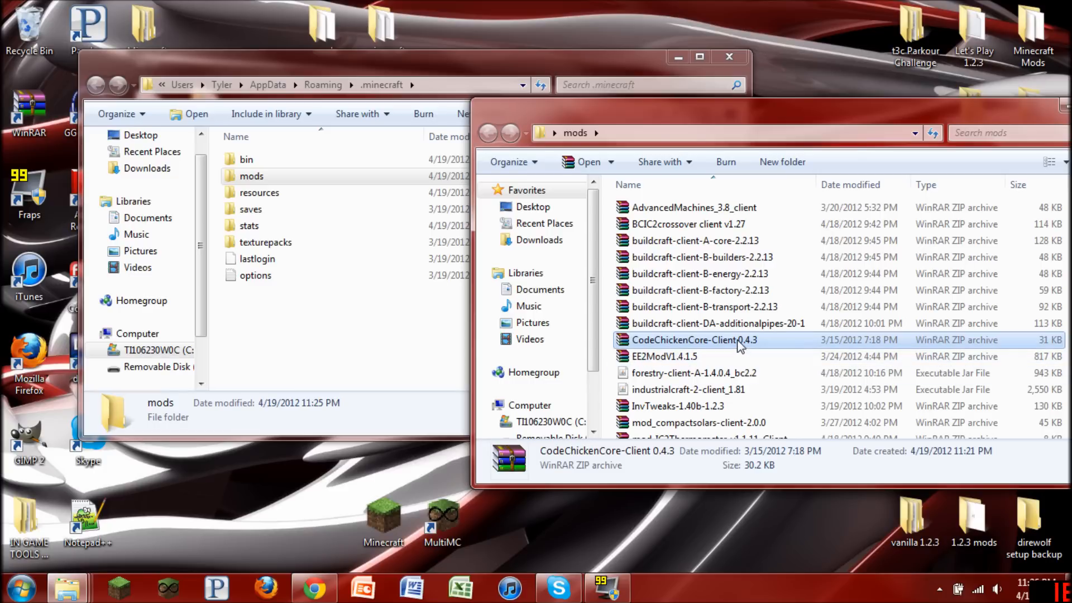
pyautogui.moveTo(738, 341)
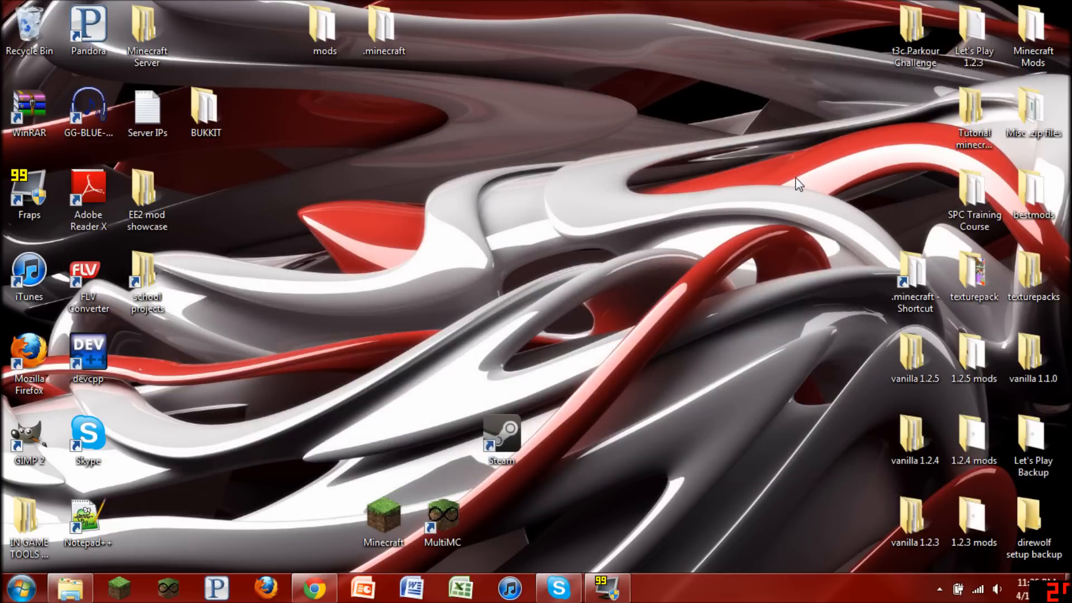
pyautogui.moveTo(407, 480)
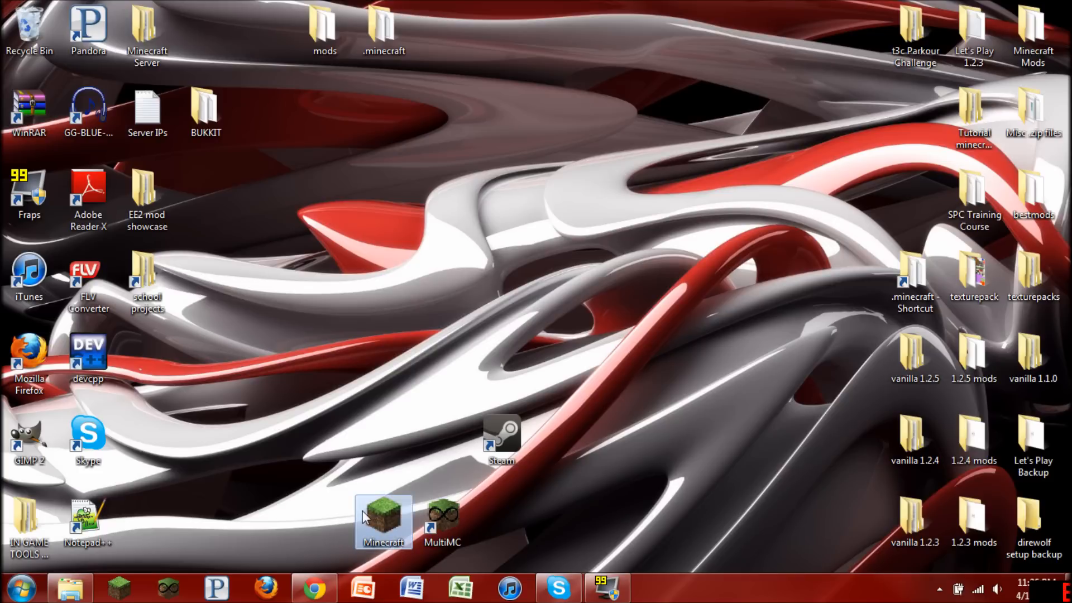
pyautogui.moveTo(410, 516)
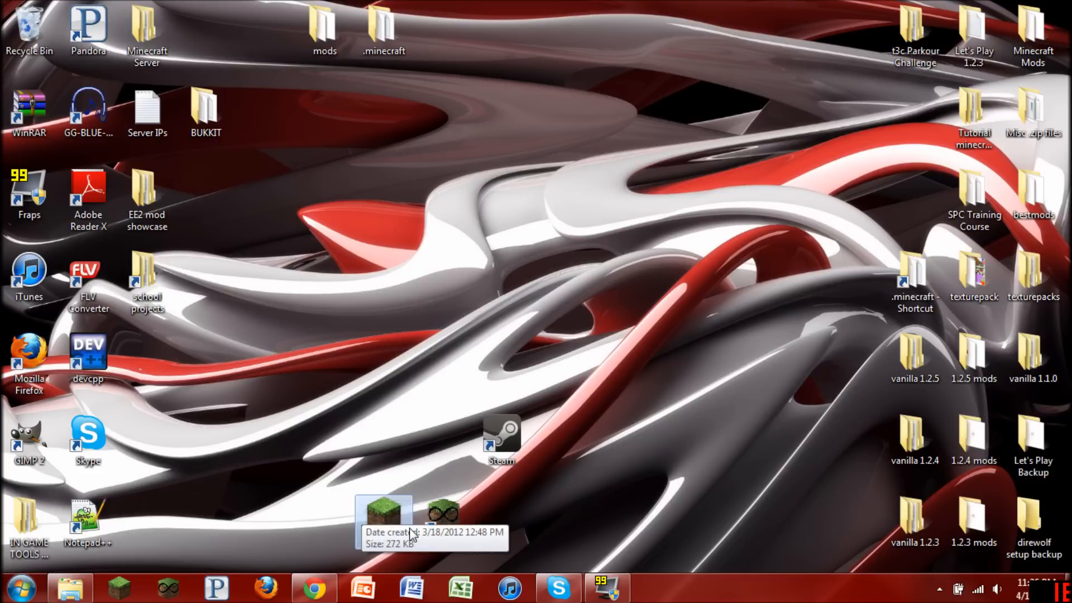
# Launch Minecraft from the desktop shortcut and log in.
pyautogui.doubleClick(383, 517)
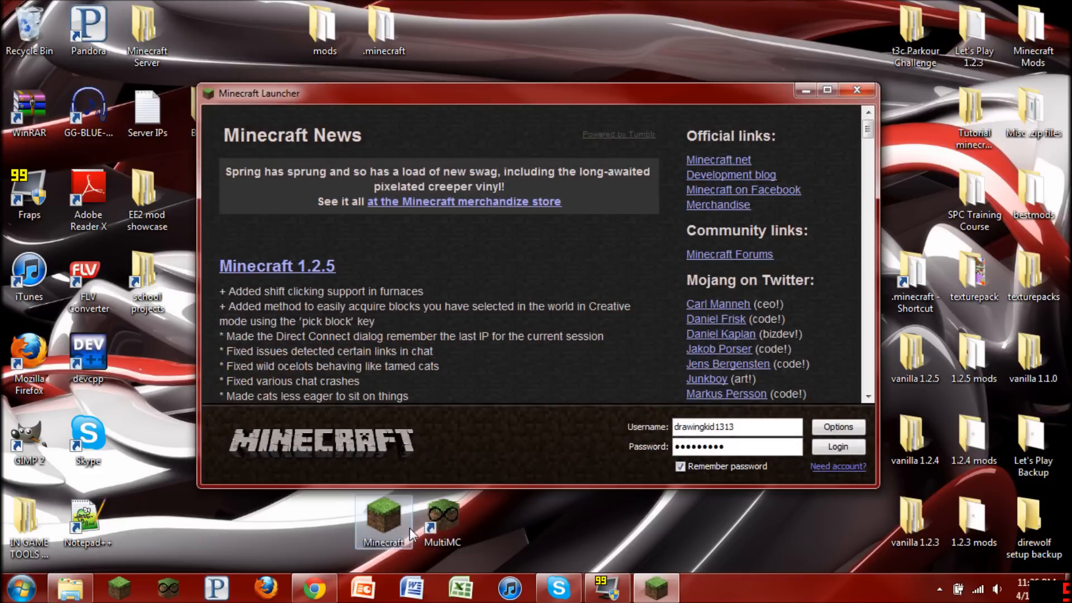
pyautogui.click(837, 446)
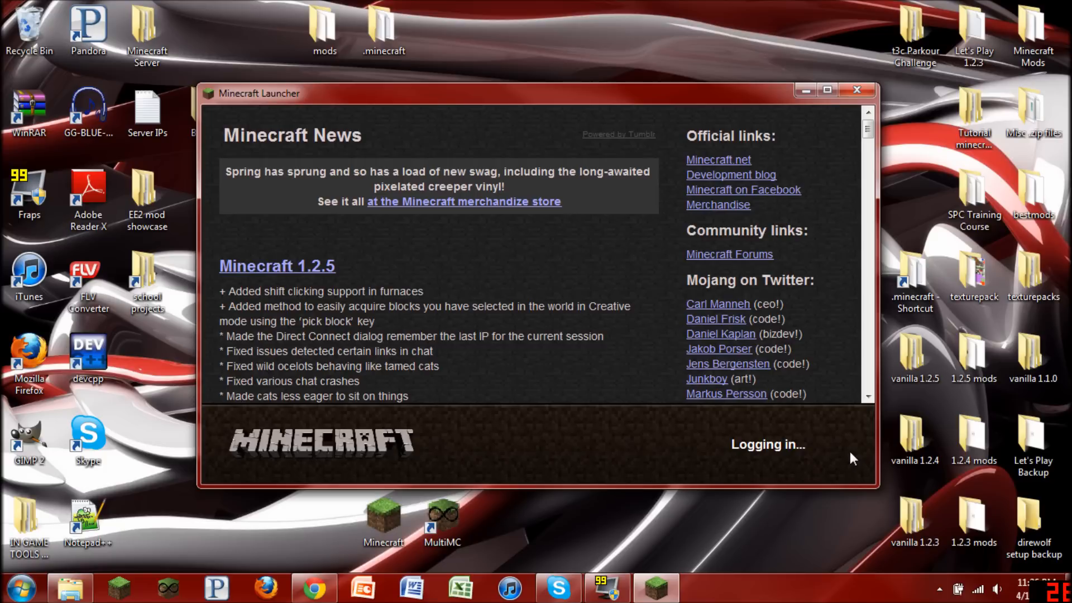
pyautogui.moveTo(826, 347)
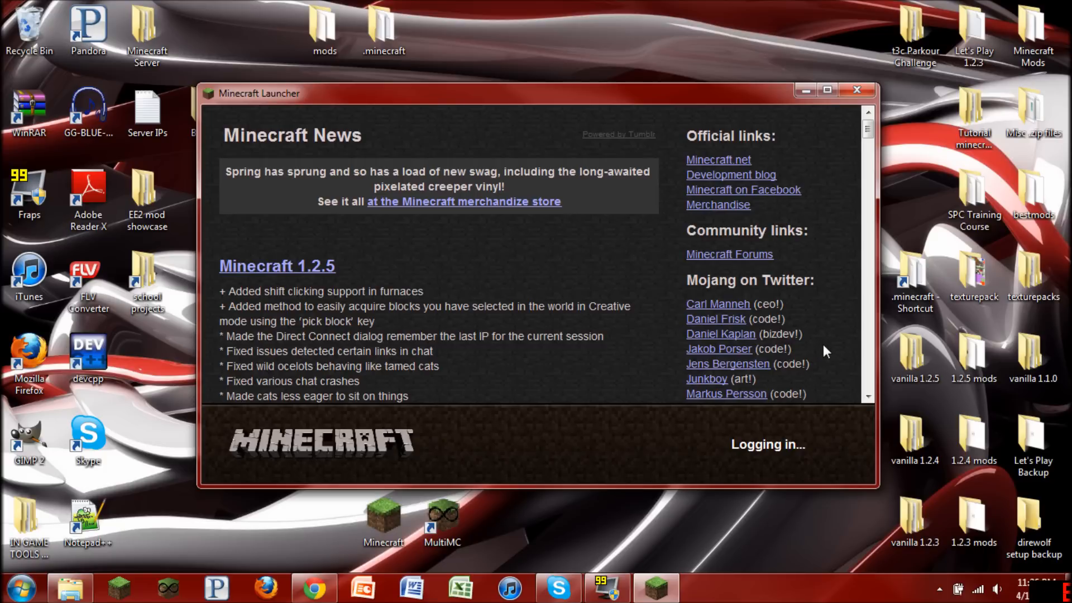
pyautogui.moveTo(818, 350)
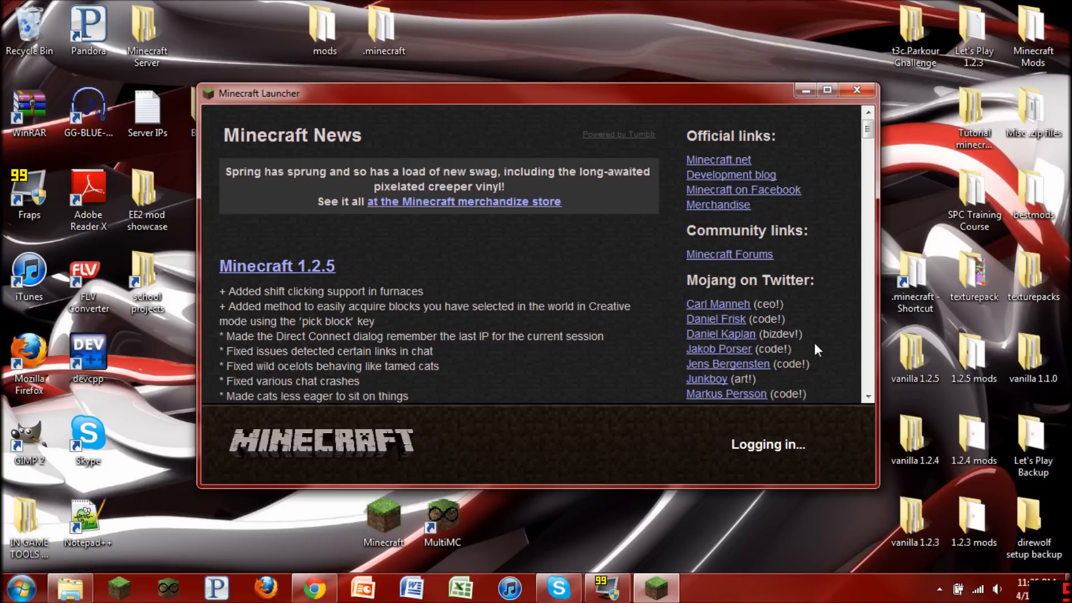
pyautogui.moveTo(819, 340)
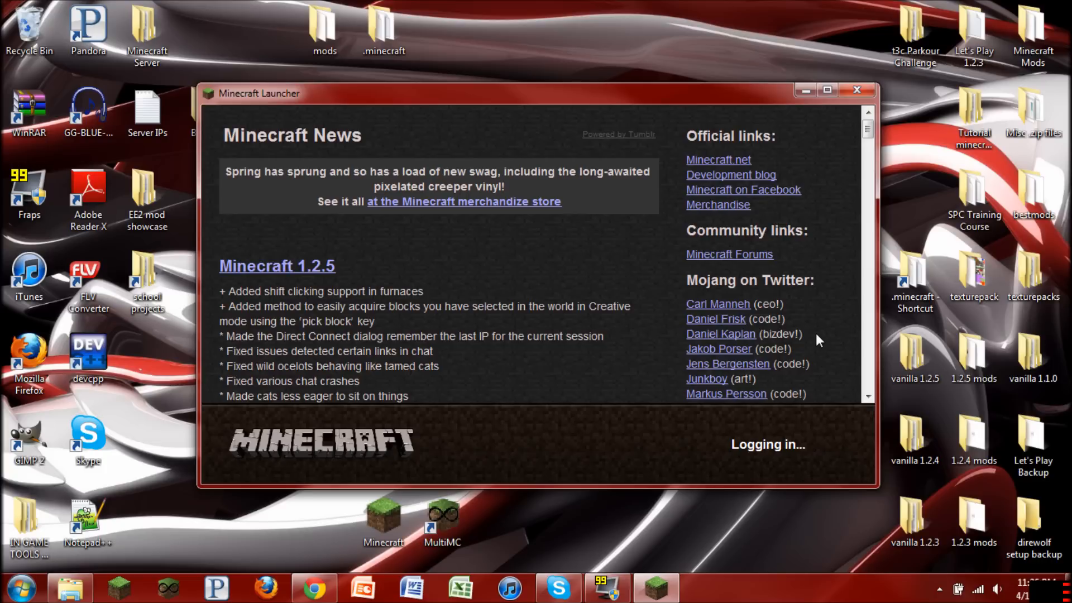
pyautogui.moveTo(828, 325)
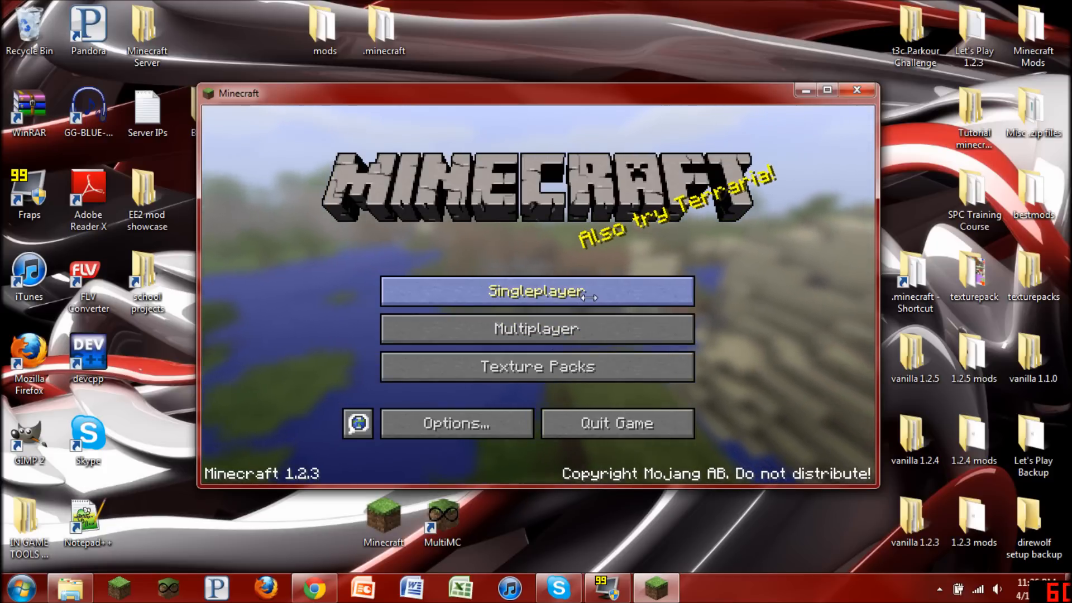
pyautogui.moveTo(589, 253)
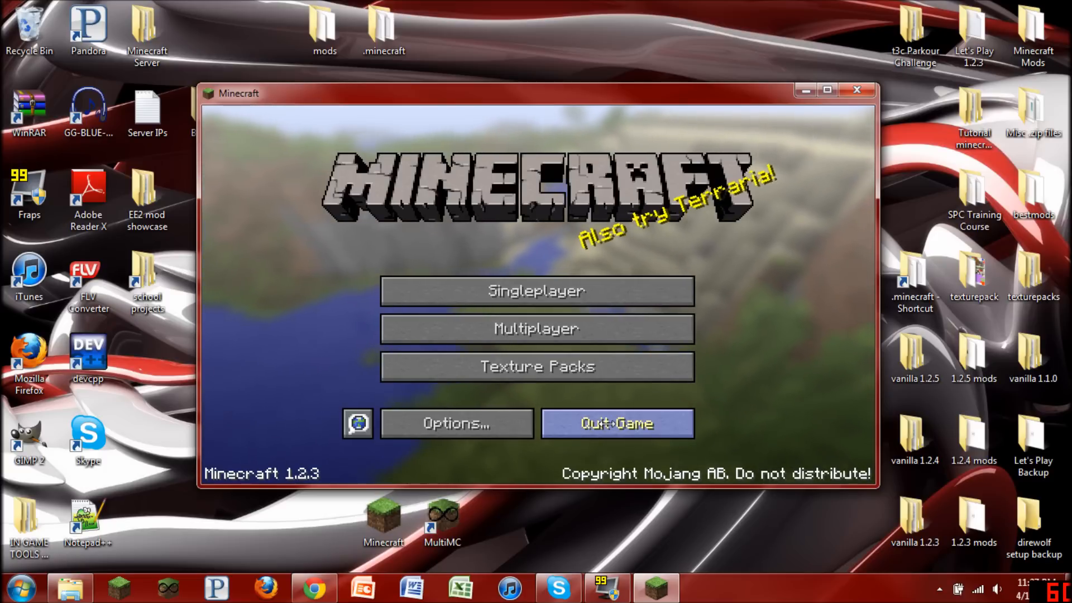
# Quit Minecraft 1.2.3 from its title screen once it has loaded.
pyautogui.click(615, 423)
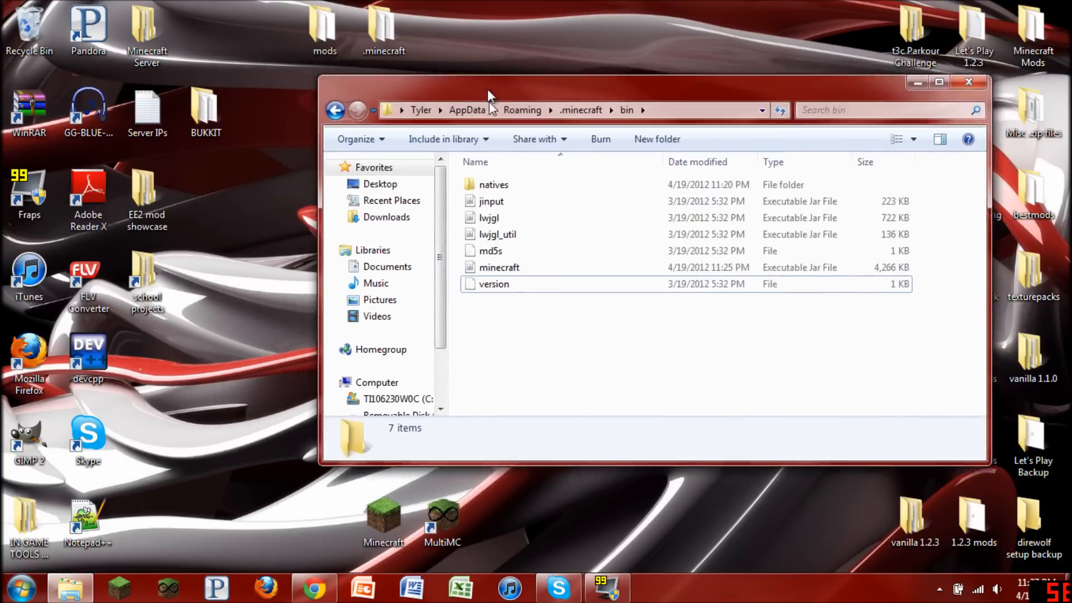
# Return to Roaming, reopen .minecraft, and switch to the desktop mods folder.
pyautogui.click(523, 110)
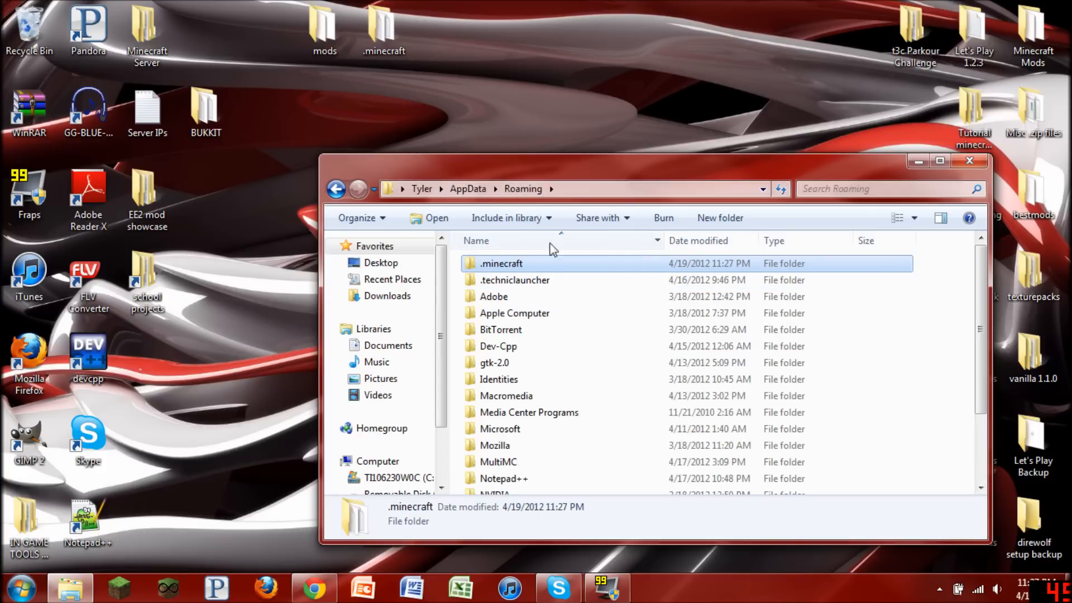
pyautogui.doubleClick(501, 264)
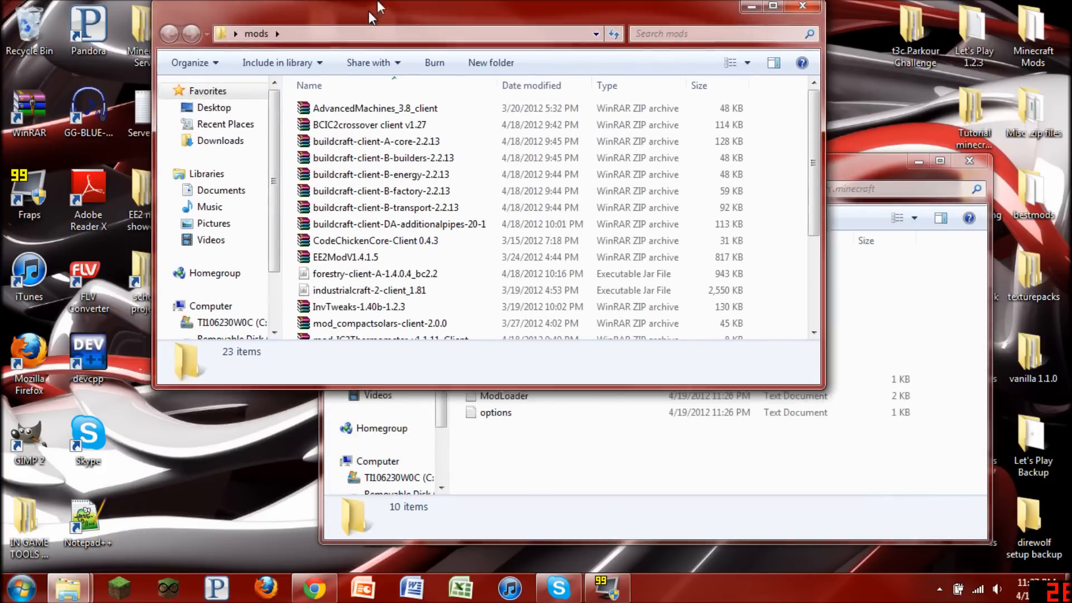
pyautogui.click(773, 6)
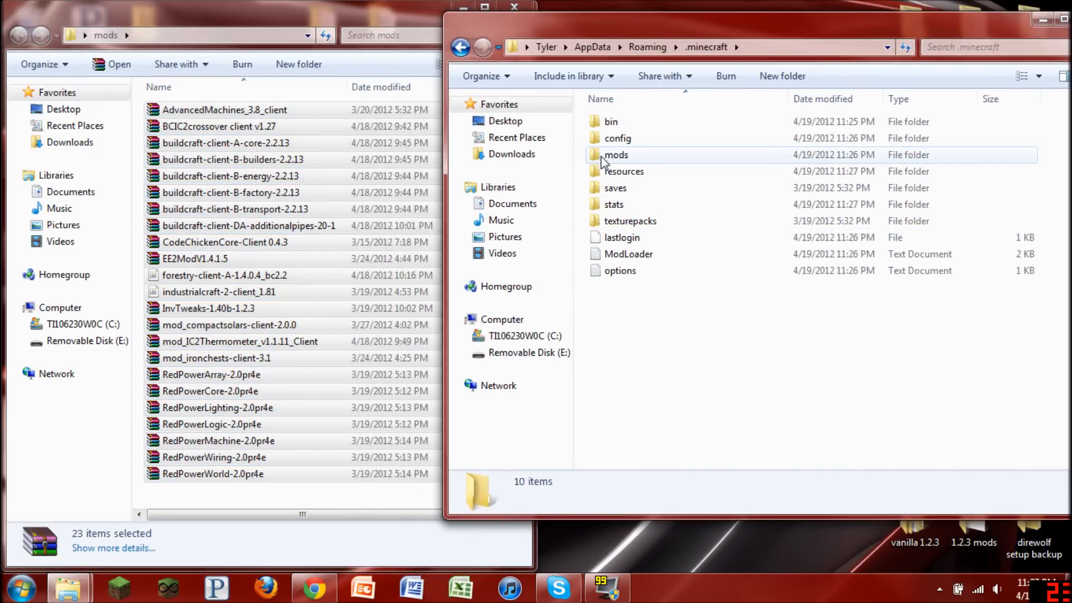
# Copy the mod archives, excluding EE2ModV1.4.1.5, into .minecraft's mods folder.
pyautogui.doubleClick(615, 154)
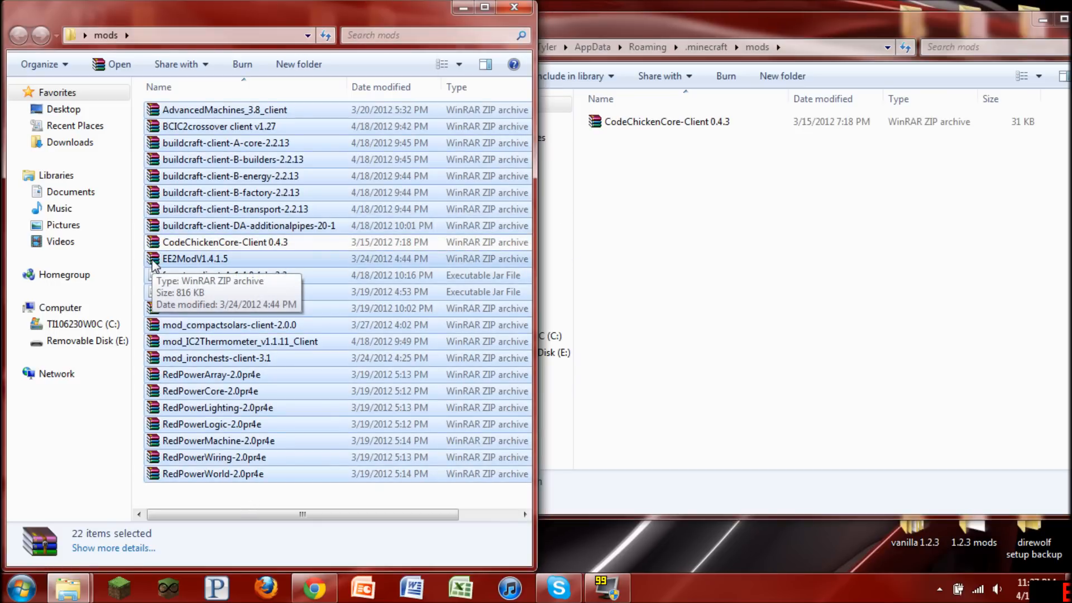
pyautogui.click(195, 258)
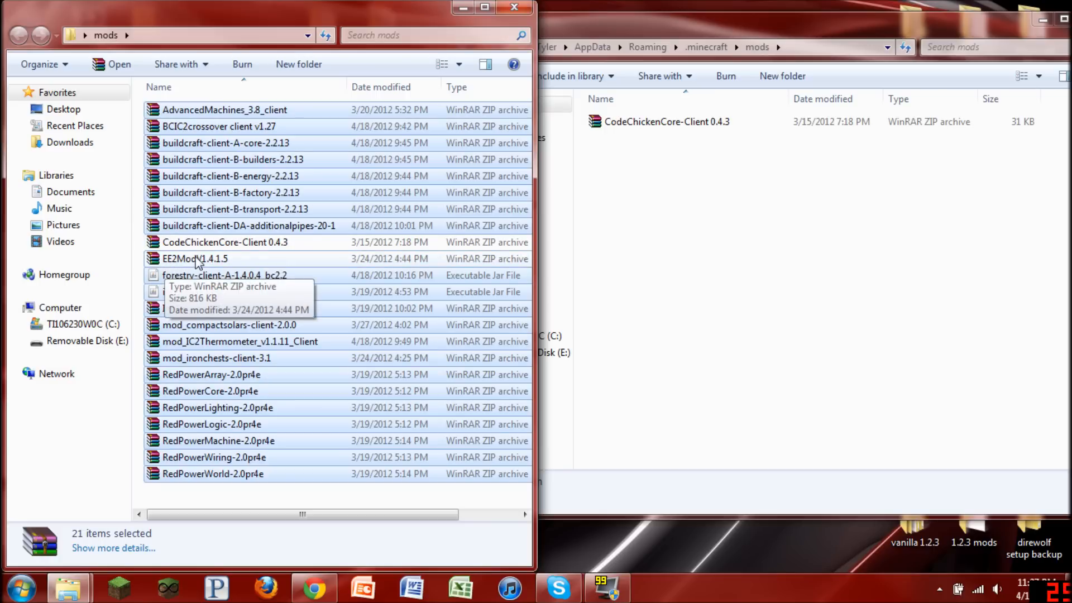
pyautogui.moveTo(156, 286)
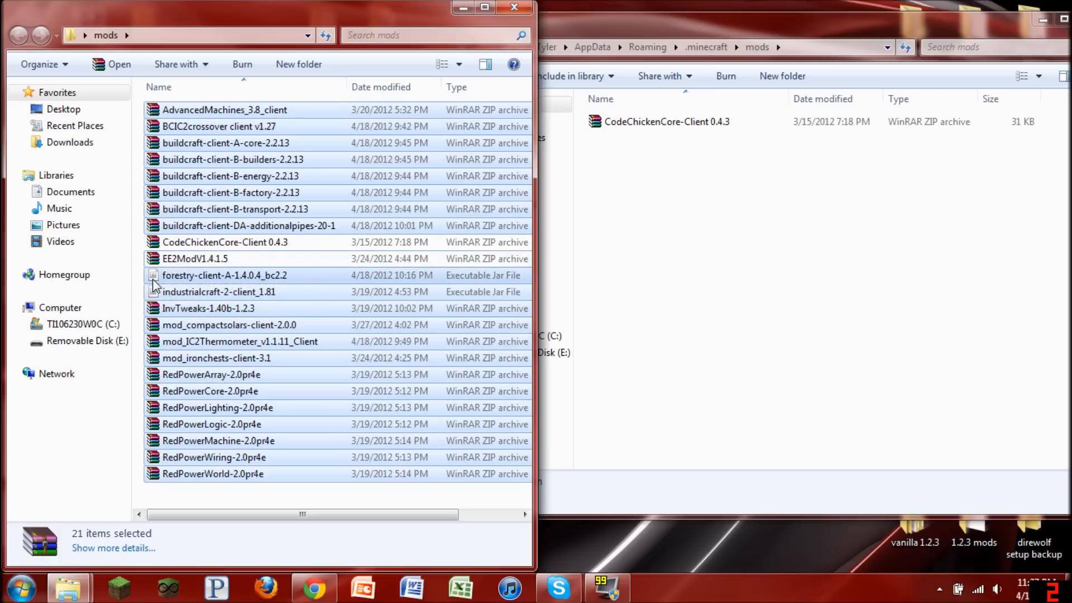
pyautogui.moveTo(221, 179)
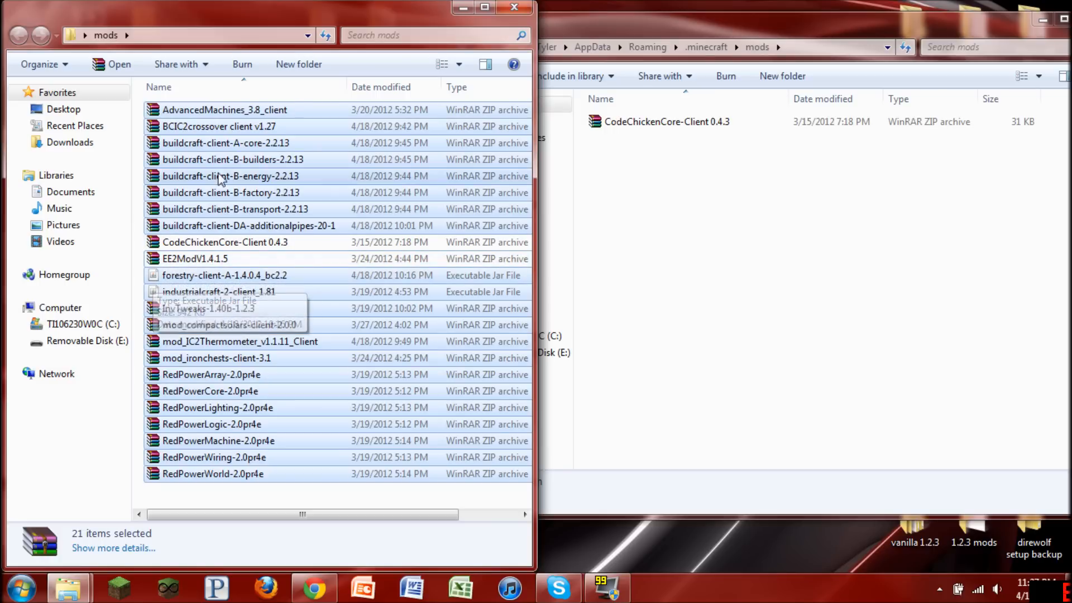
pyautogui.moveTo(260, 123)
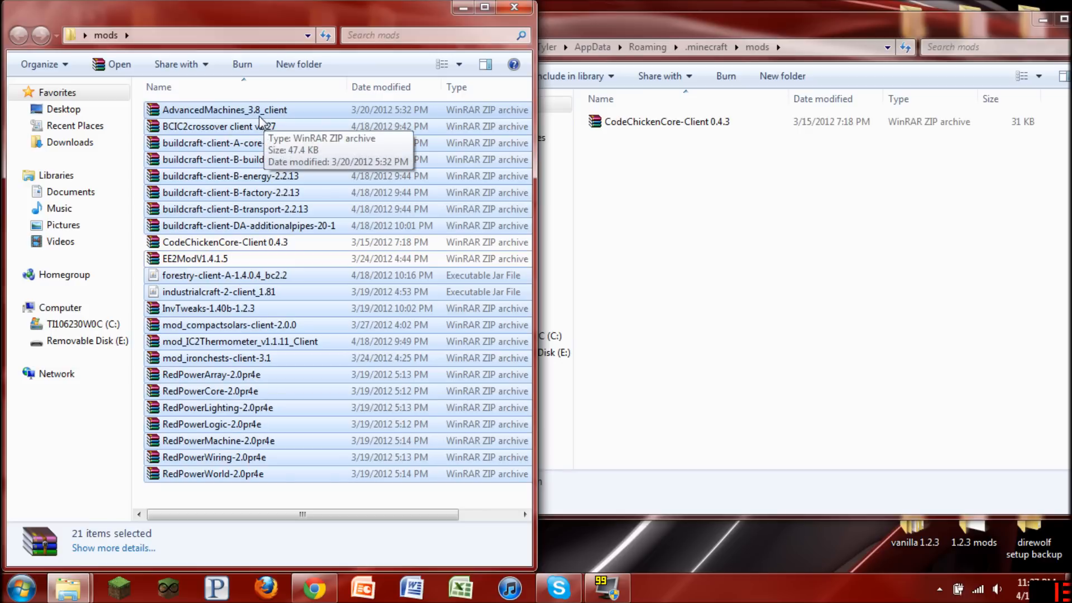
pyautogui.moveTo(287, 160)
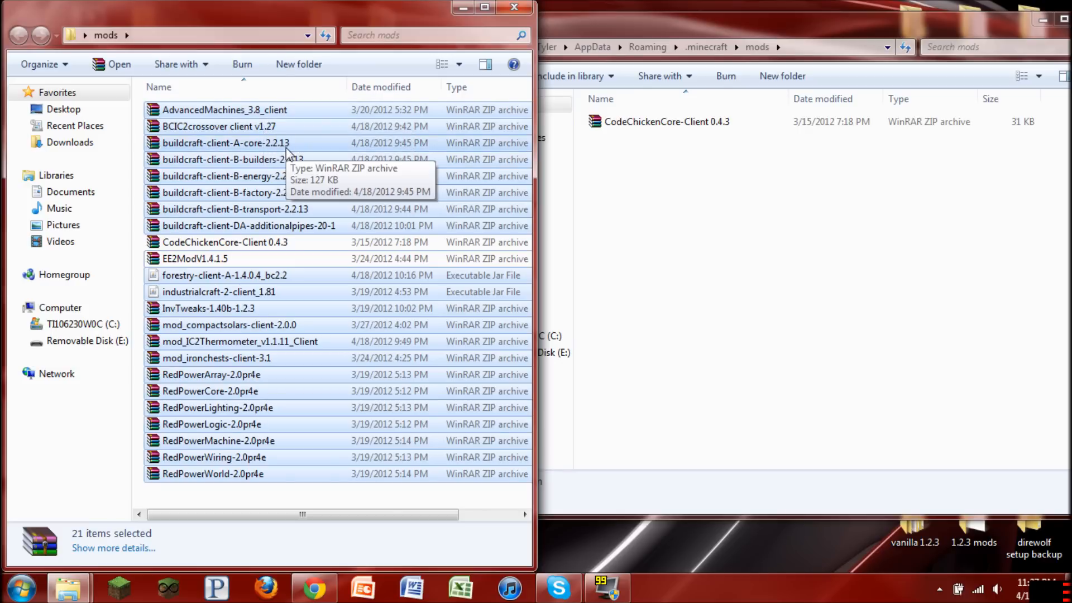
pyautogui.moveTo(284, 208)
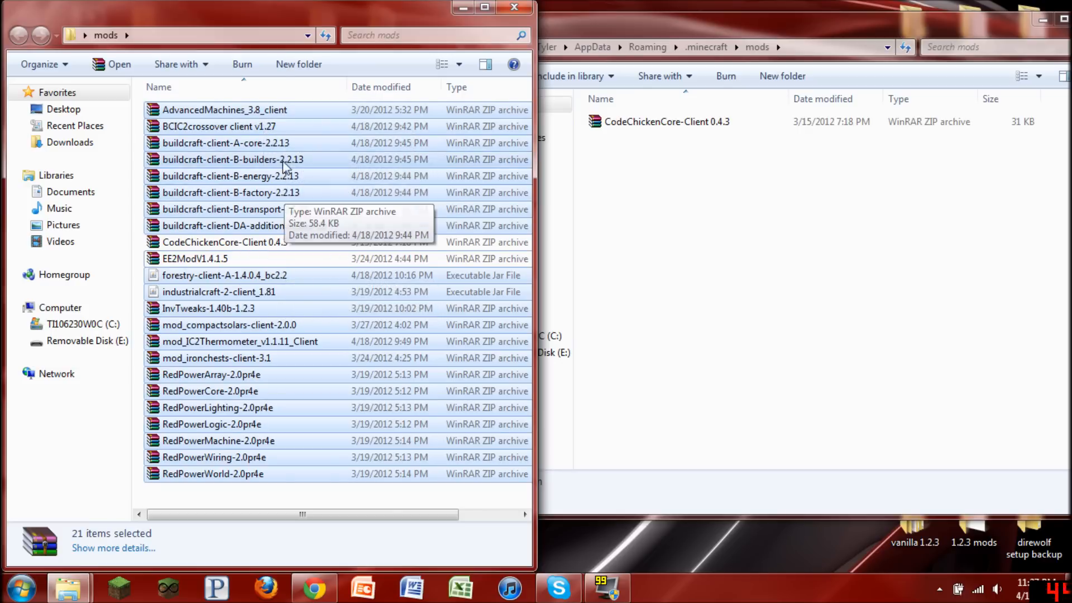
pyautogui.moveTo(242, 220)
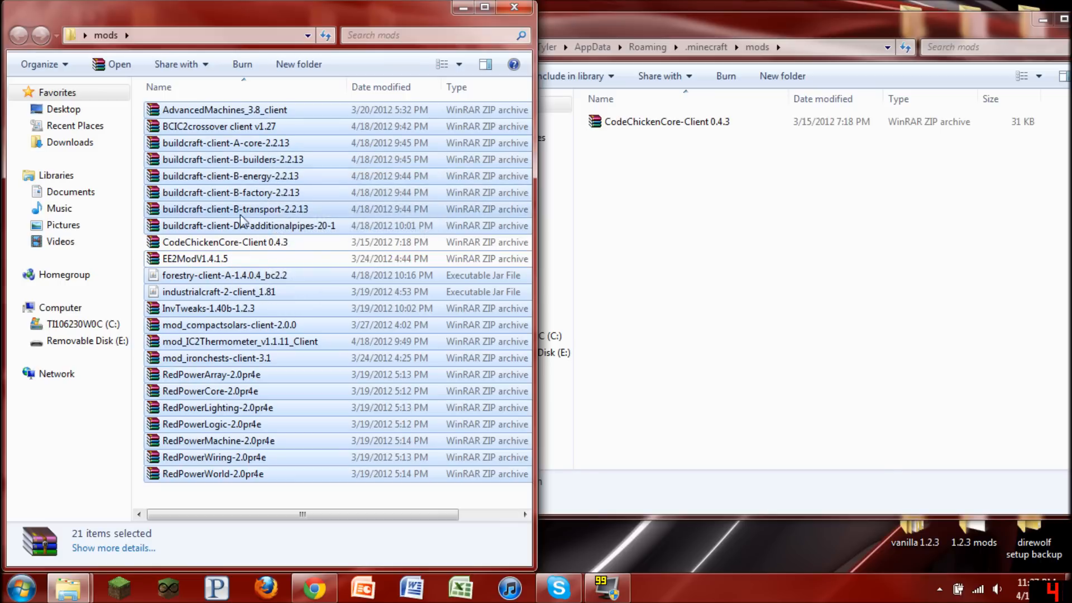
pyautogui.moveTo(297, 230)
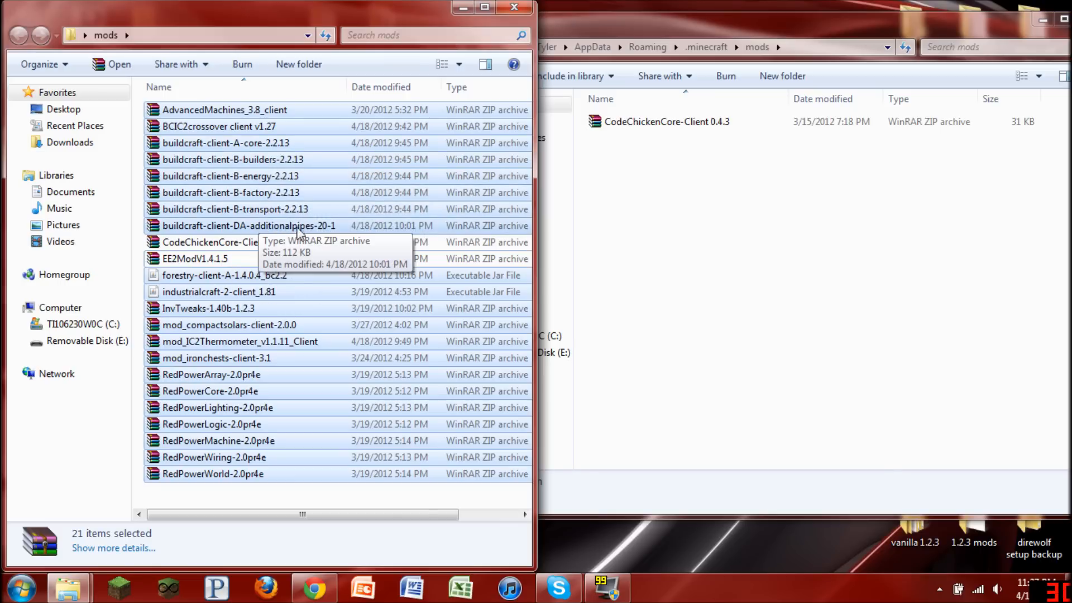
pyautogui.moveTo(332, 236)
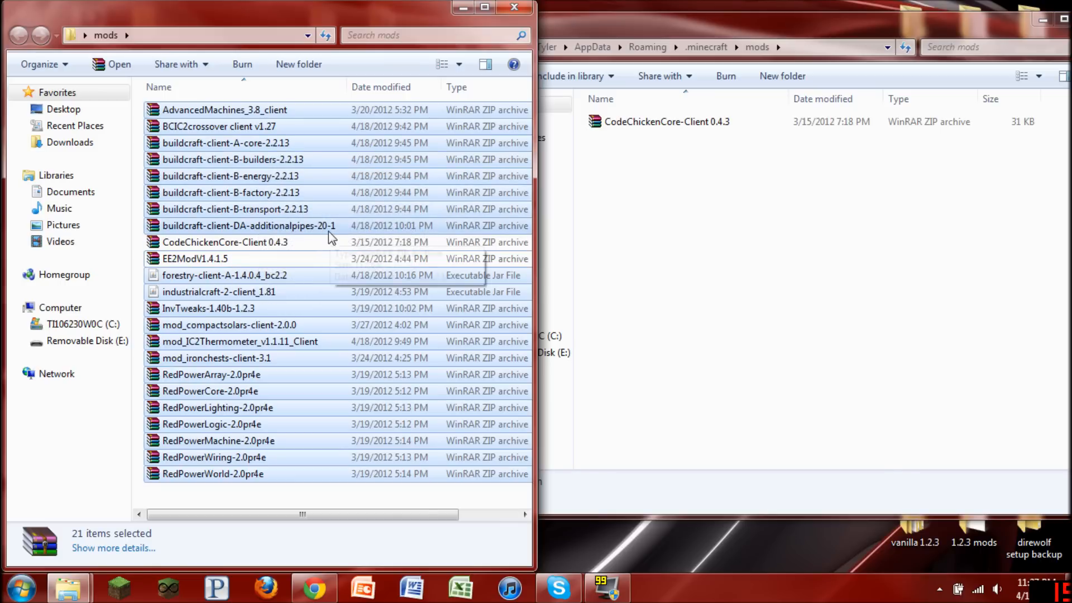
pyautogui.moveTo(319, 229)
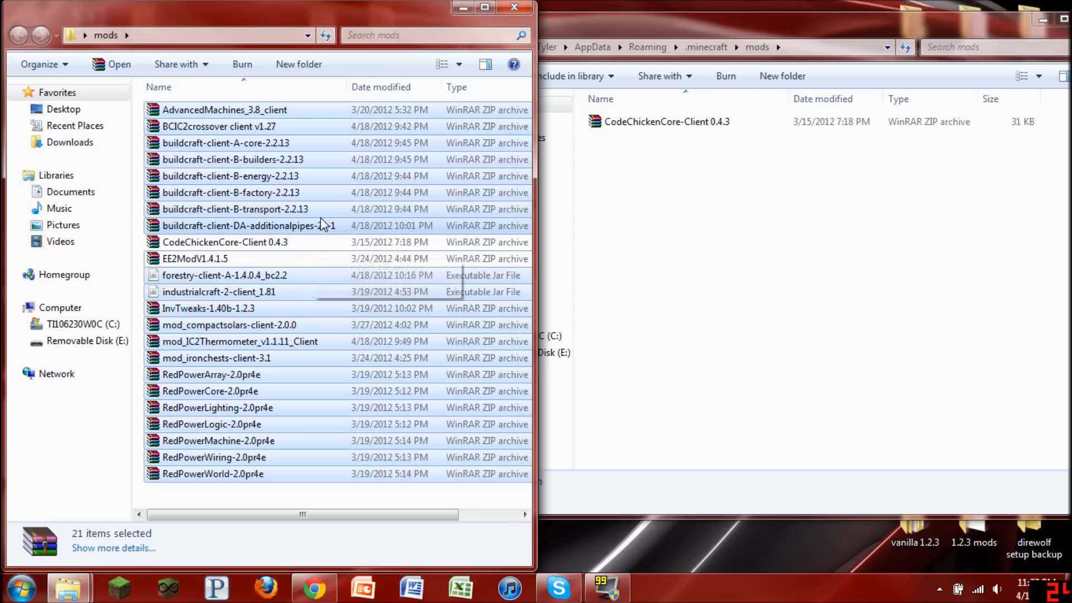
pyautogui.moveTo(334, 225)
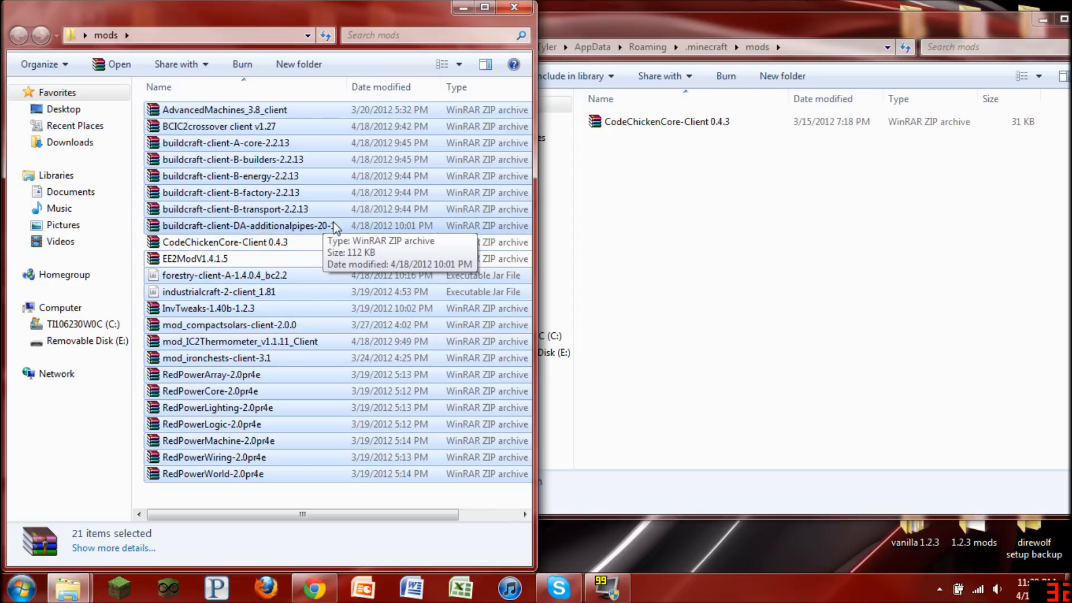
pyautogui.moveTo(300, 315)
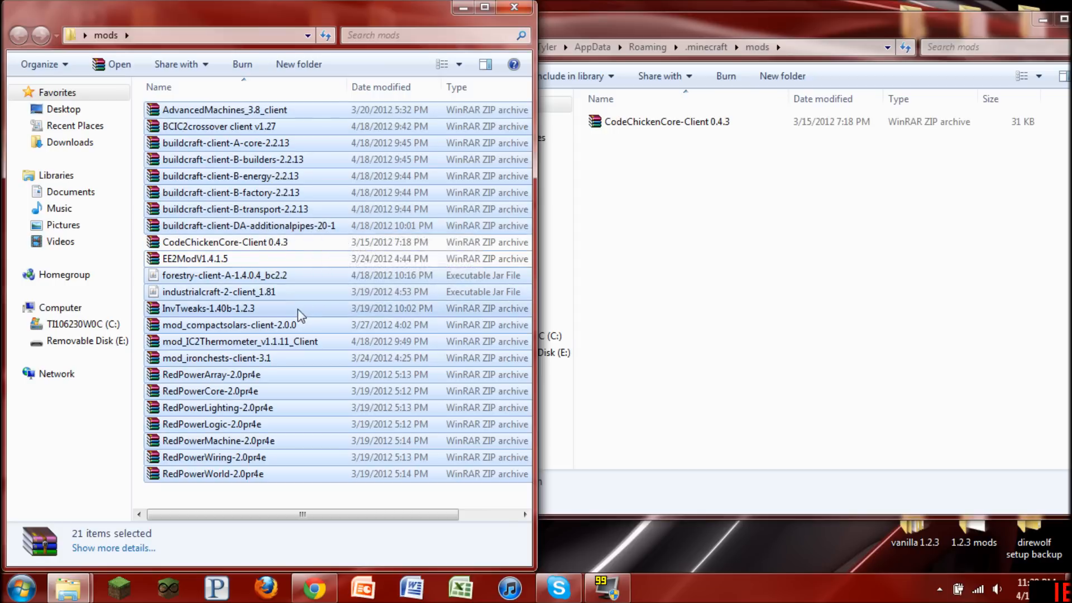
pyautogui.moveTo(195, 286)
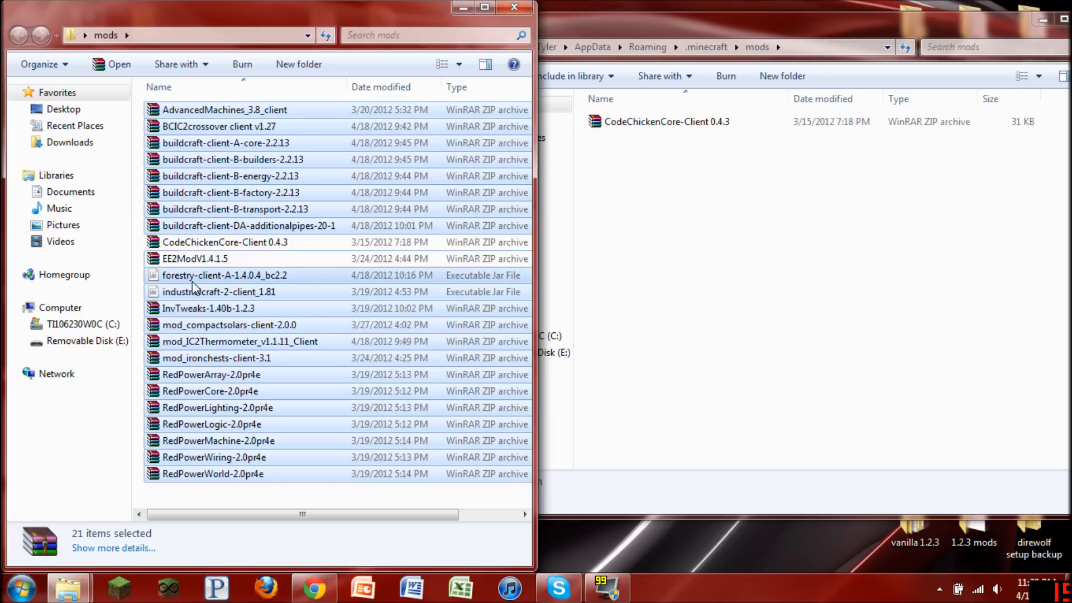
pyautogui.moveTo(266, 276)
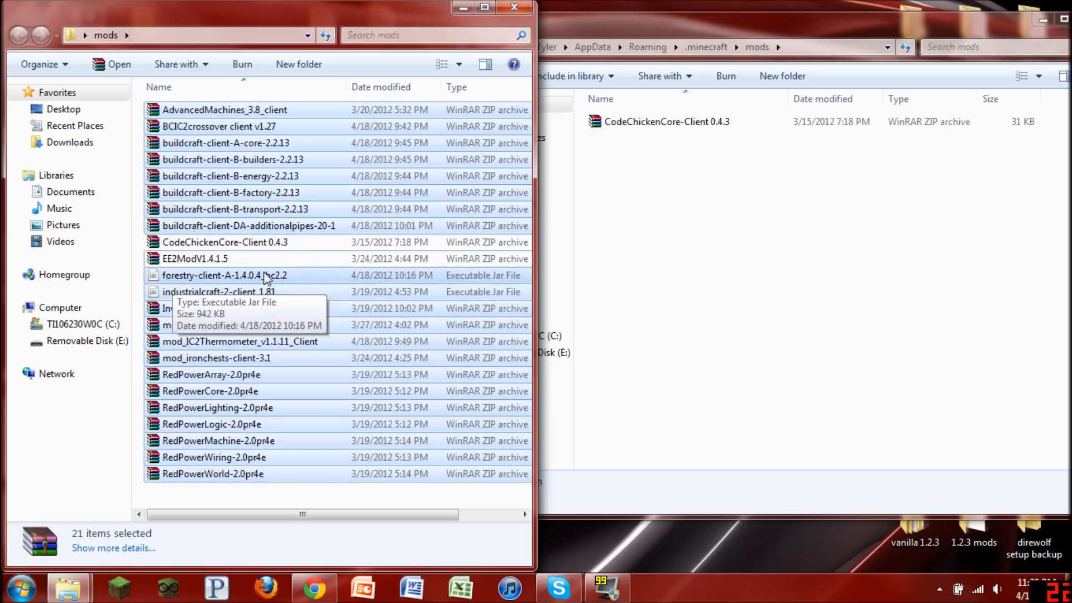
pyautogui.moveTo(286, 283)
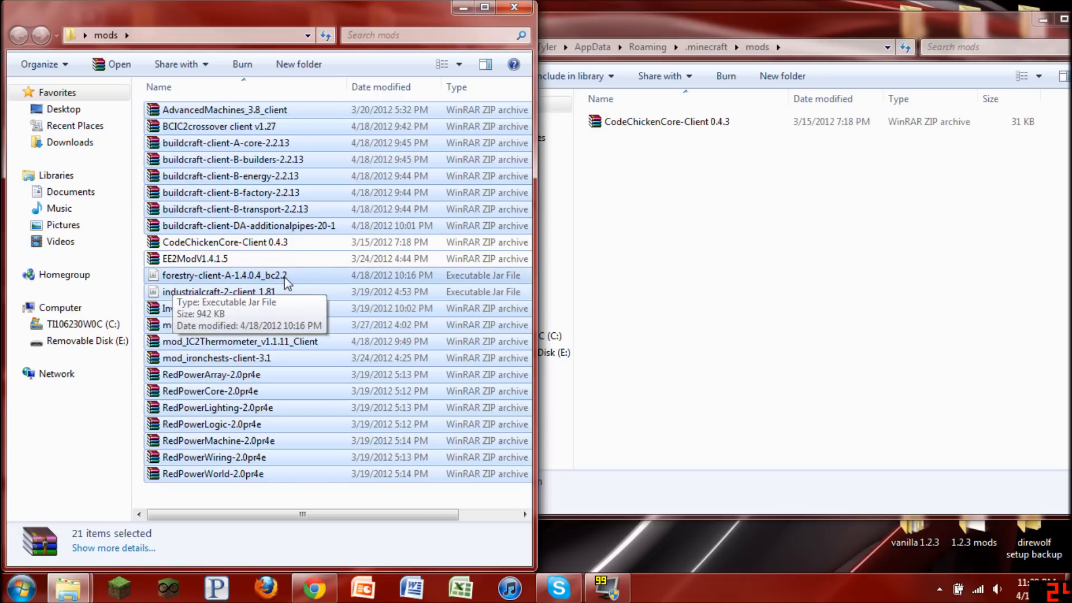
pyautogui.moveTo(232, 295)
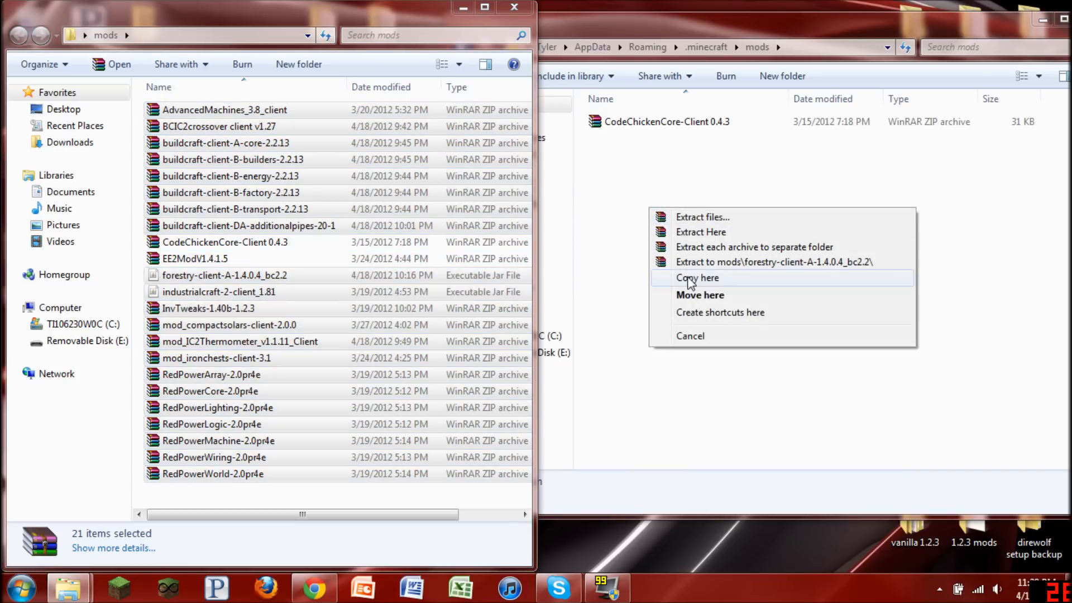
pyautogui.click(696, 278)
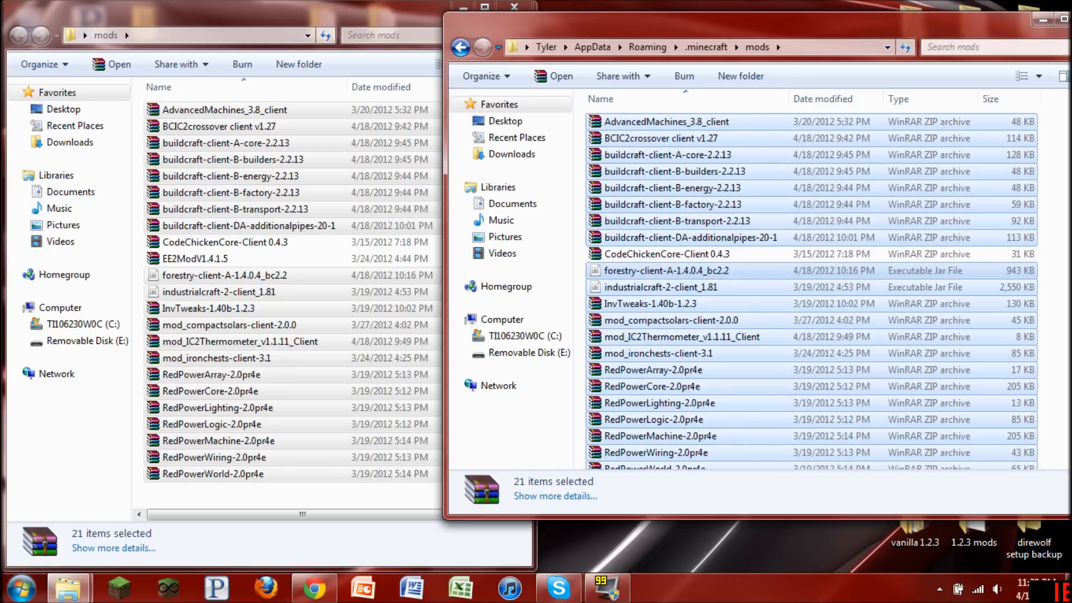
pyautogui.click(1057, 8)
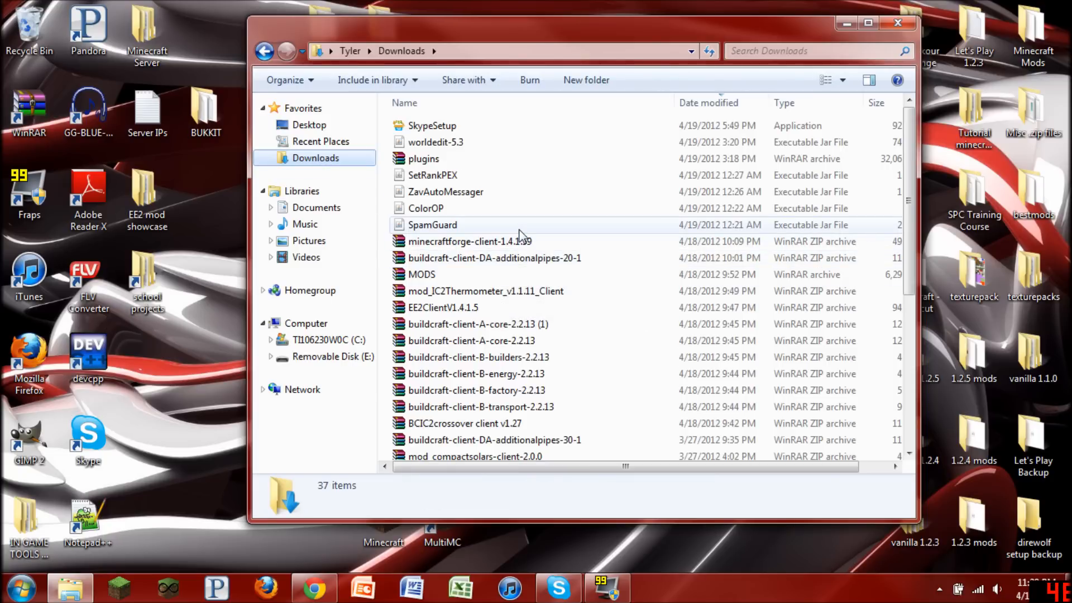
pyautogui.moveTo(442, 308)
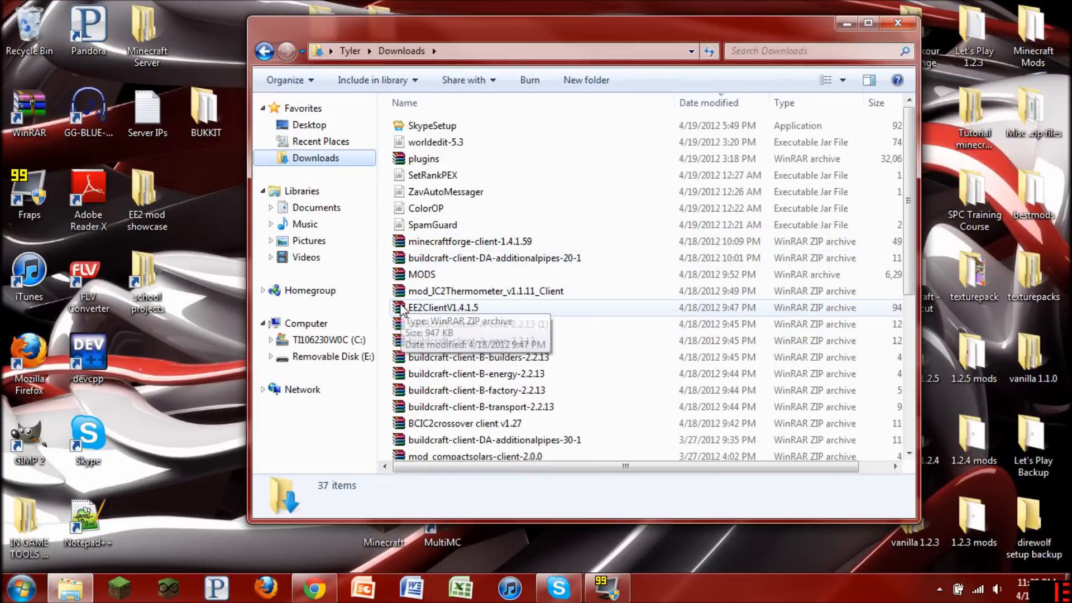
pyautogui.moveTo(437, 311)
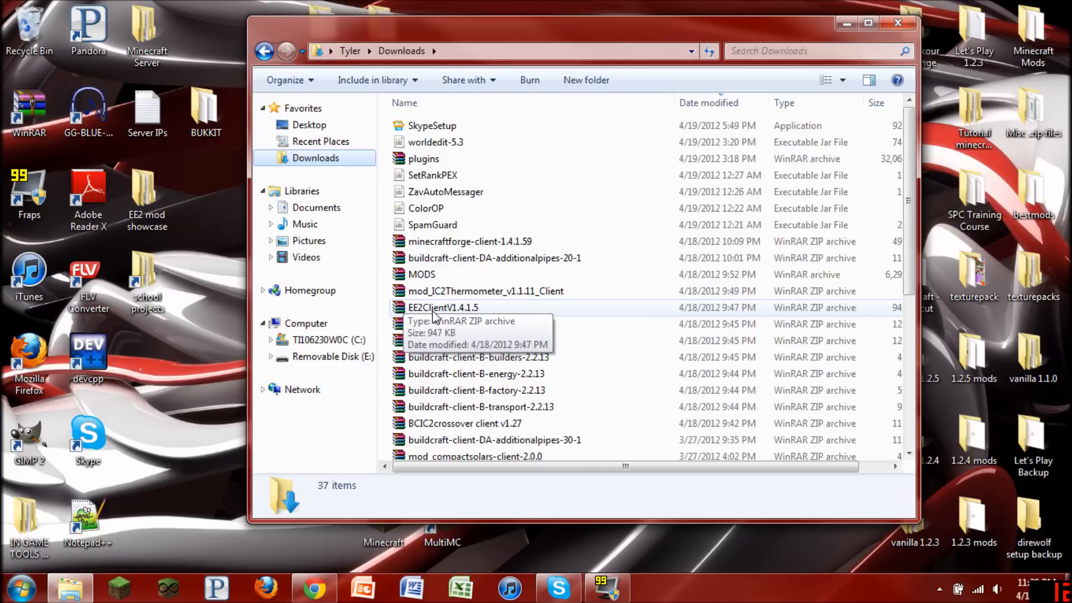
# Open the EE2ClientV1.4.1.5 archive from Downloads in WinRAR.
pyautogui.doubleClick(443, 307)
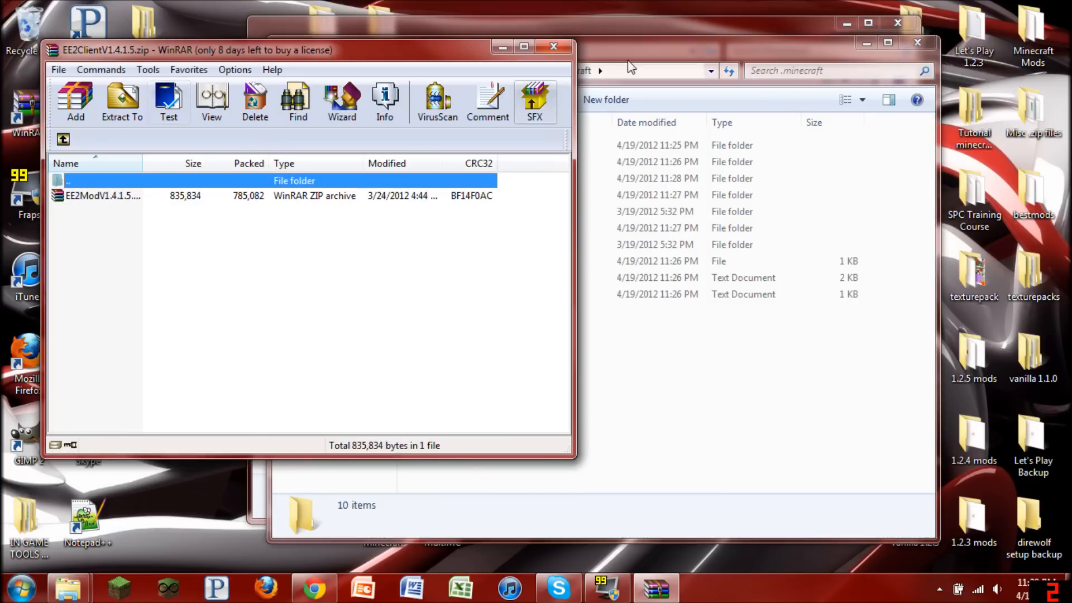
# Drop EE2ModV1.4.1.5 into .minecraft's mods folder and look inside it.
pyautogui.click(103, 196)
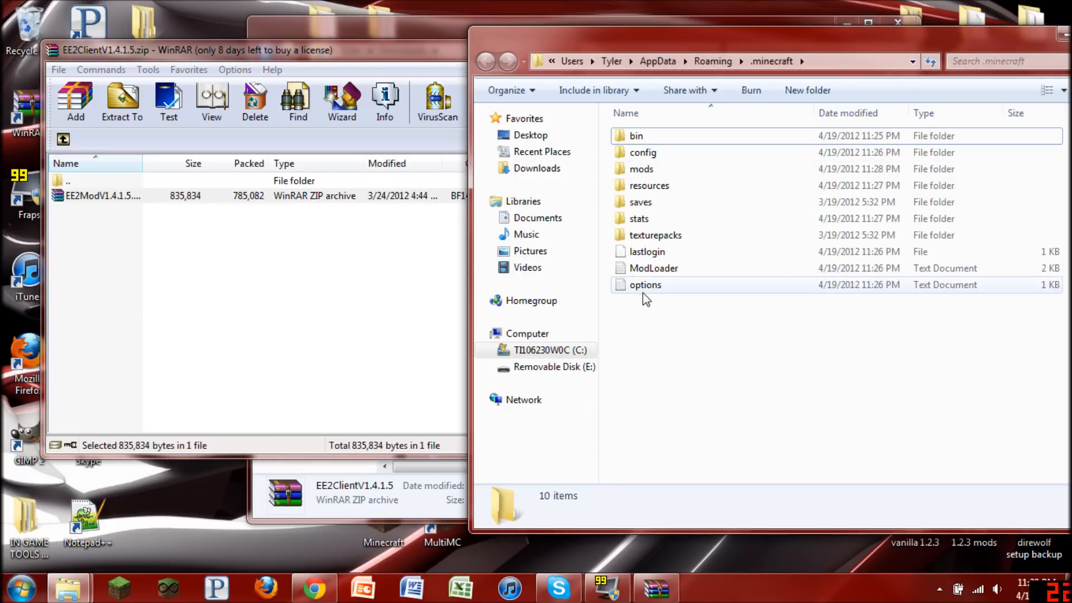
pyautogui.doubleClick(641, 168)
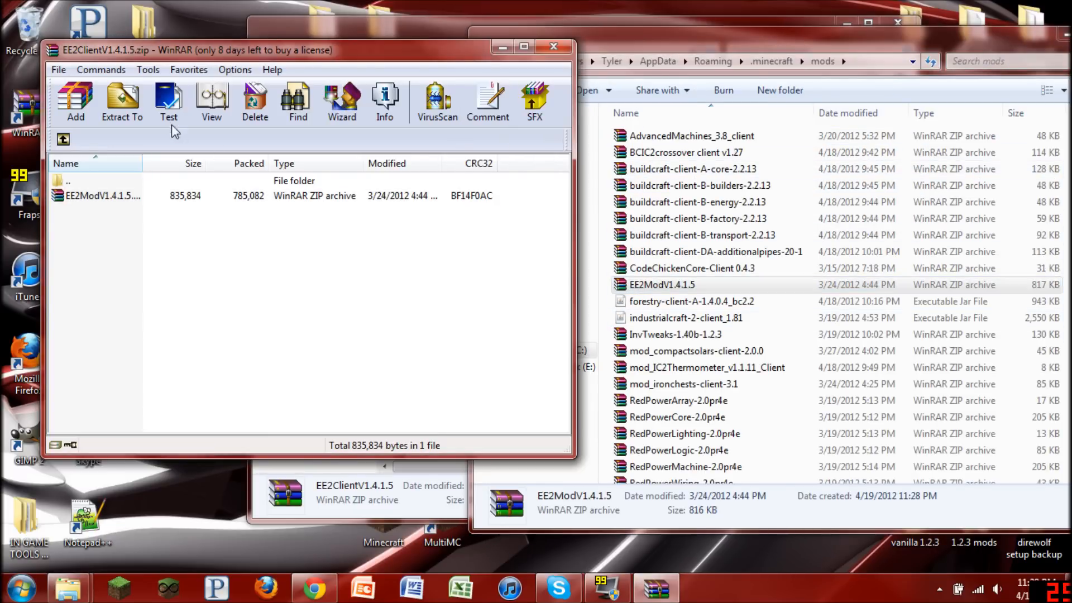
pyautogui.doubleClick(103, 195)
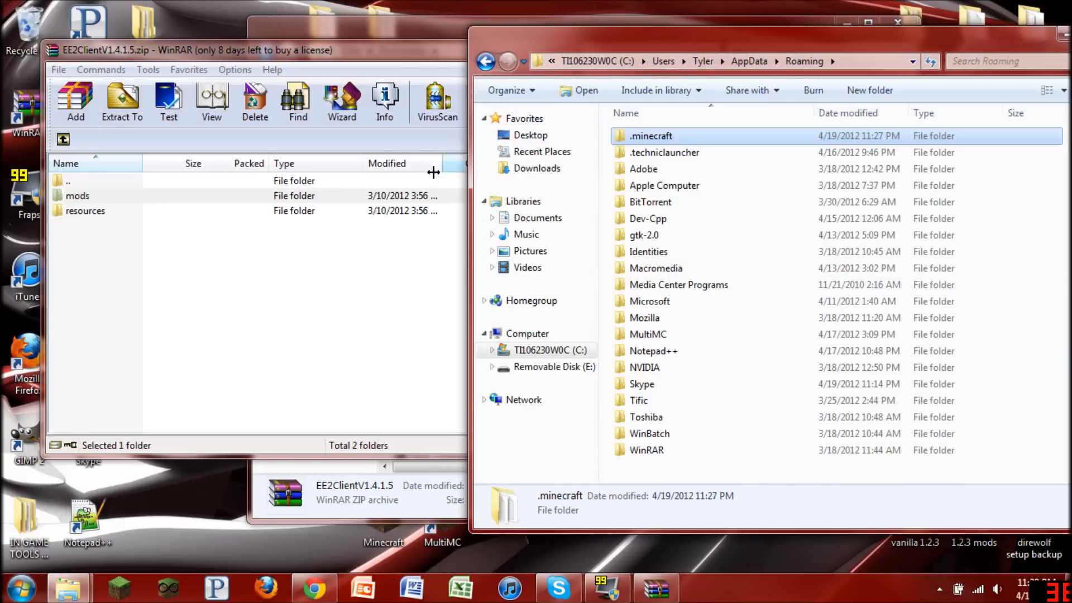
# Merge the archive's resources folder into .minecraft, confirming with Yes.
pyautogui.doubleClick(650, 135)
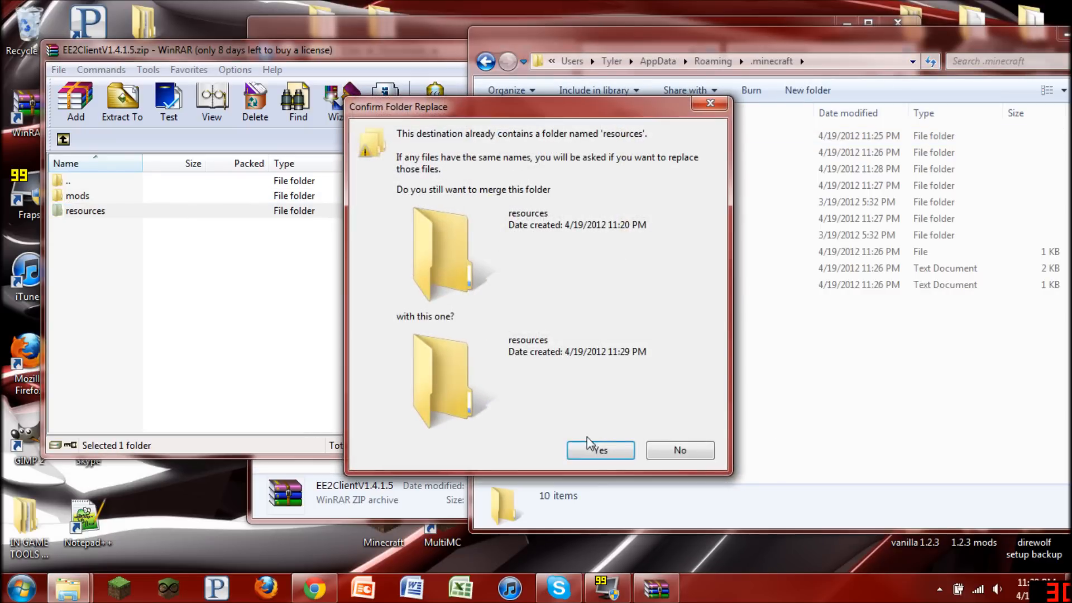
pyautogui.click(598, 450)
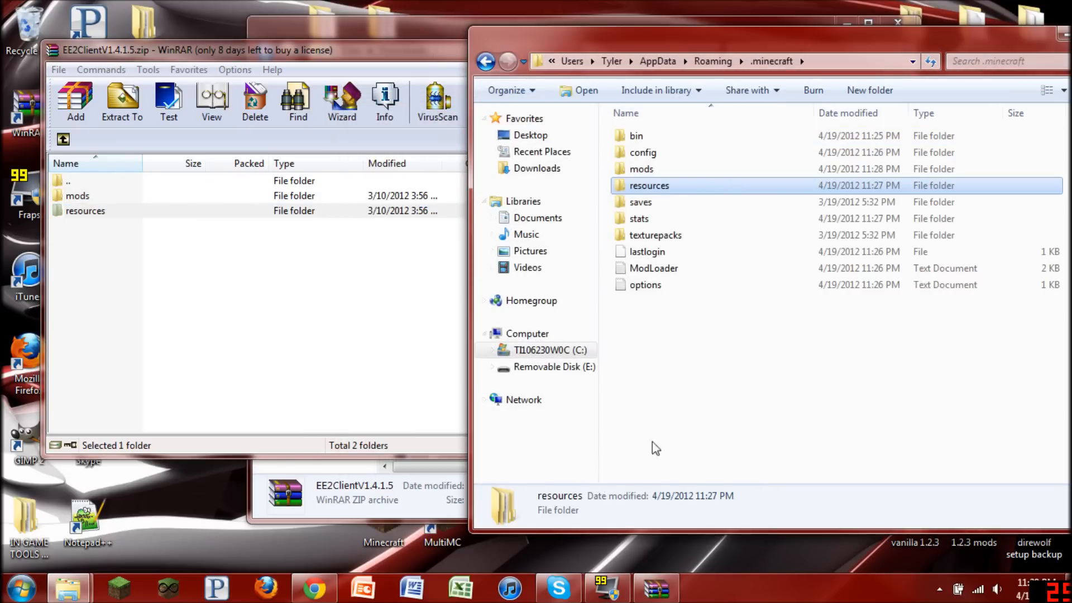
pyautogui.moveTo(711, 396)
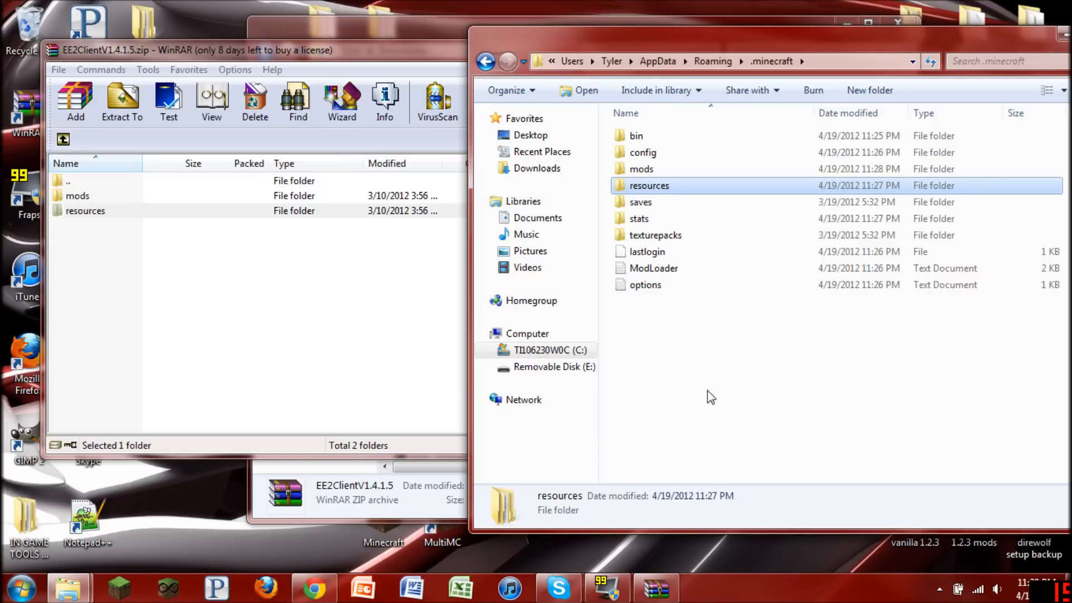
pyautogui.doubleClick(647, 185)
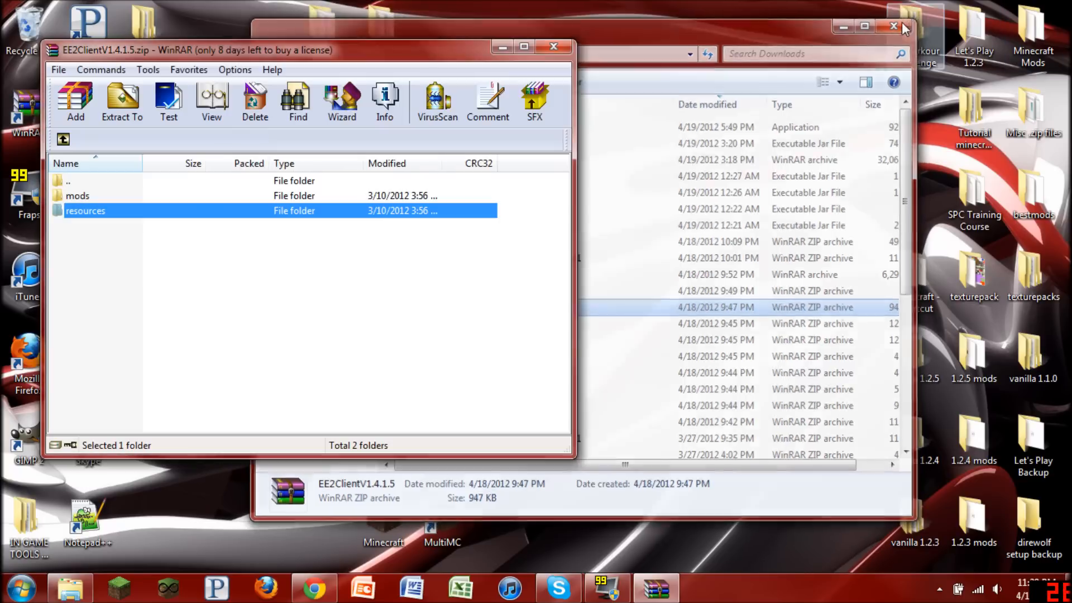
# Close Downloads, launch Minecraft from the shortcut and log in.
pyautogui.click(552, 47)
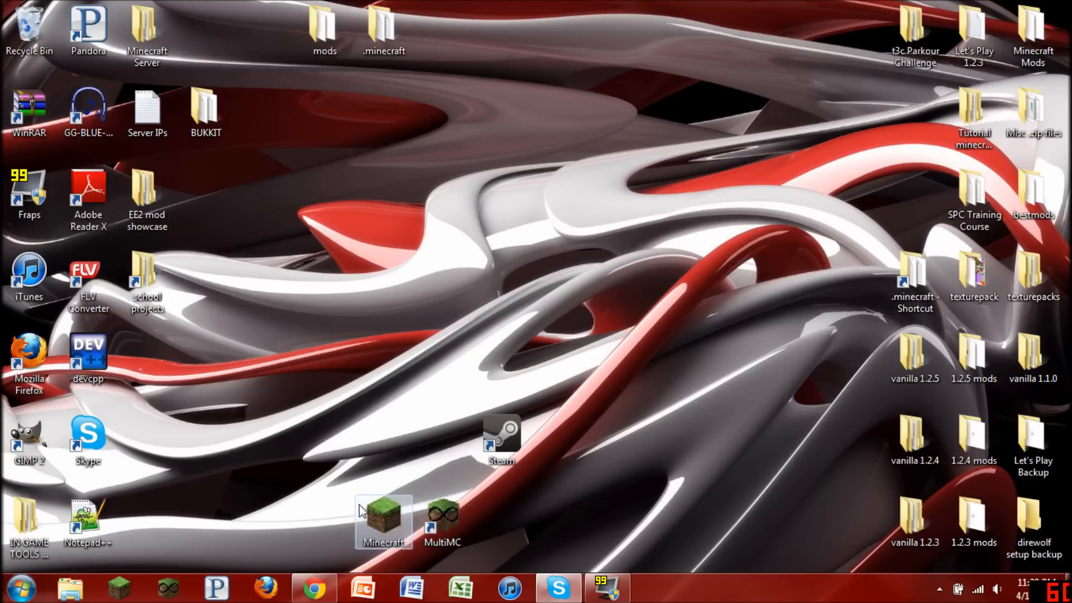
pyautogui.click(383, 522)
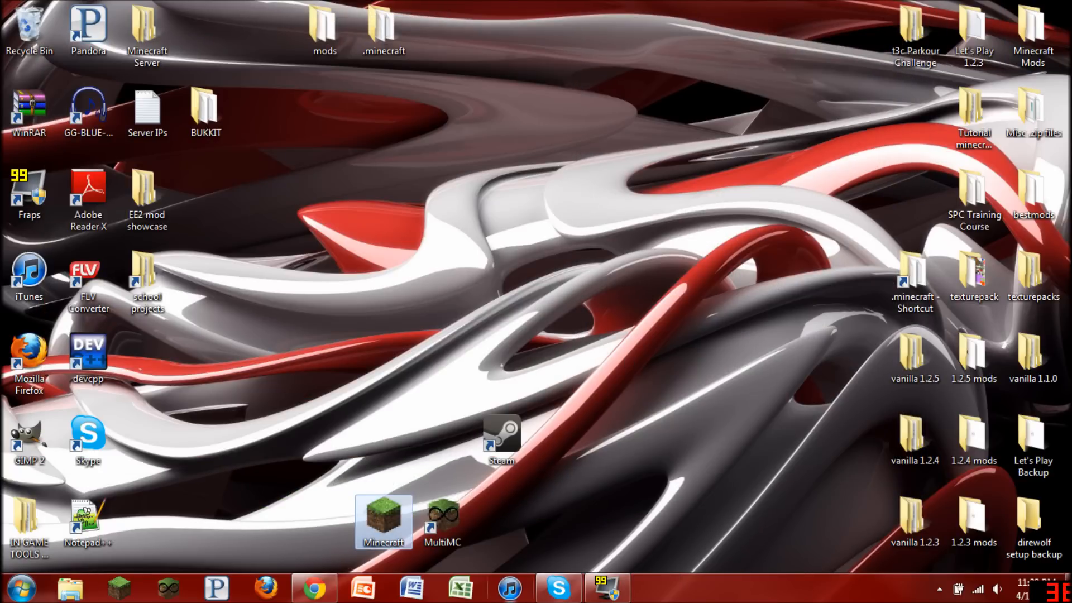
pyautogui.doubleClick(383, 521)
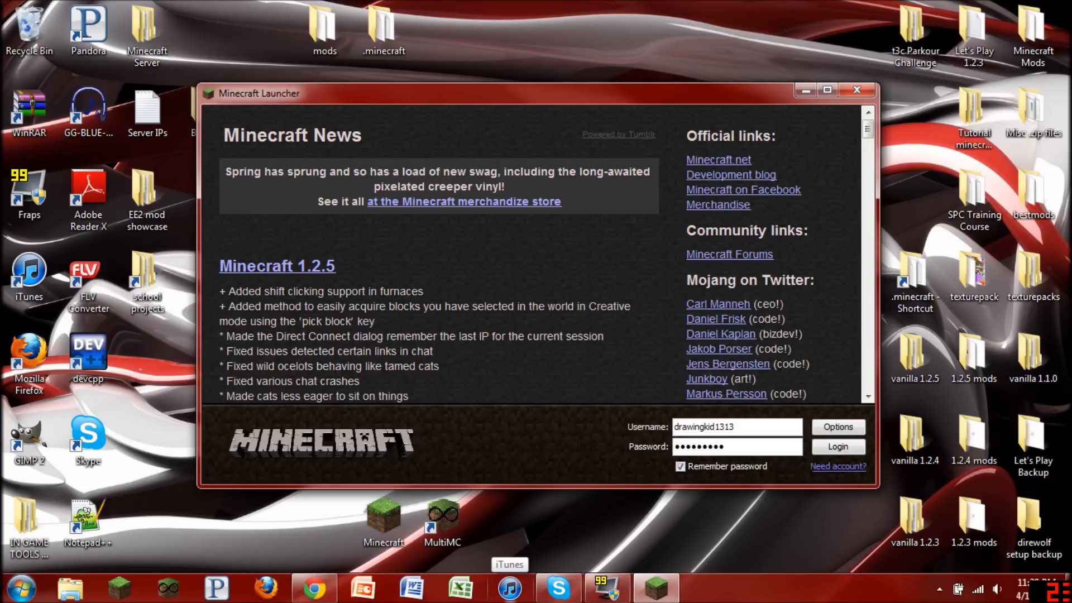
pyautogui.click(838, 446)
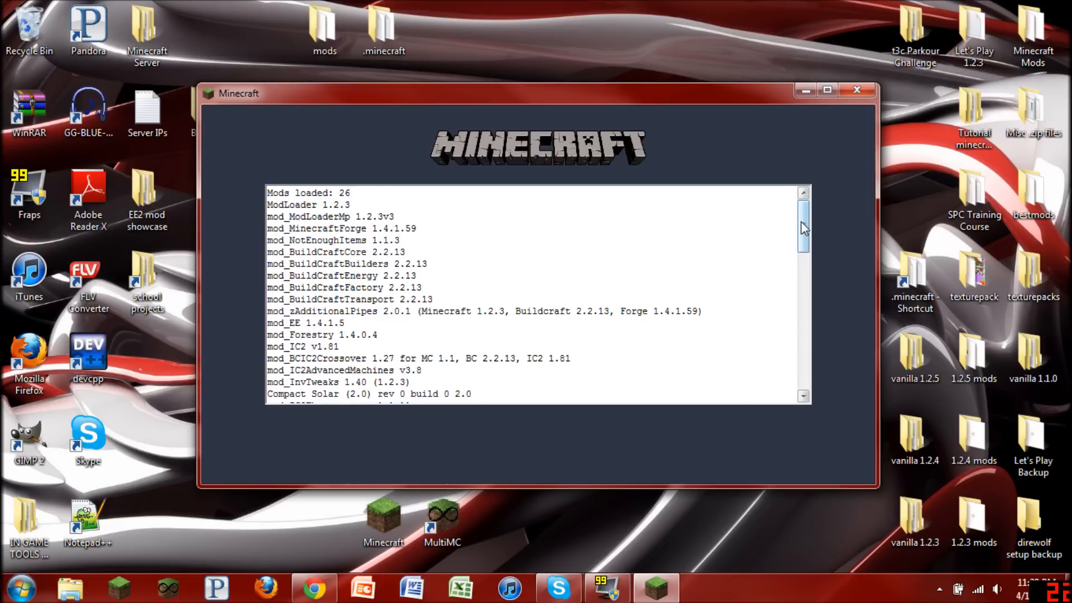
# Read the crash report about the block ID 179 conflict and close the game window.
pyautogui.scroll(-3)
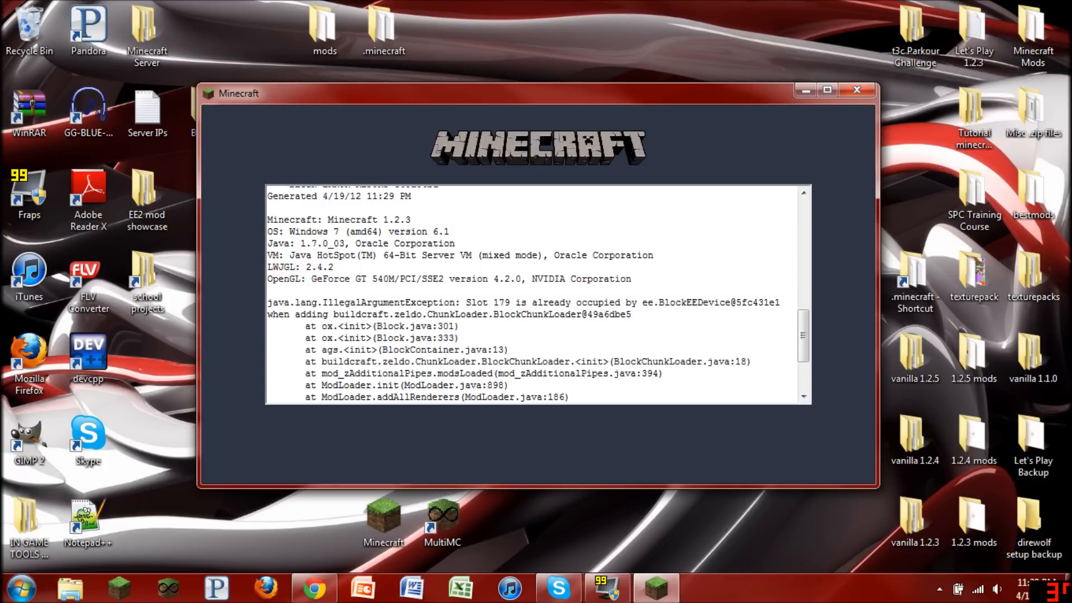
pyautogui.doubleClick(494, 302)
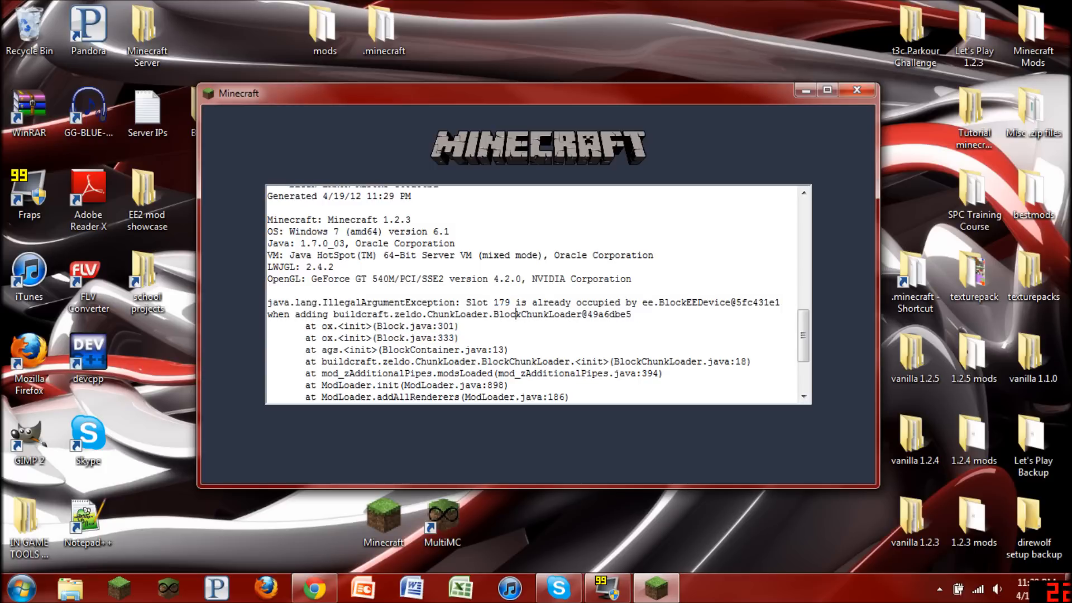
pyautogui.moveTo(856, 90)
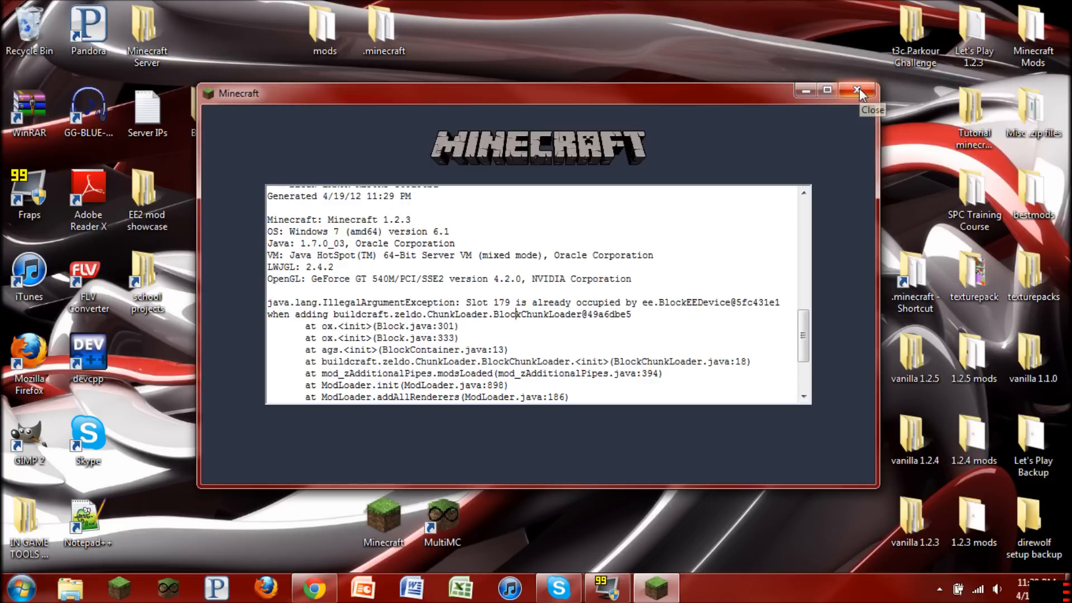
pyautogui.click(857, 89)
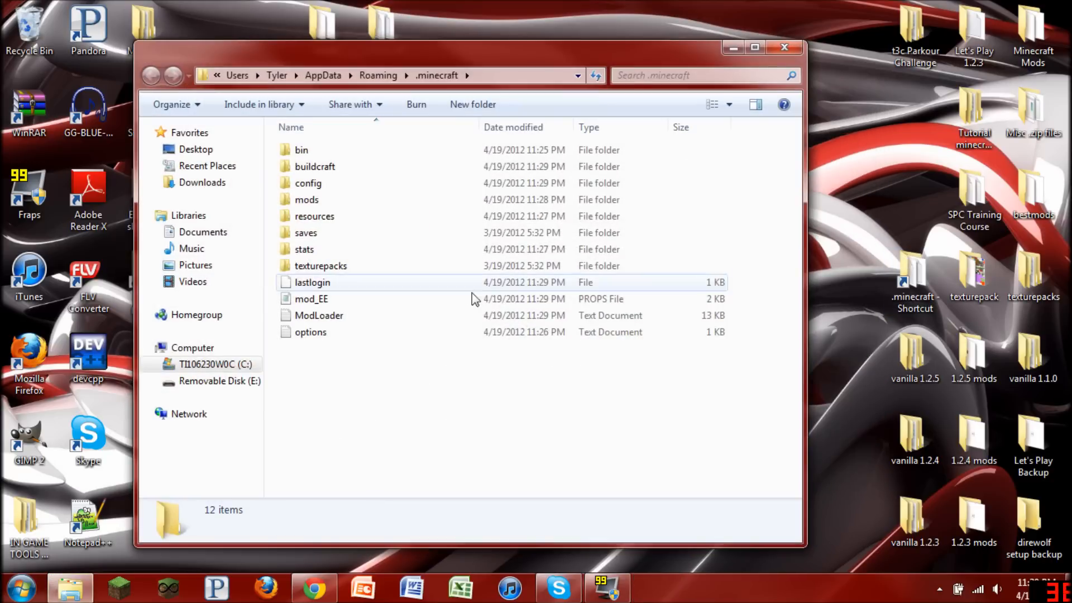
pyautogui.moveTo(464, 341)
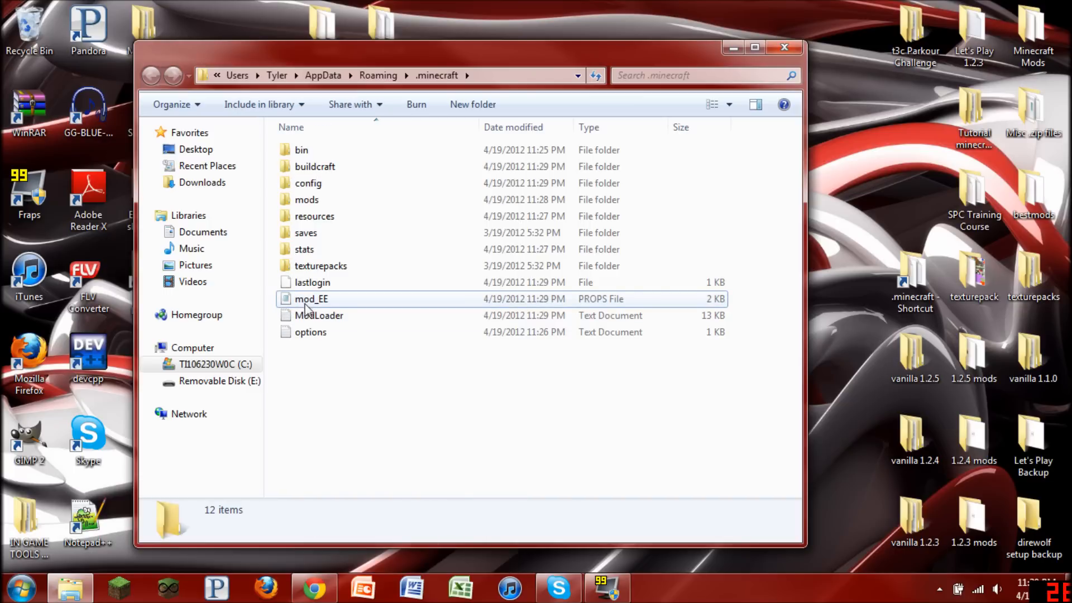
pyautogui.moveTo(328, 306)
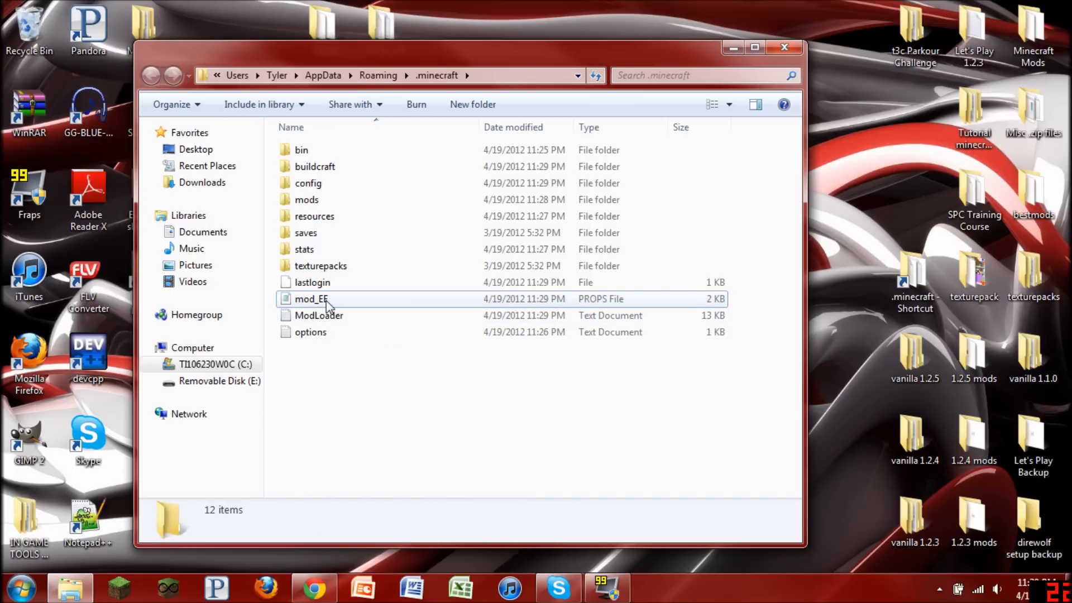
pyautogui.moveTo(351, 301)
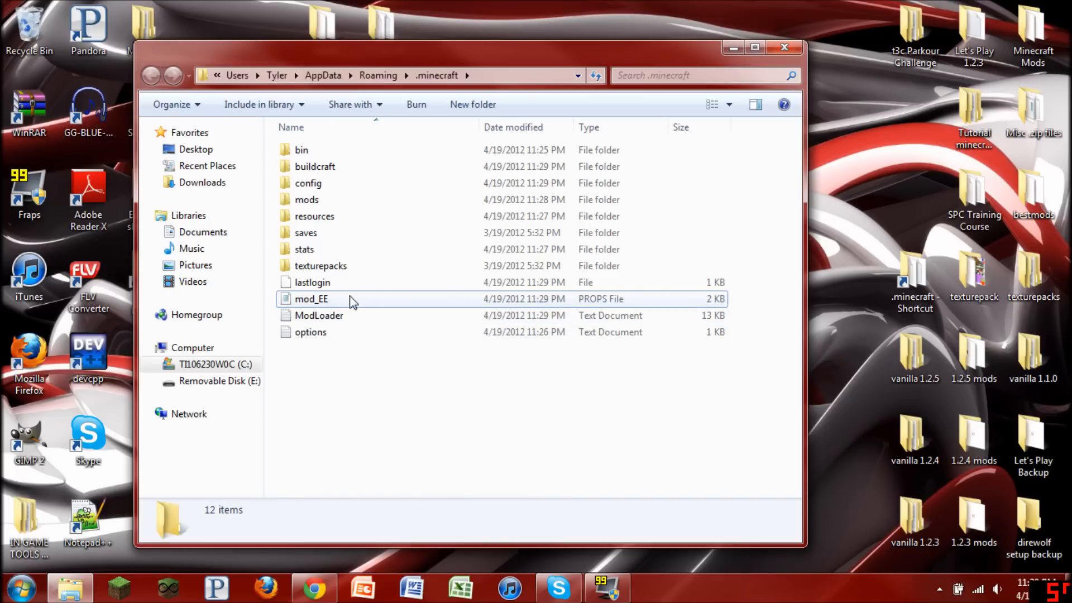
# Open the mod_EE config file from .minecraft in Notepad.
pyautogui.doubleClick(311, 299)
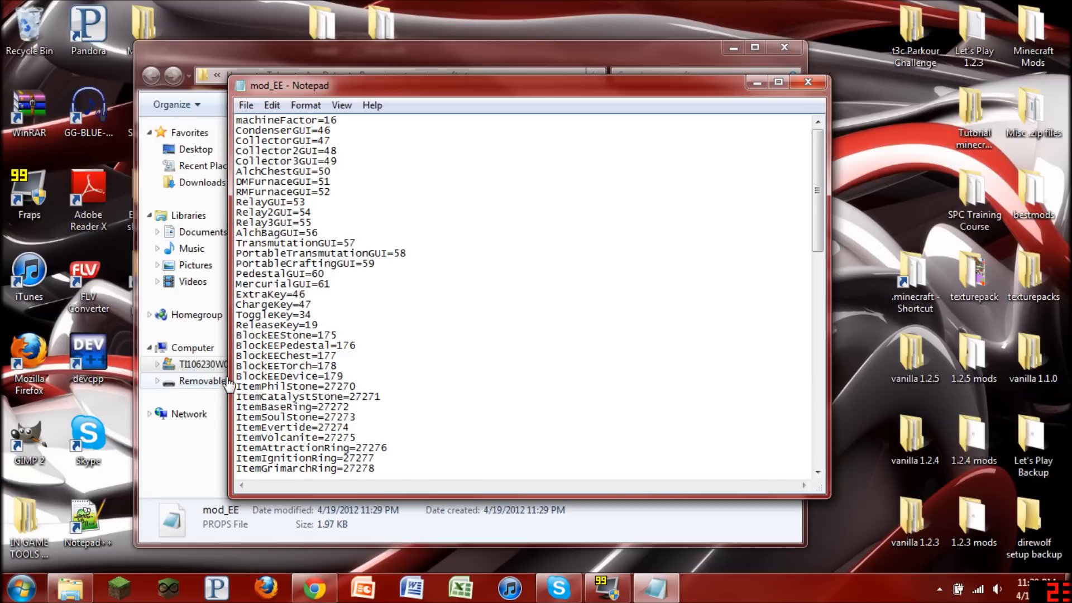
# Change BlockEEDevice from 179 to 182 in mod_EE.
pyautogui.doubleClick(287, 376)
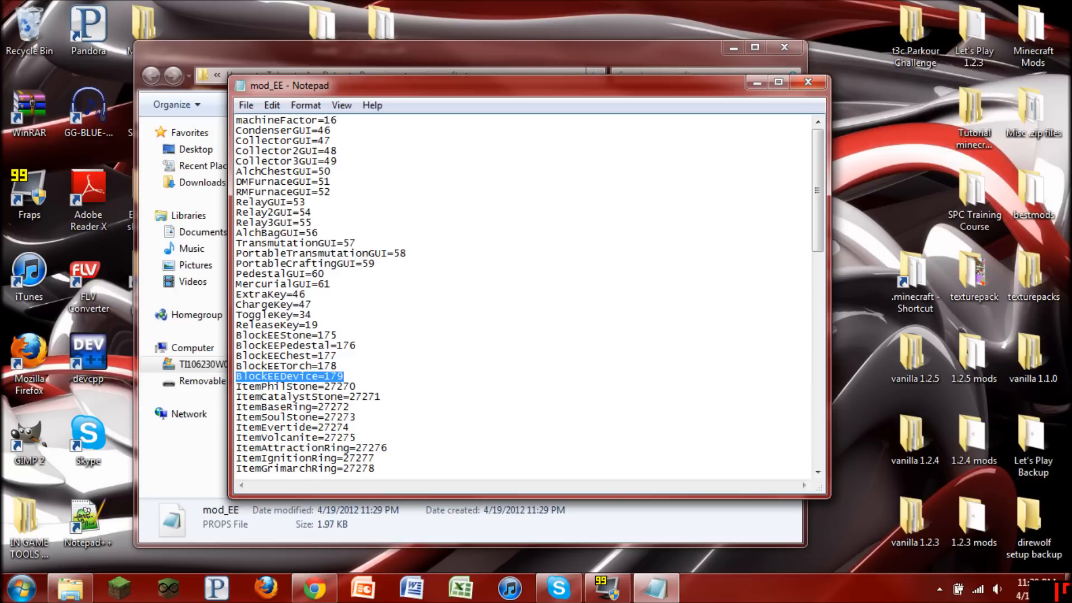
pyautogui.moveTo(901, 220)
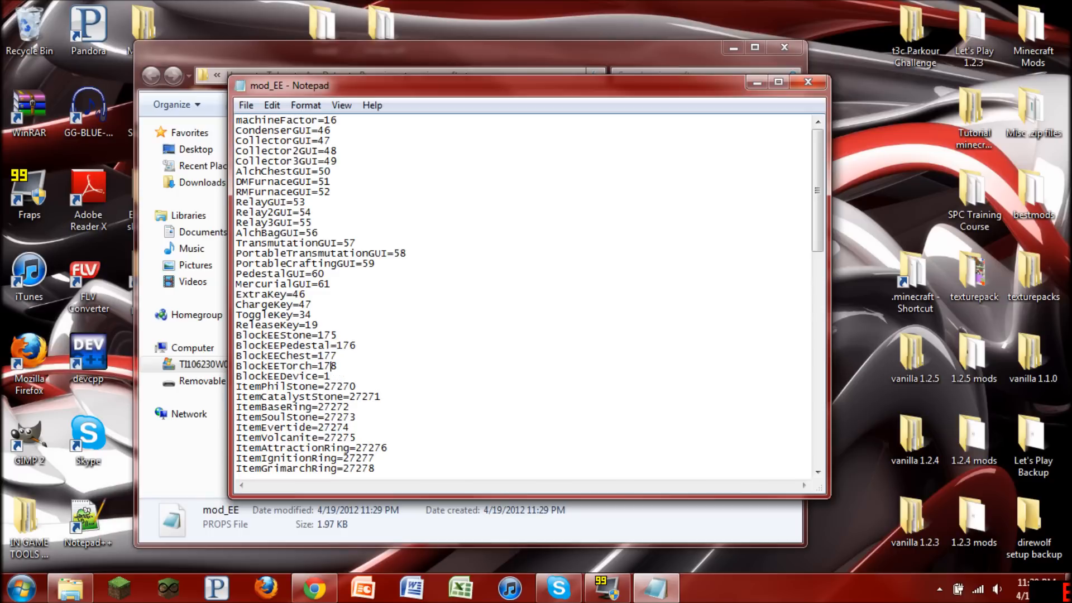
pyautogui.write('8')
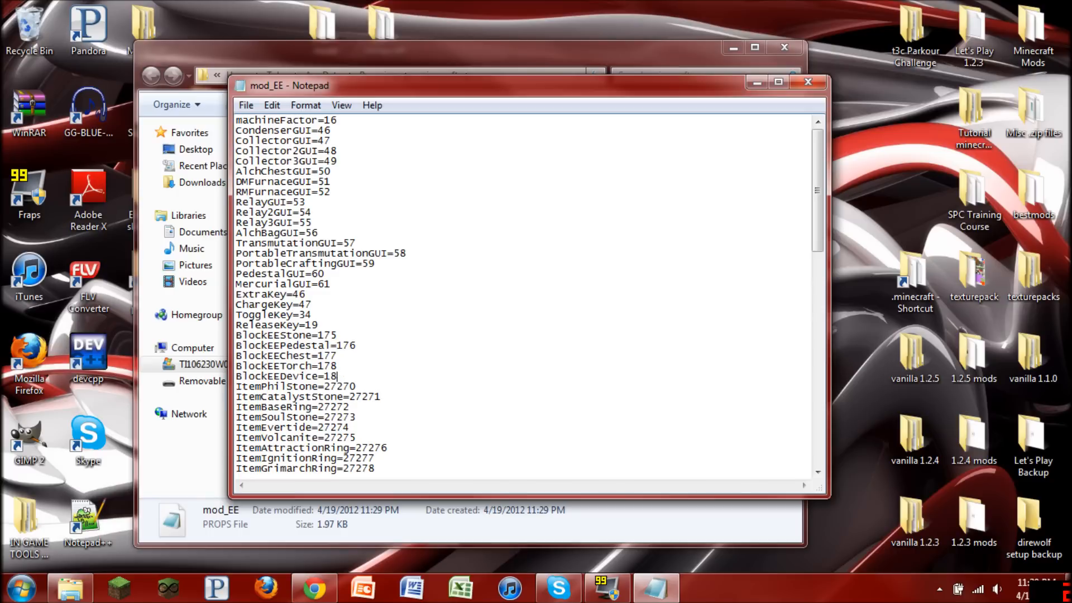
pyautogui.write('2')
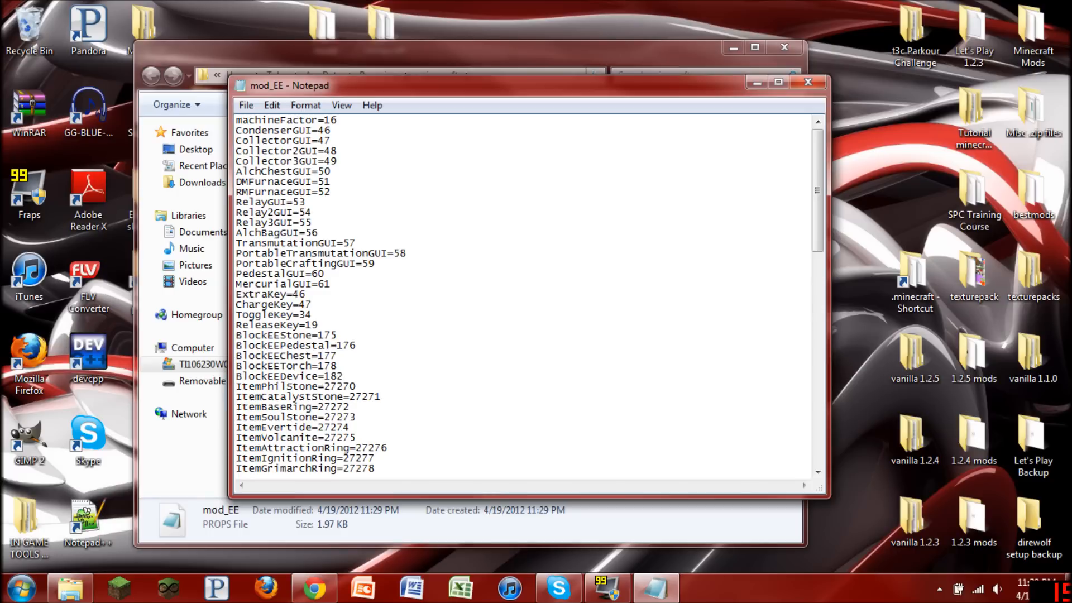
pyautogui.doubleClick(291, 376)
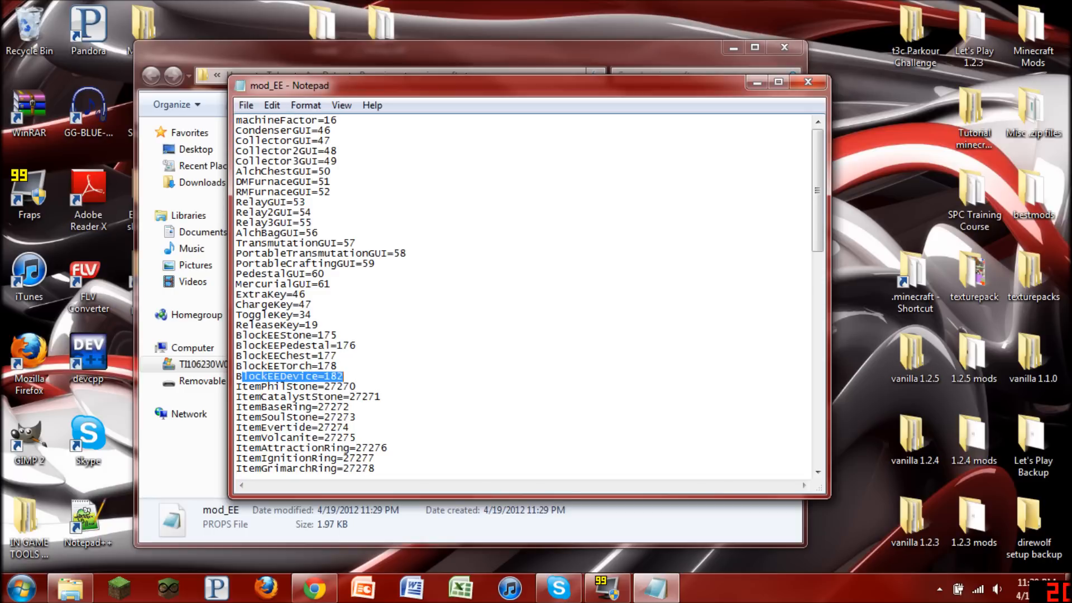
pyautogui.click(329, 376)
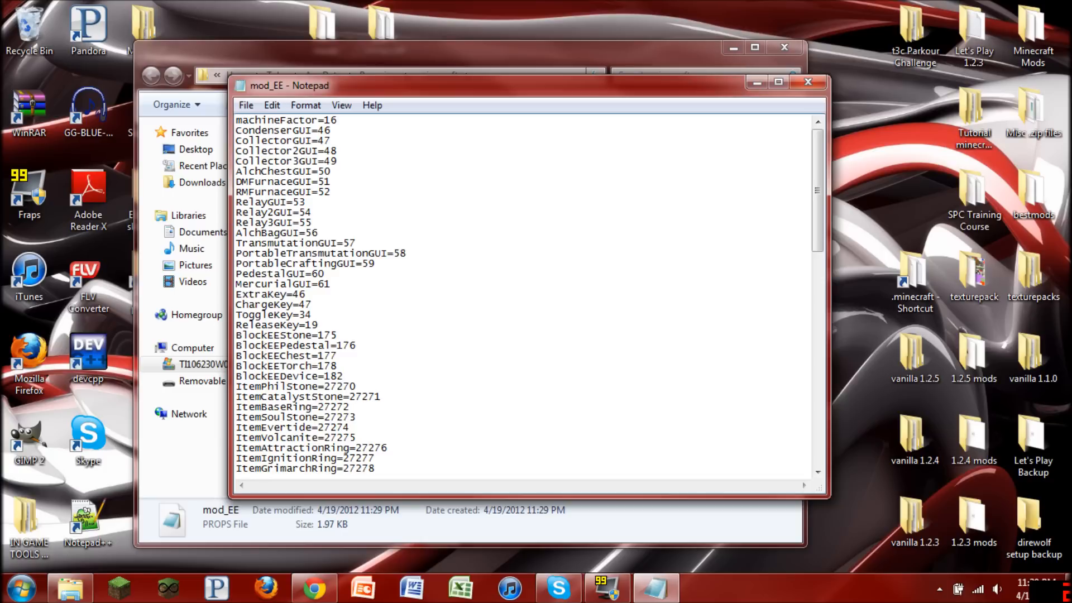
# Save mod_EE and close Notepad.
pyautogui.click(343, 376)
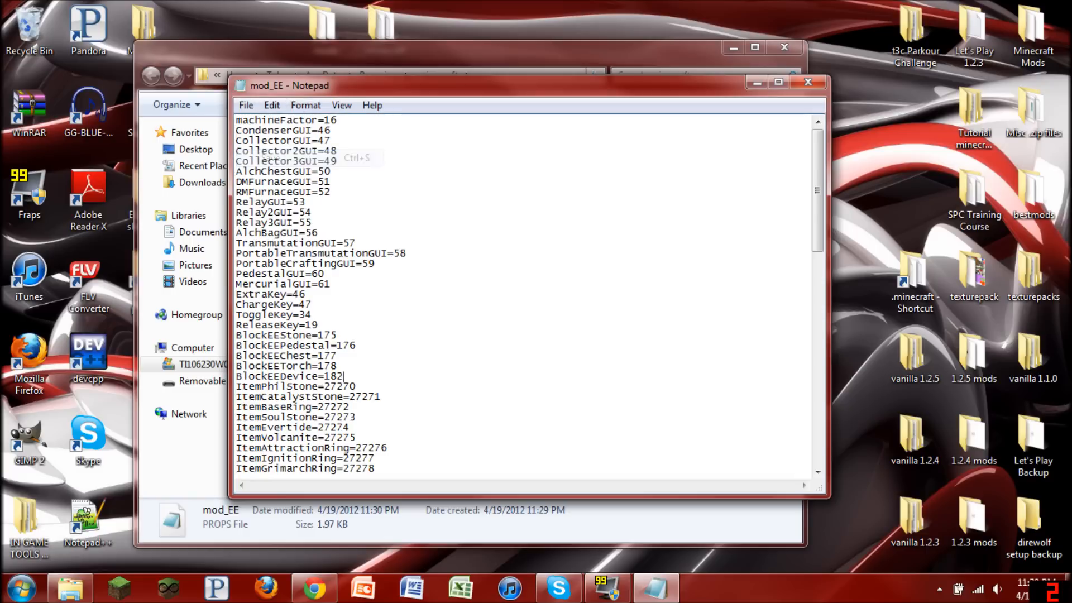
pyautogui.click(807, 82)
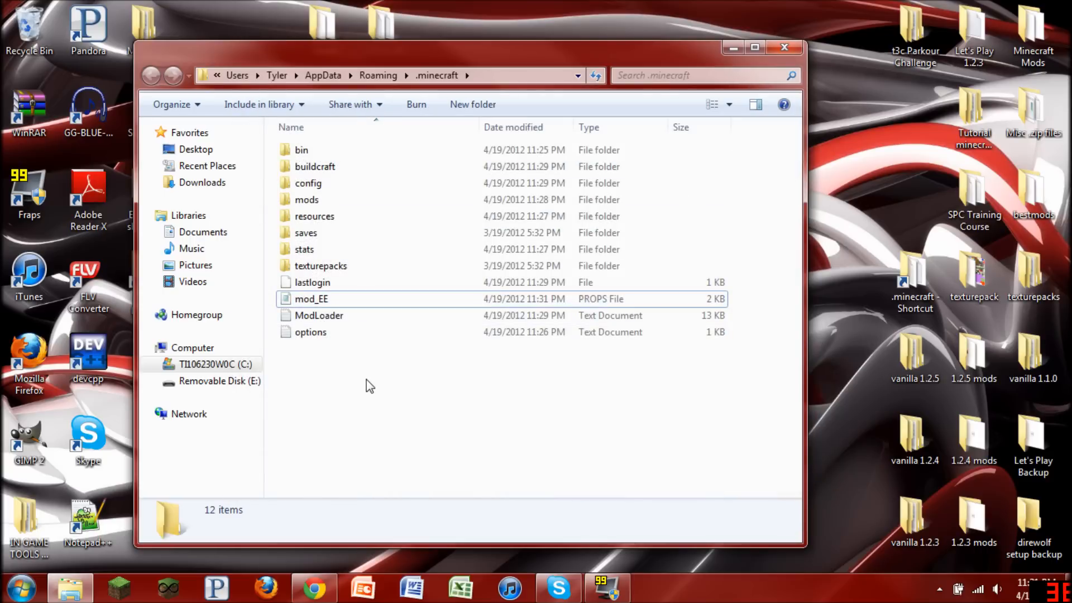
pyautogui.moveTo(287, 295)
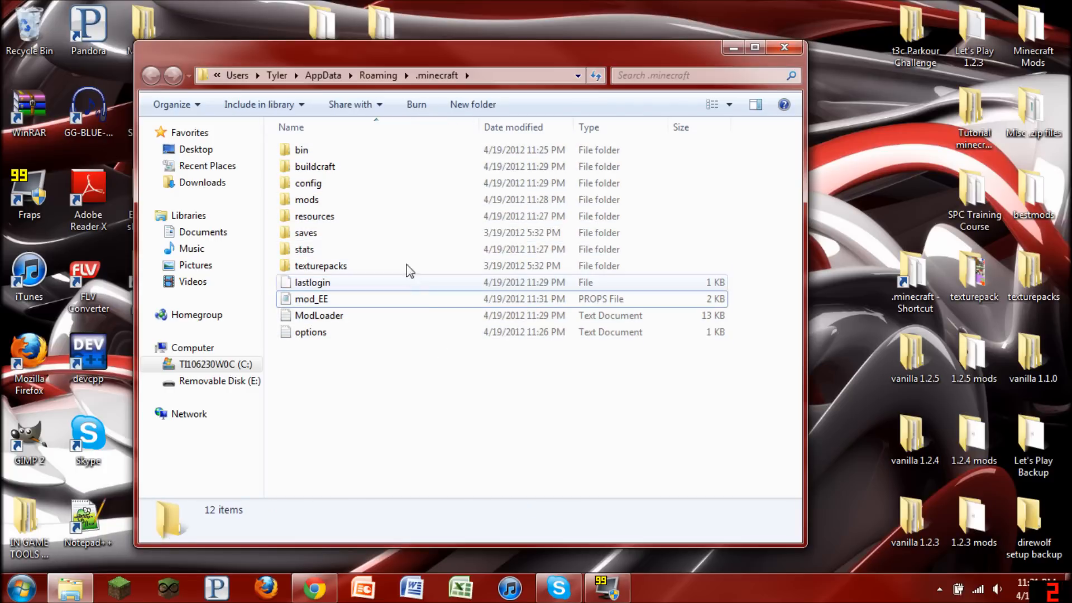
pyautogui.moveTo(393, 242)
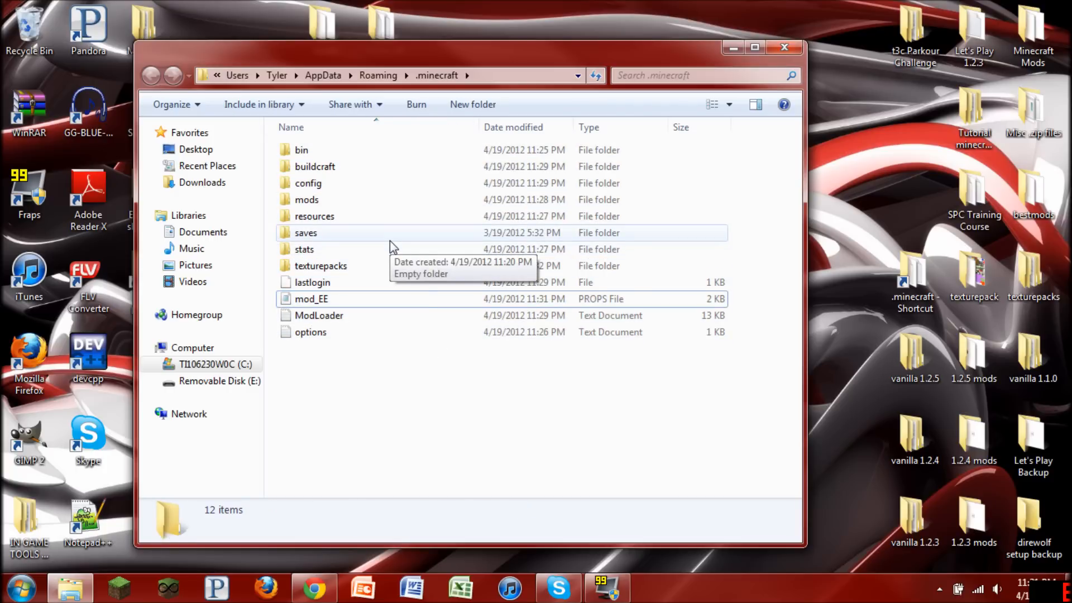
pyautogui.moveTo(315, 198)
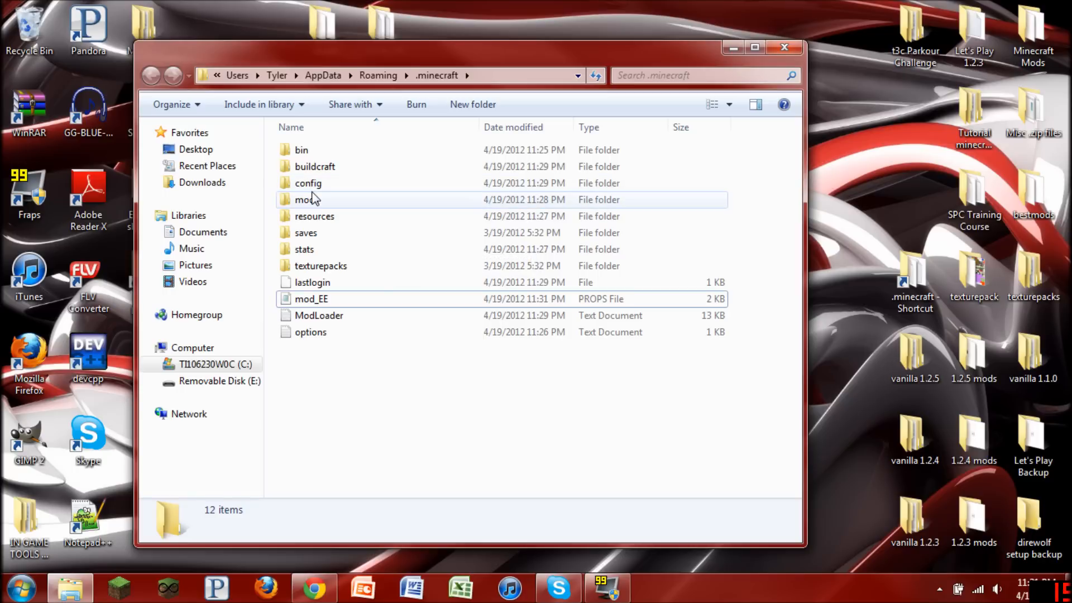
pyautogui.moveTo(338, 200)
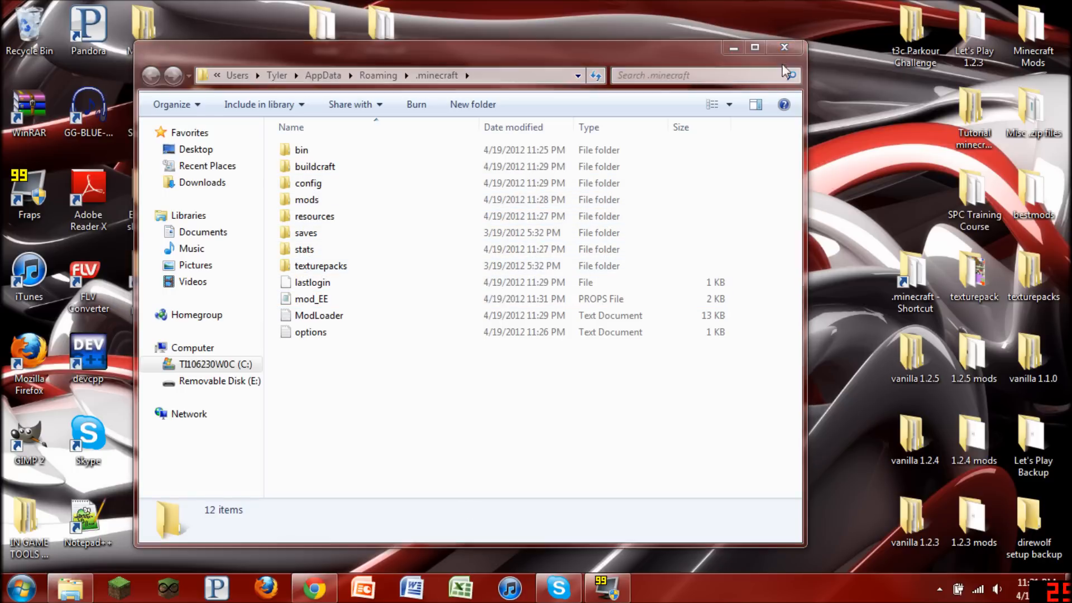
# Close the .minecraft Explorer window, leaving the desktop with the Minecraft shortcut.
pyautogui.click(784, 47)
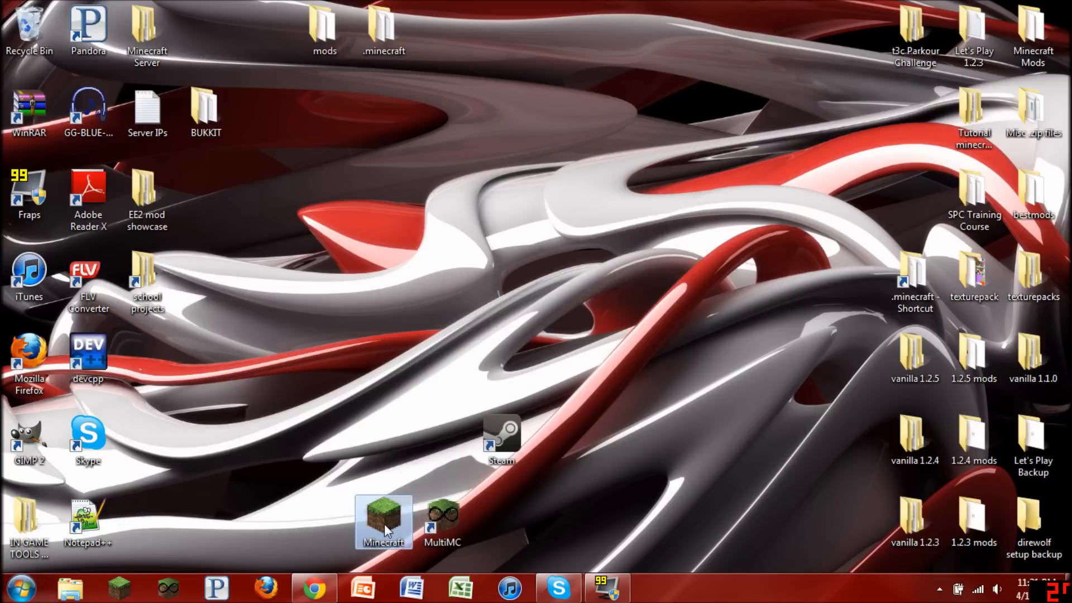
# Launch Minecraft, log in, decline the update, and quit once the 1.2.3 title screen loads.
pyautogui.doubleClick(383, 519)
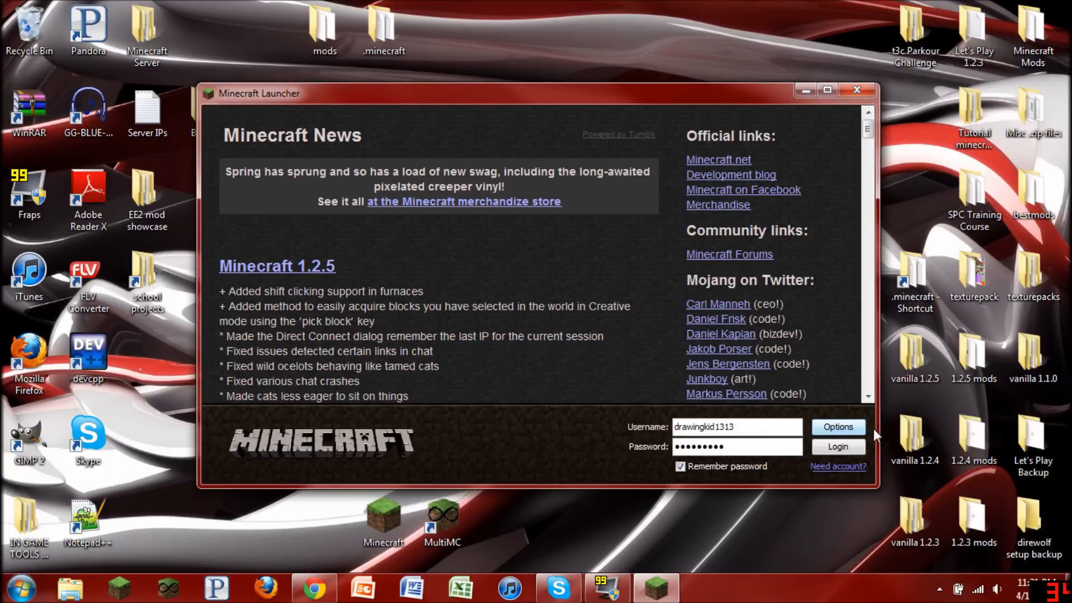
pyautogui.click(837, 445)
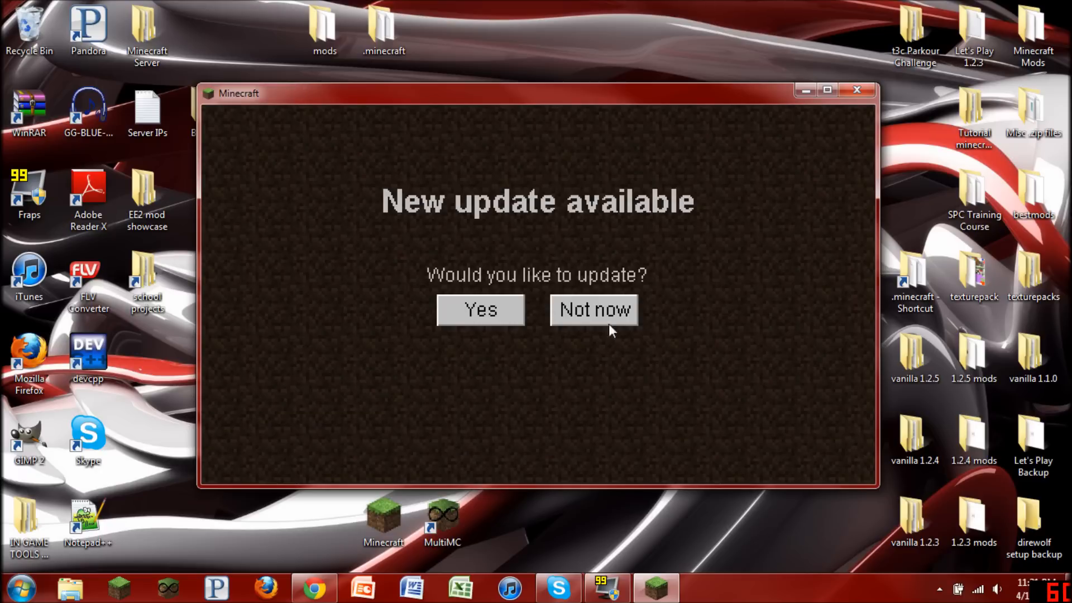
pyautogui.click(593, 309)
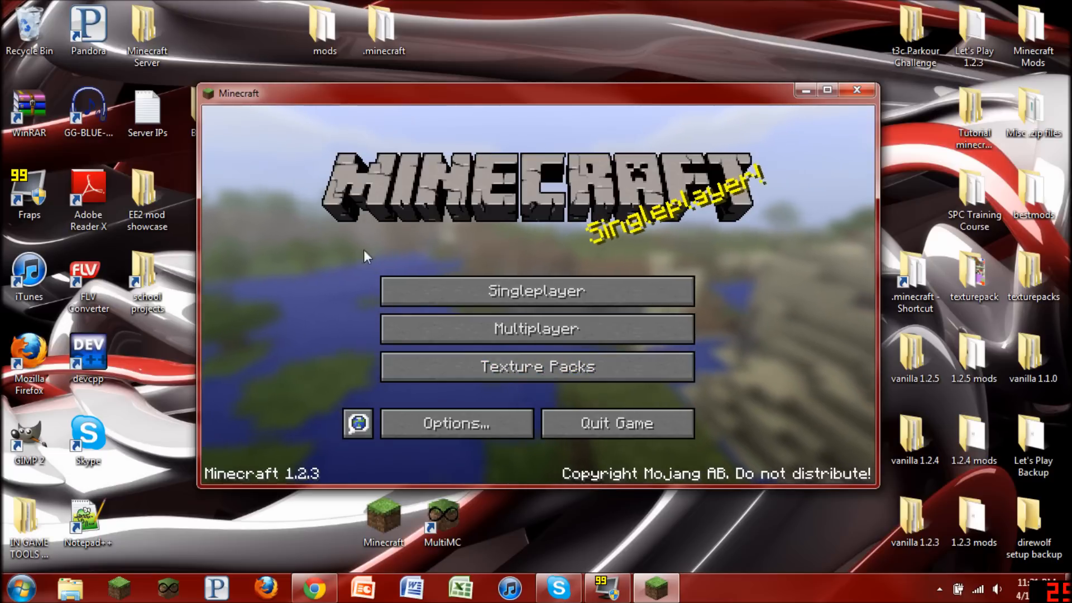
pyautogui.click(857, 90)
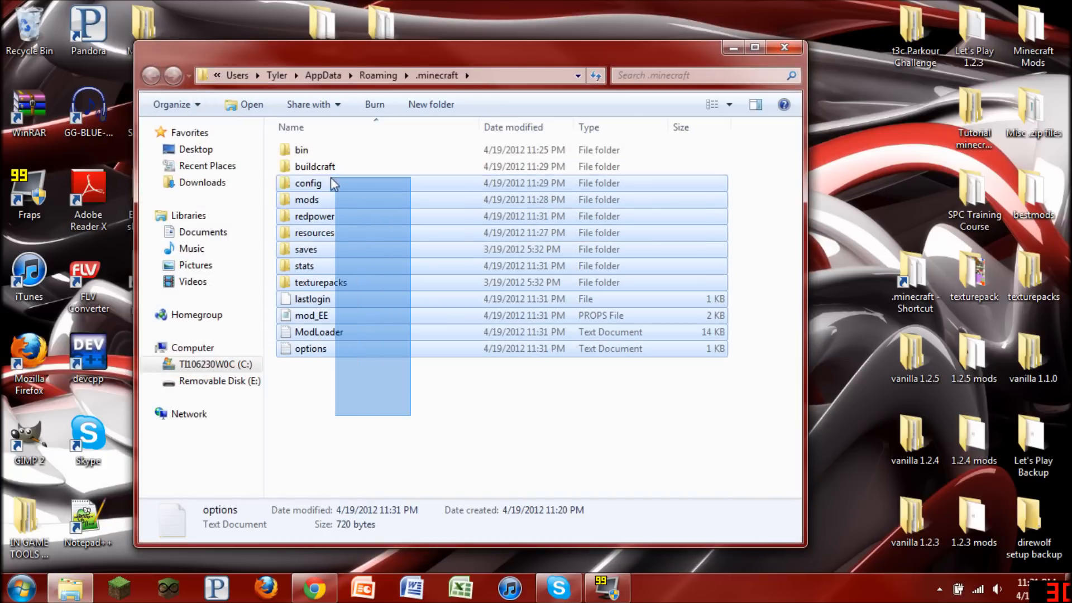
# Enter the newly generated redpower folder inside .minecraft.
pyautogui.click(428, 421)
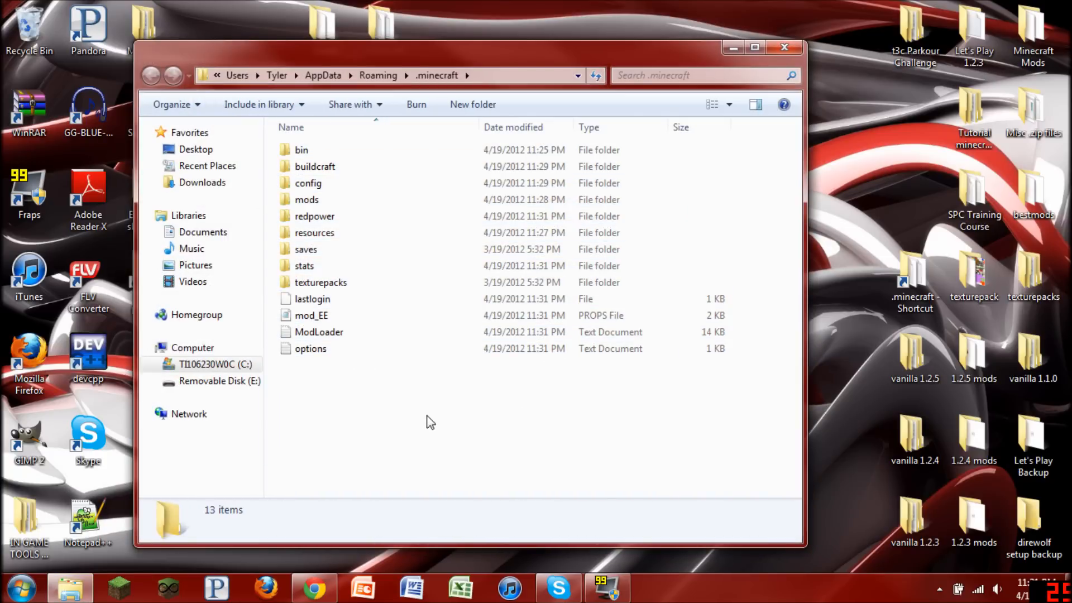
pyautogui.moveTo(287, 219)
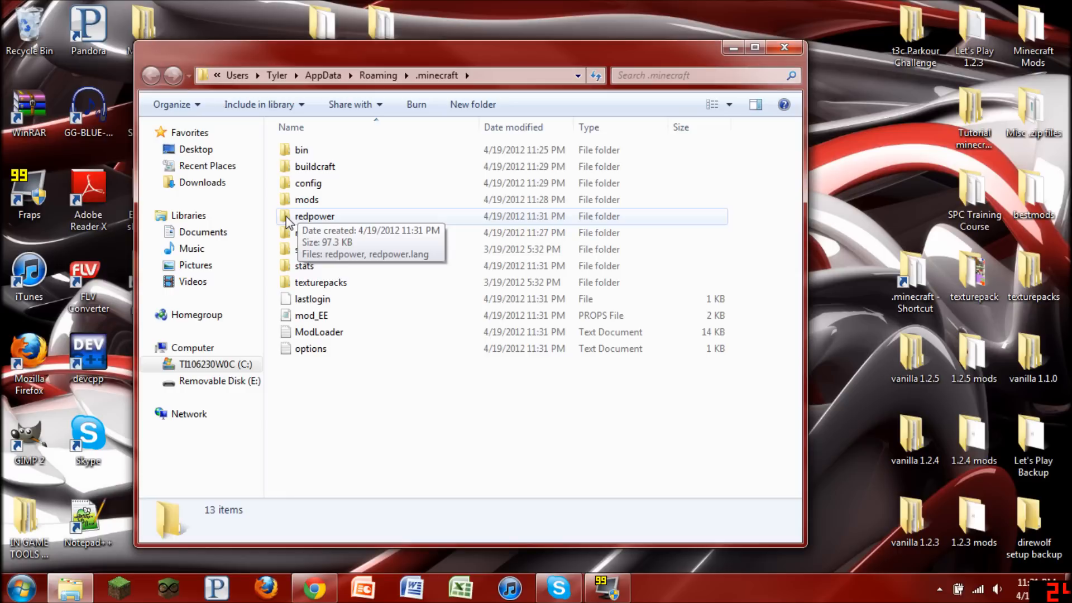
pyautogui.doubleClick(315, 215)
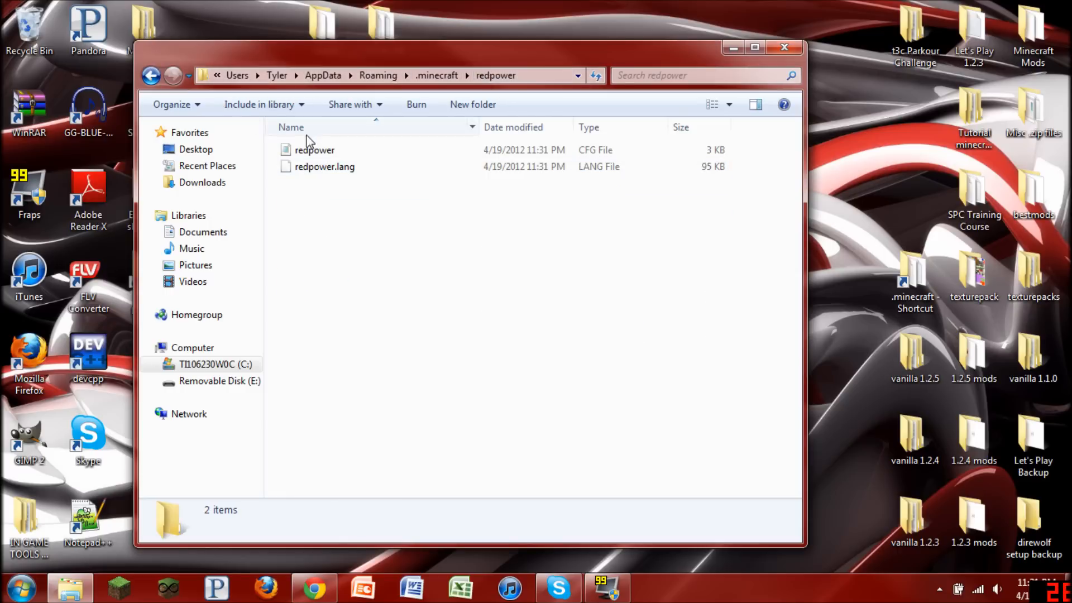
# In the redpower config, change the copper and tin generation values from 1 to 0.
pyautogui.doubleClick(314, 150)
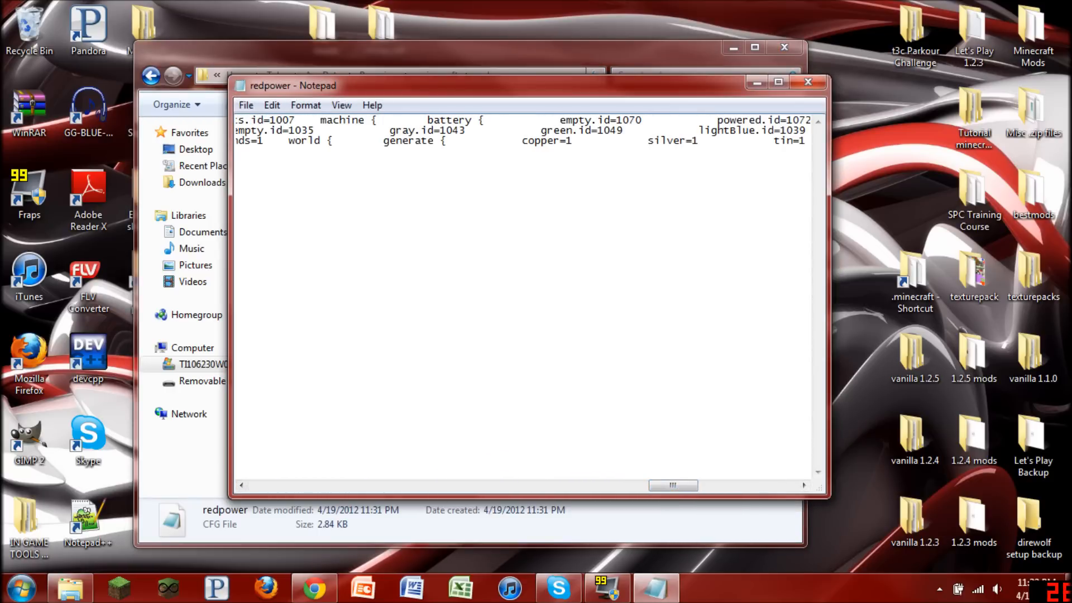
pyautogui.click(805, 486)
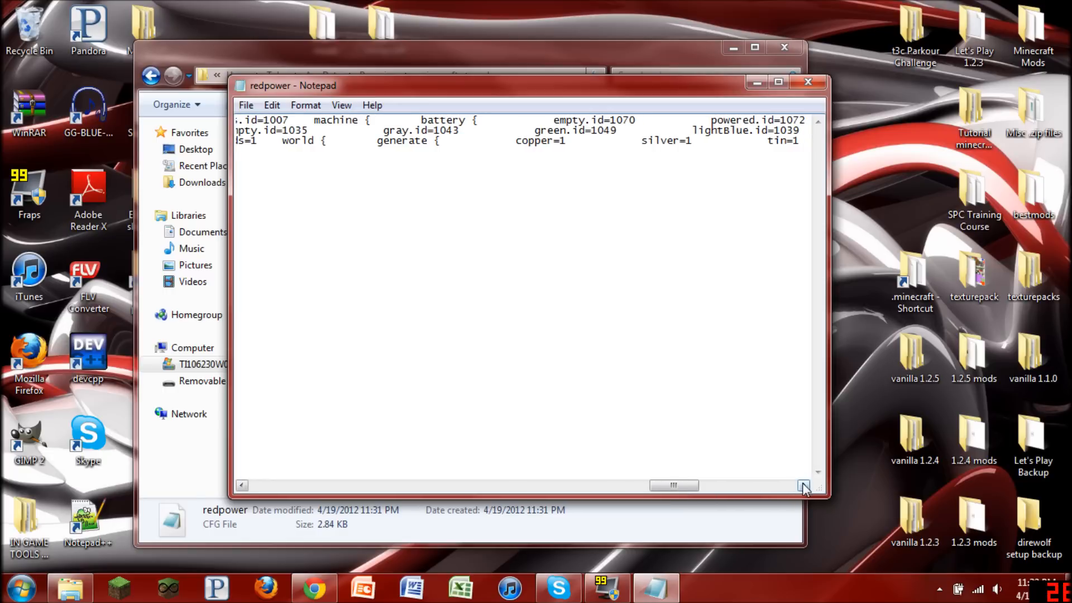
pyautogui.click(804, 486)
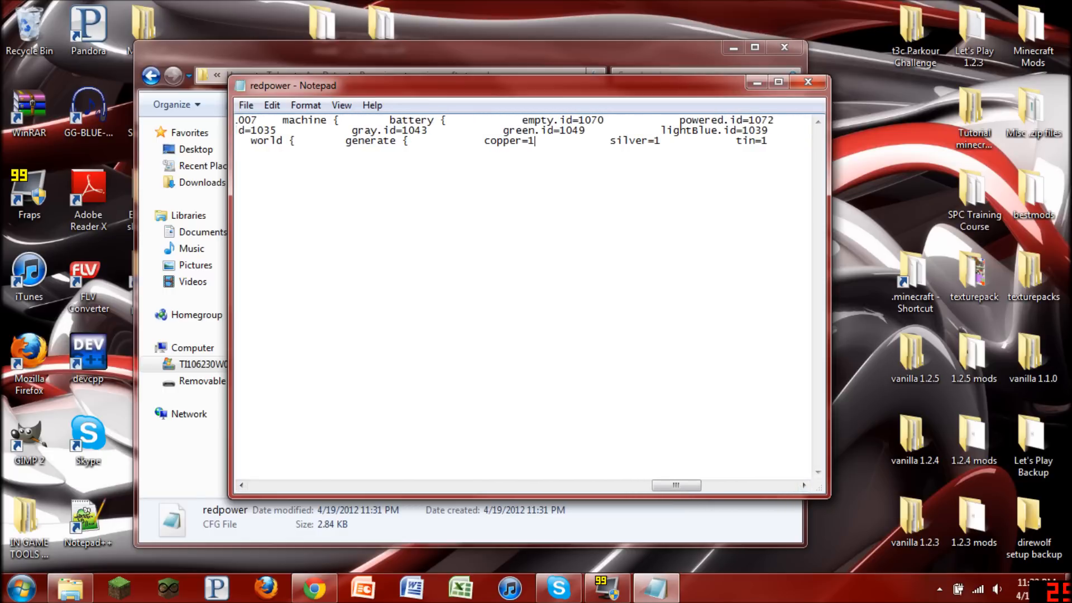
pyautogui.write('0')
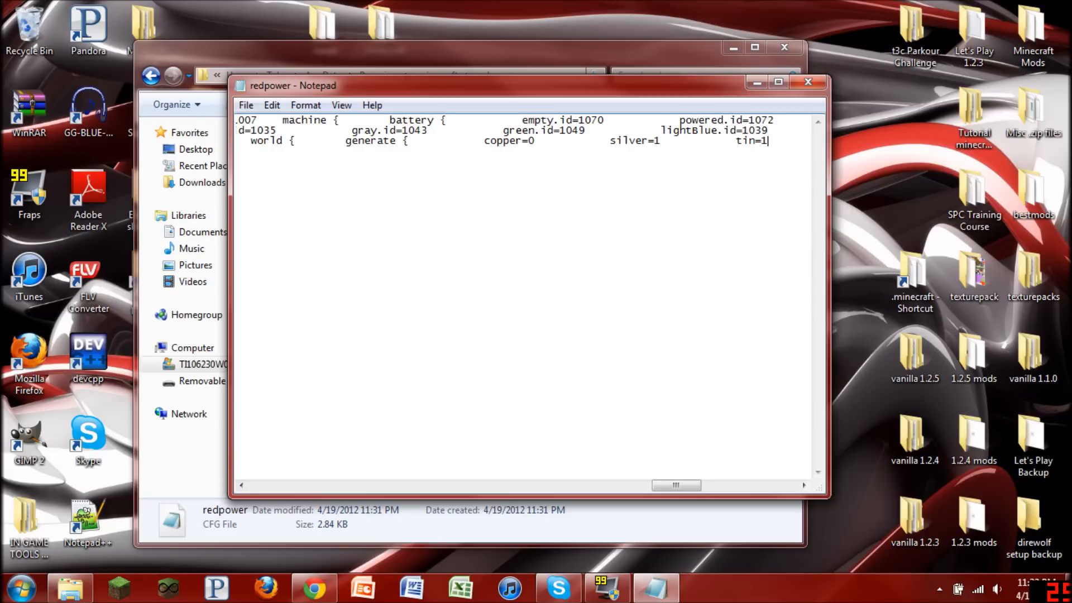
pyautogui.write('0')
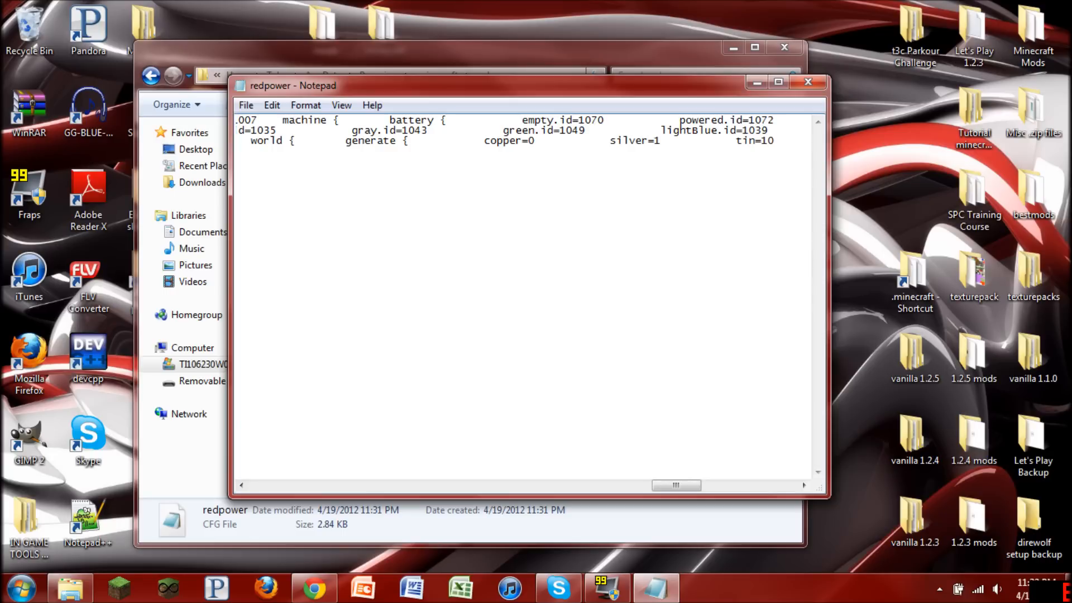
pyautogui.press('Backspace')
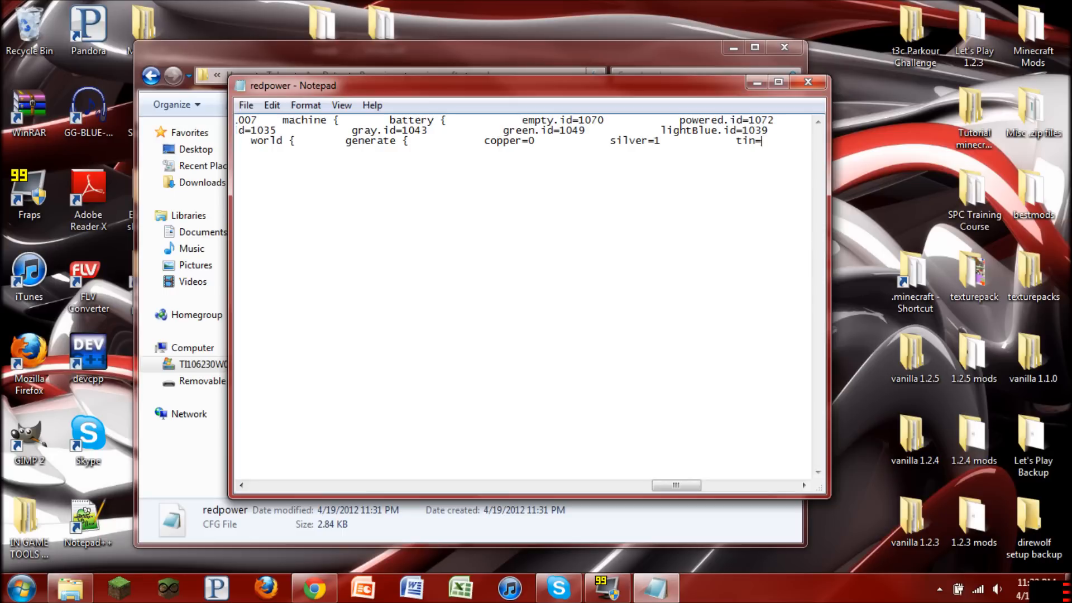
pyautogui.write('0')
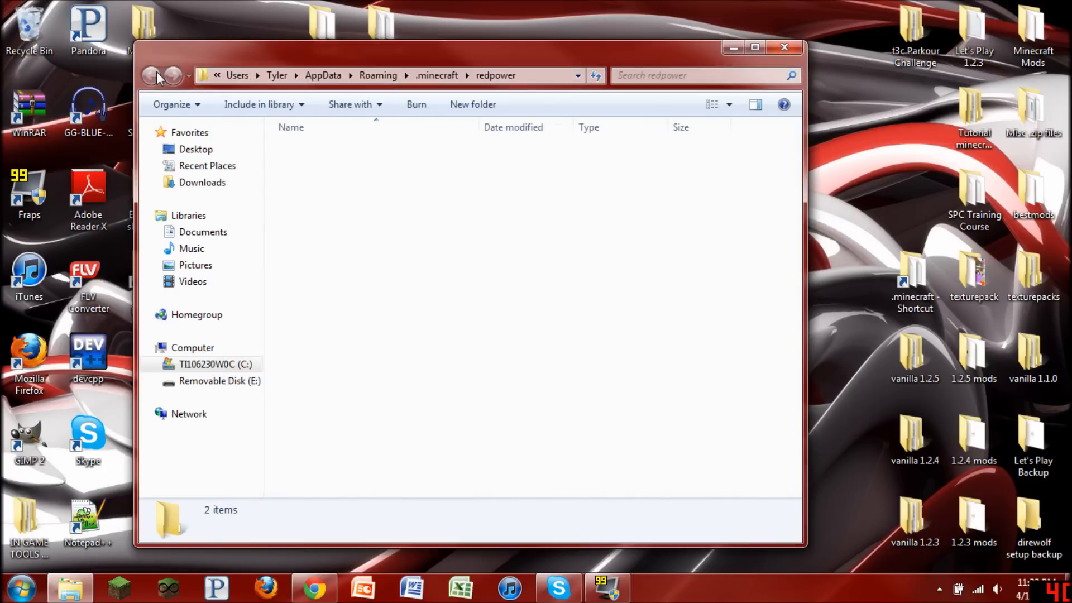
# Navigate back to .minecraft, into config/forestry, and open the base config in Notepad.
pyautogui.click(150, 75)
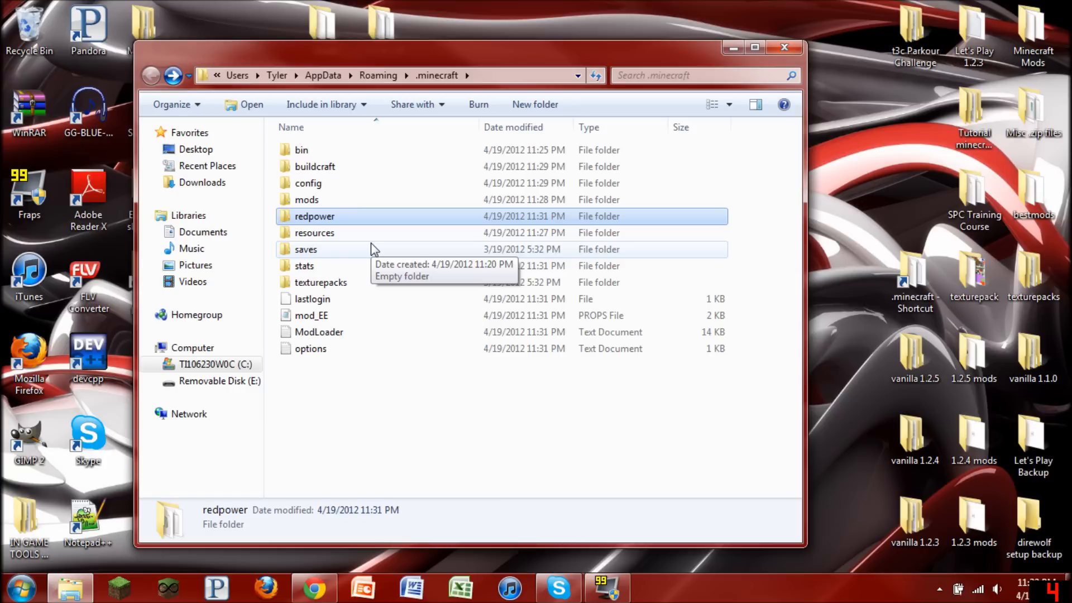
pyautogui.doubleClick(308, 182)
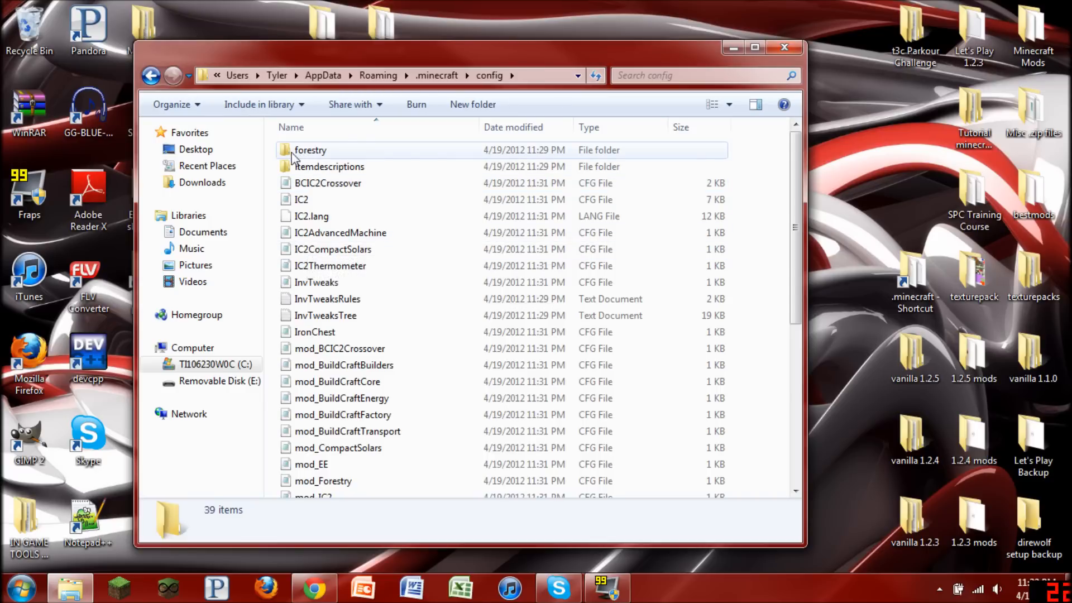
pyautogui.moveTo(310, 149)
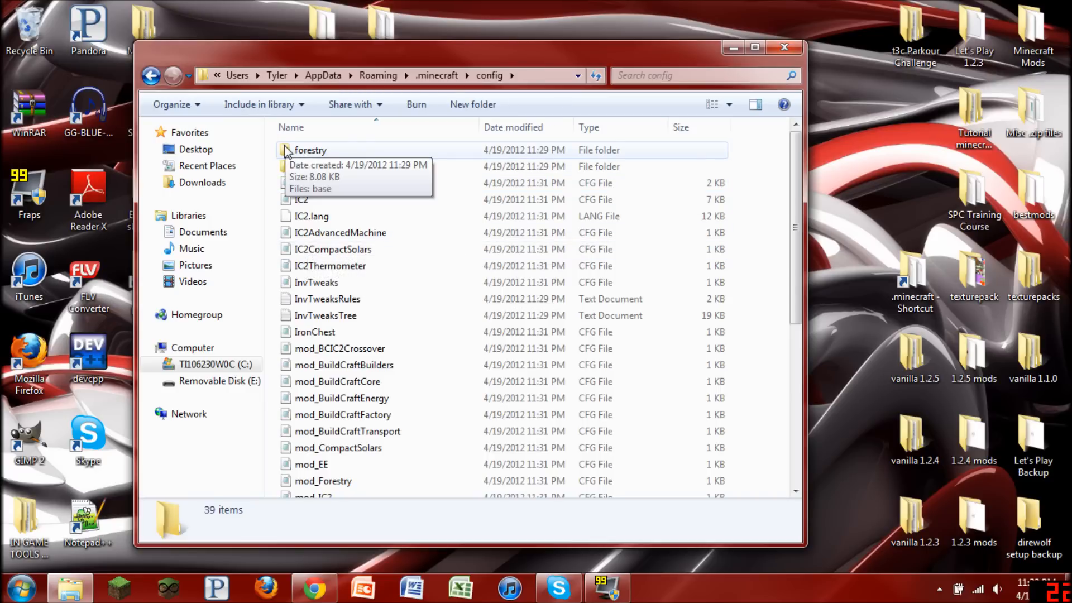
pyautogui.doubleClick(310, 150)
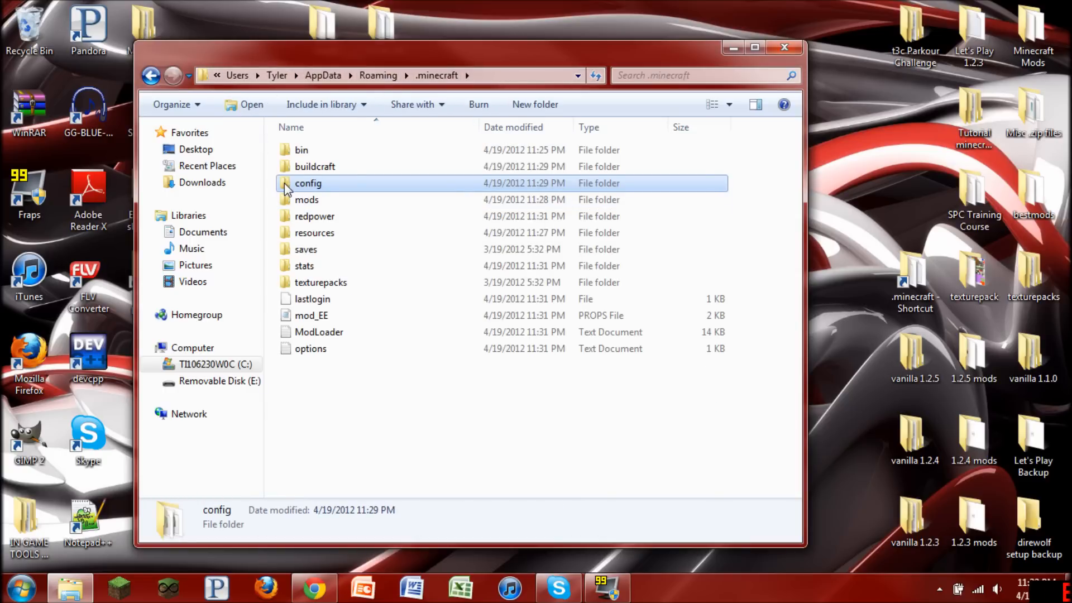
pyautogui.doubleClick(308, 182)
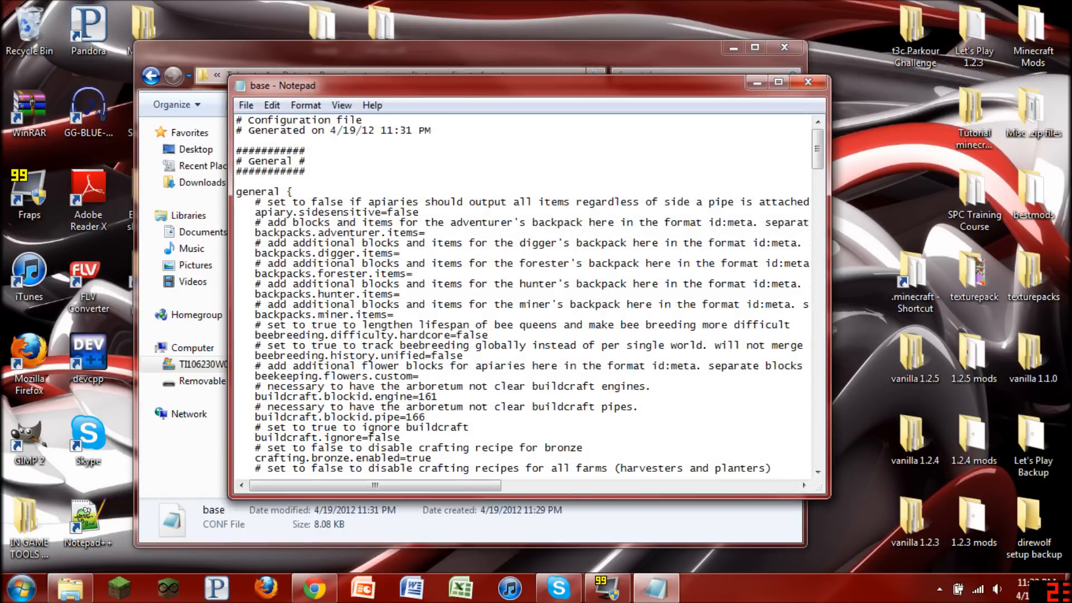
# Set world.generate.copper and world.generate.tin to false in Forestry's base config.
pyautogui.scroll(-3)
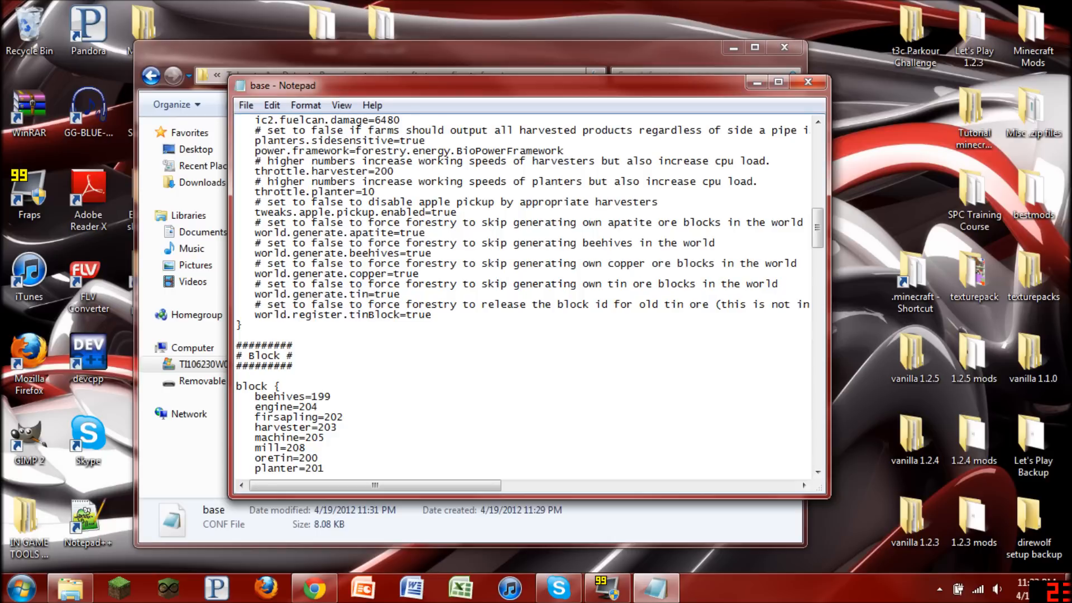
pyautogui.click(395, 294)
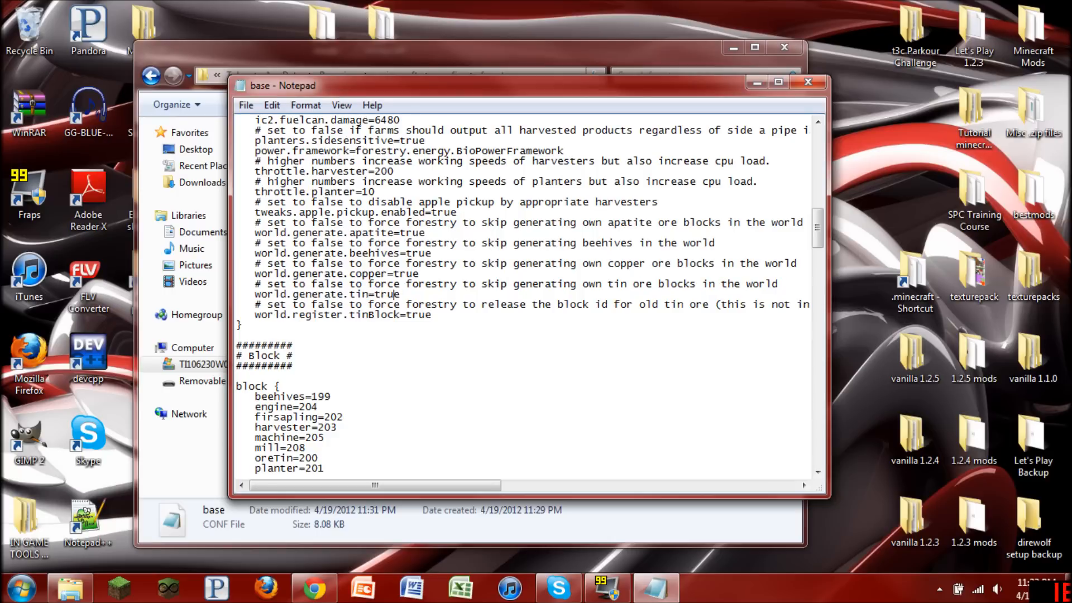
pyautogui.press('Backspace')
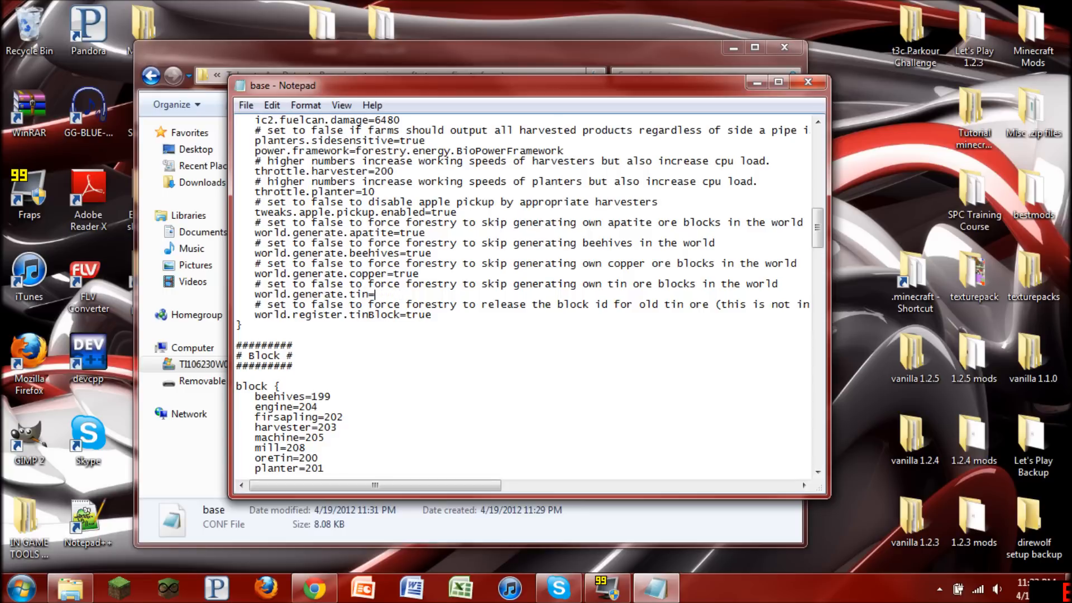
pyautogui.write('false')
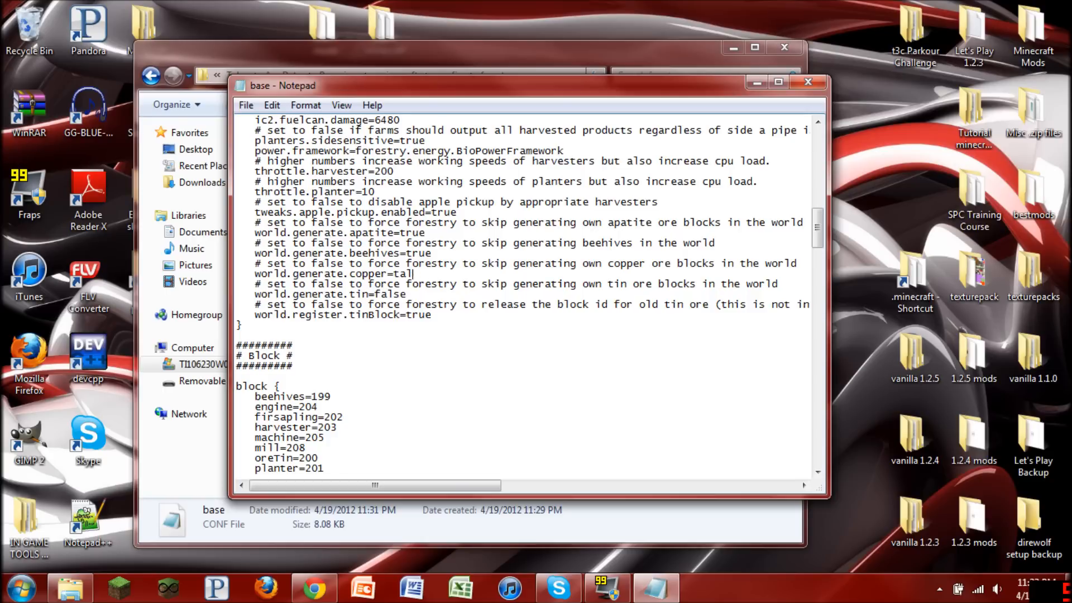
pyautogui.write('false')
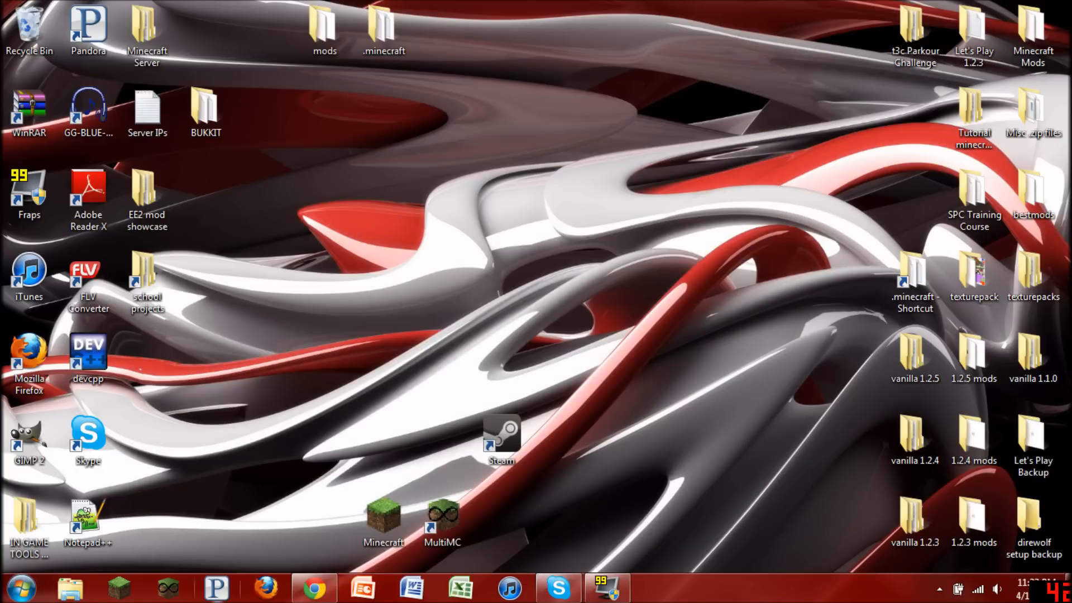
# Launch Minecraft, log in without updating, and scroll through the resulting parse-error crash report.
pyautogui.click(383, 518)
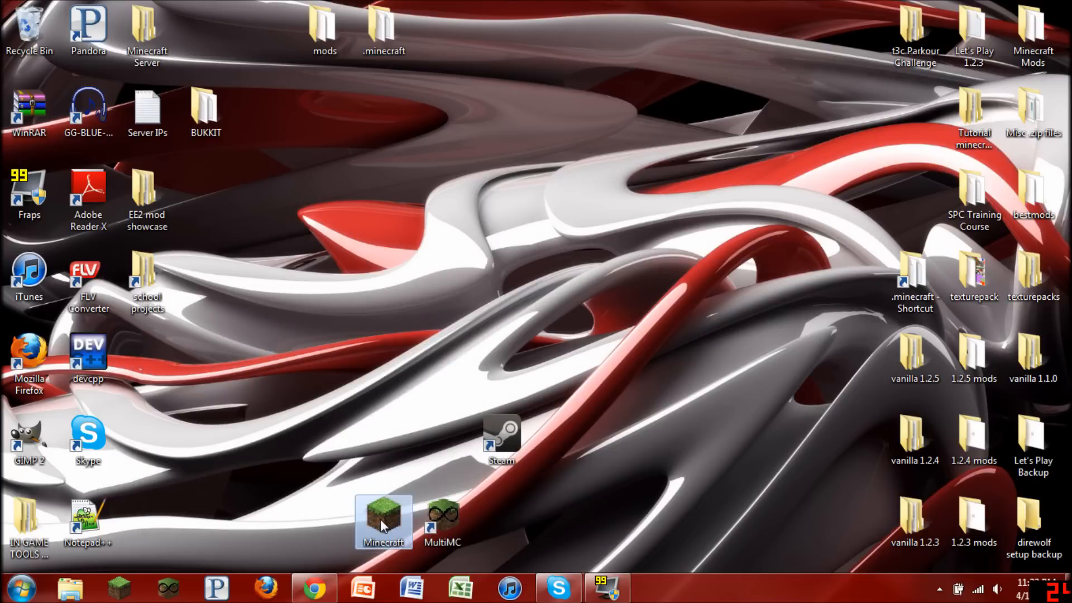
pyautogui.doubleClick(383, 522)
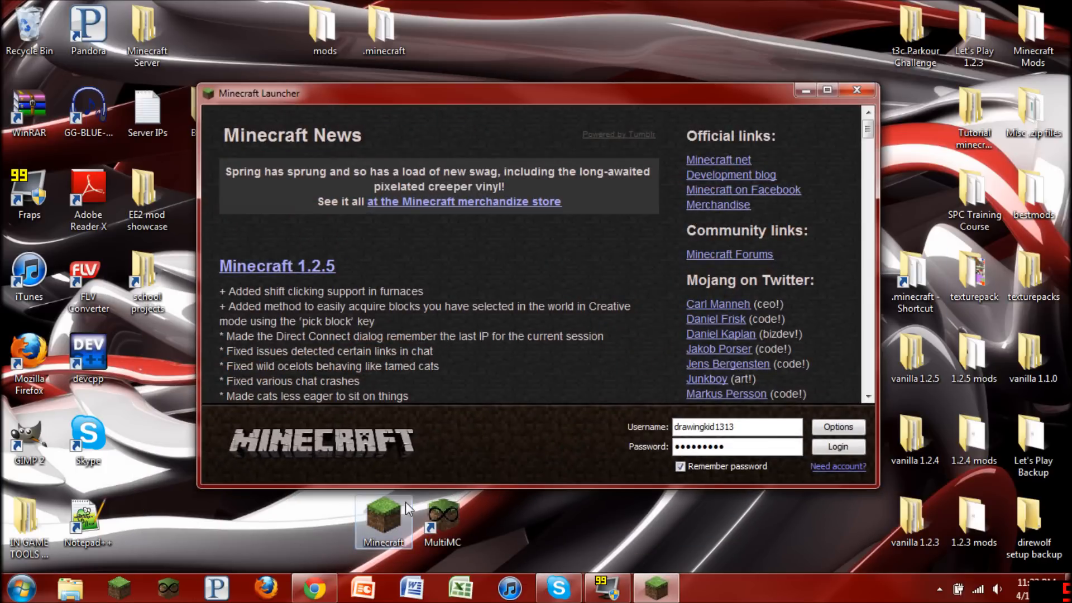
pyautogui.click(836, 446)
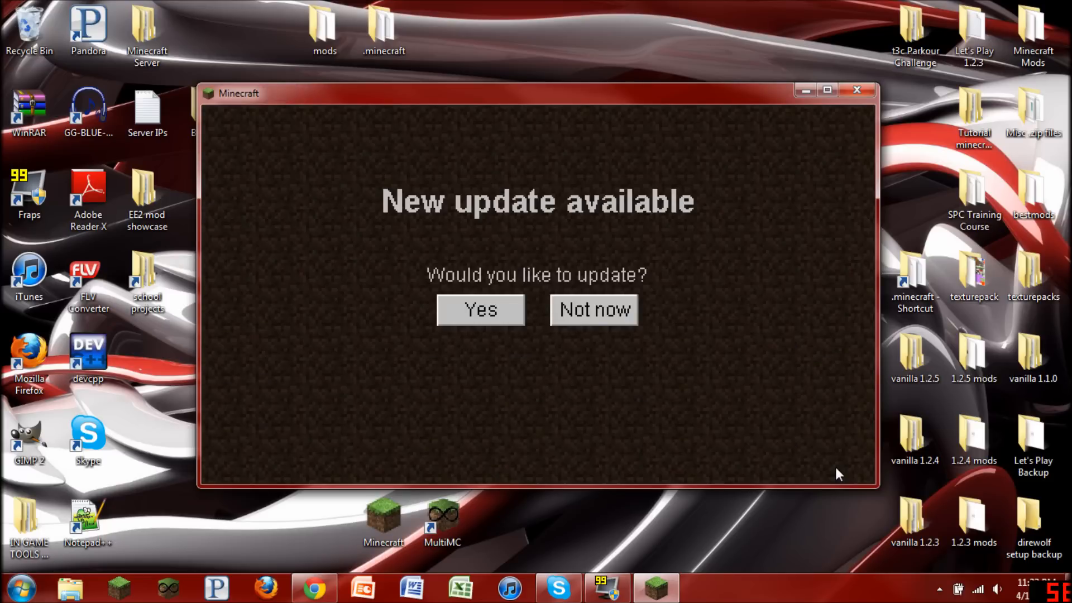
pyautogui.click(593, 309)
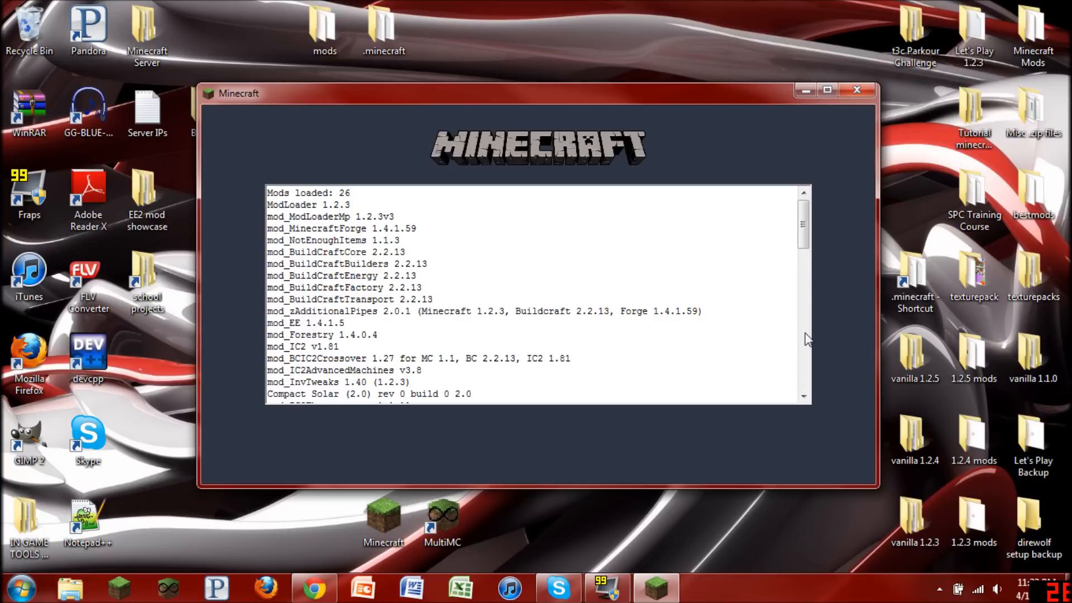
pyautogui.moveTo(806, 253)
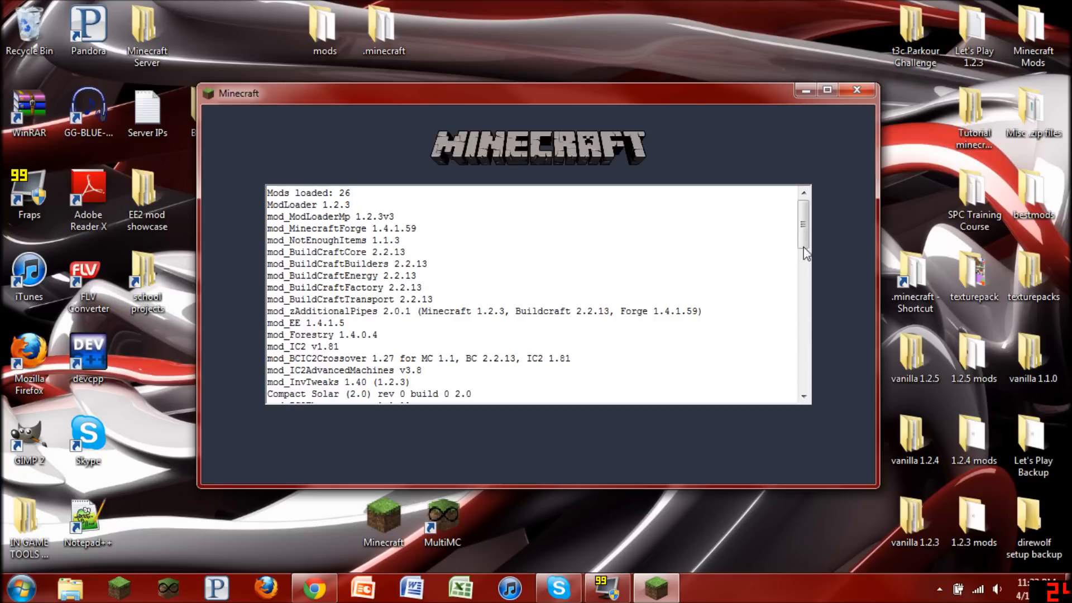
pyautogui.scroll(-3)
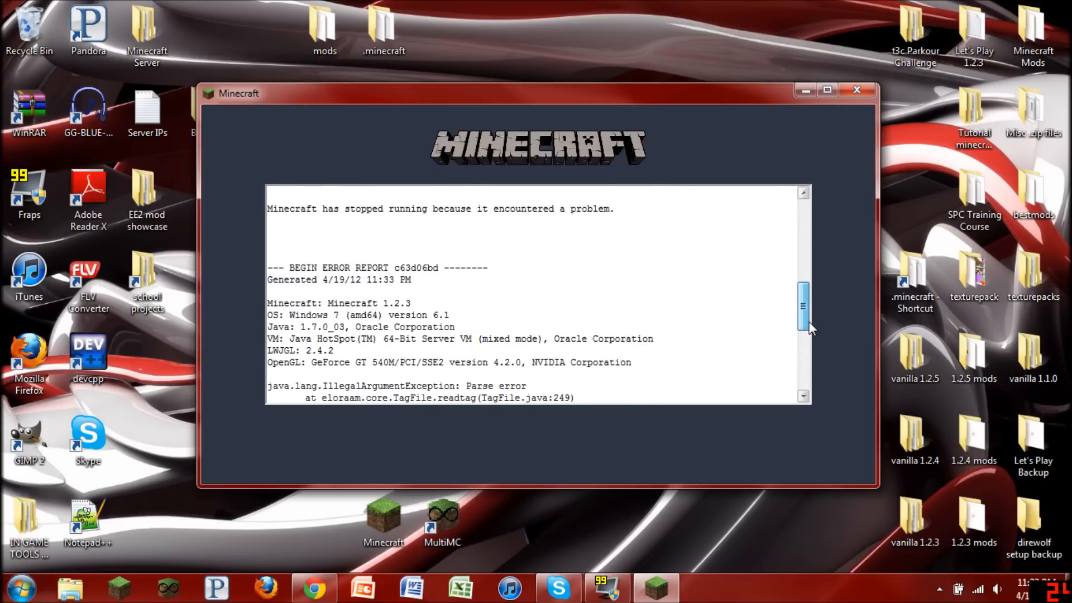
pyautogui.scroll(-3)
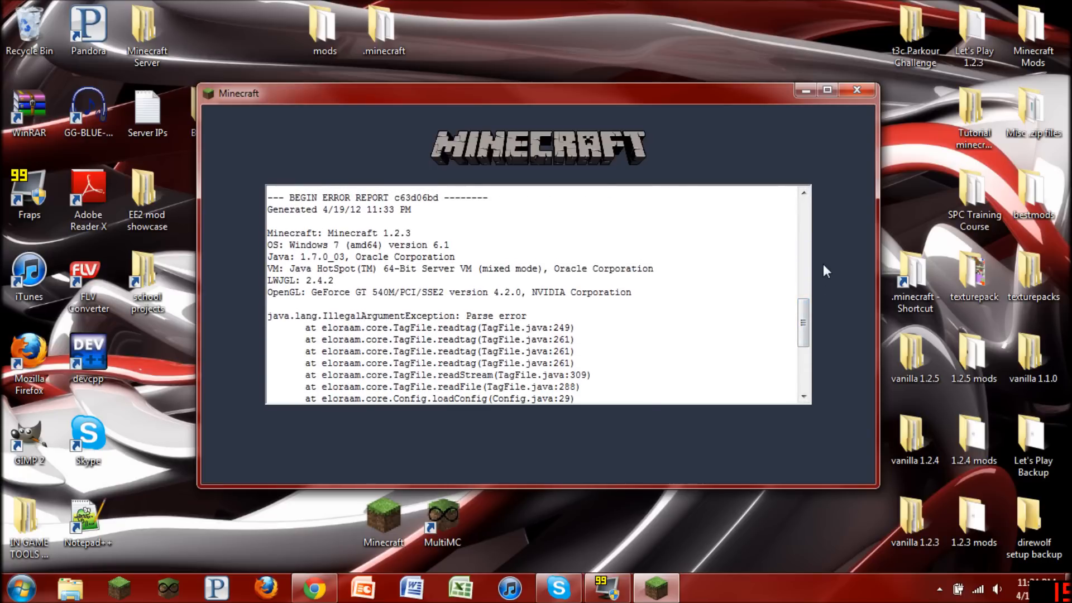
pyautogui.moveTo(907, 78)
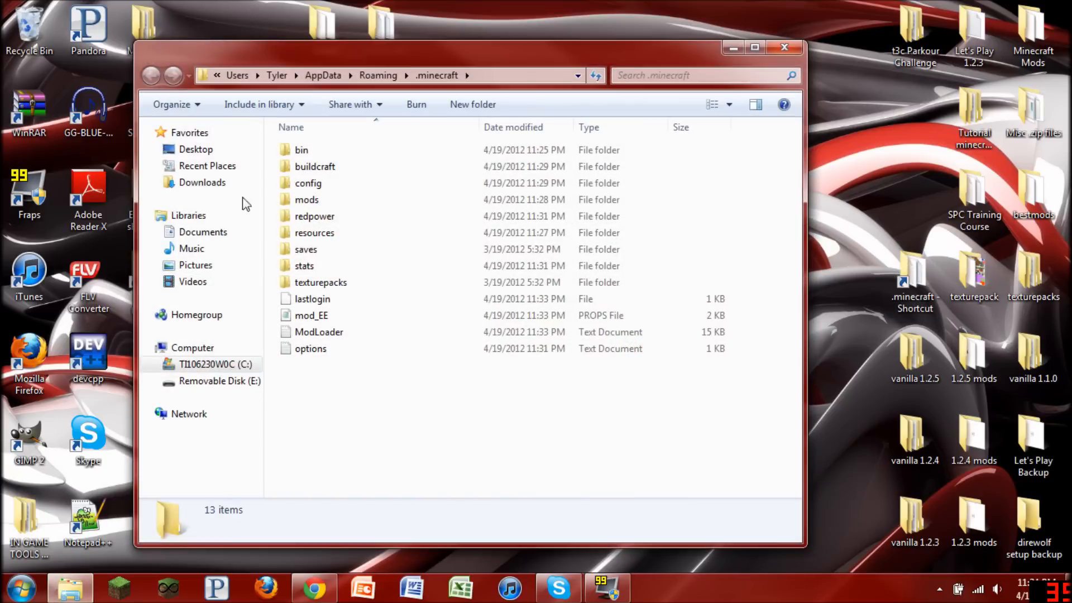
# Delete redpower.cfg from the redpower folder, leaving only redpower.lang, and close the window.
pyautogui.doubleClick(314, 216)
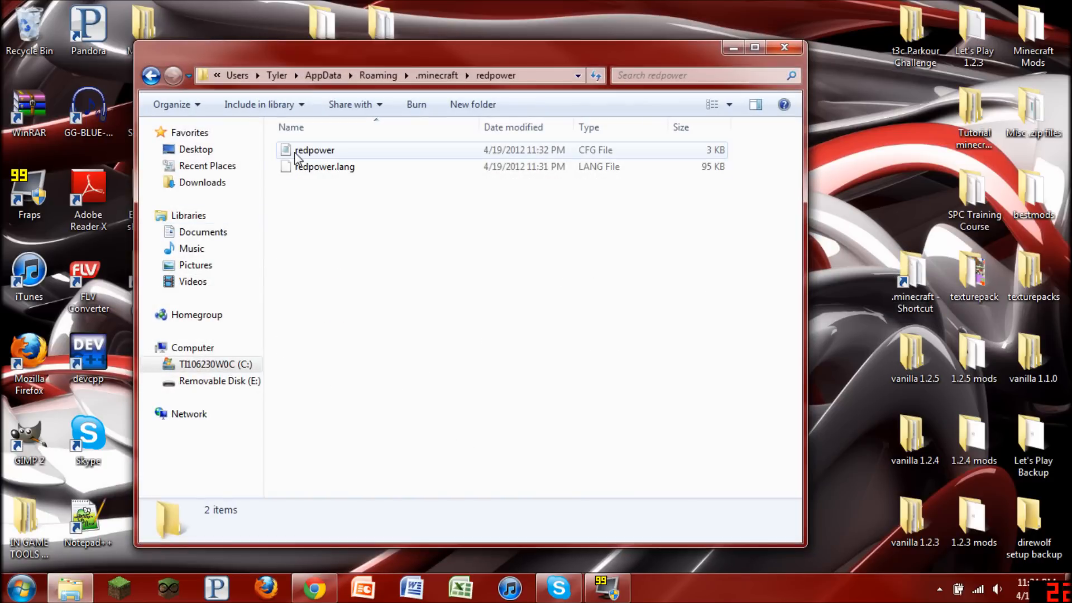
pyautogui.doubleClick(314, 149)
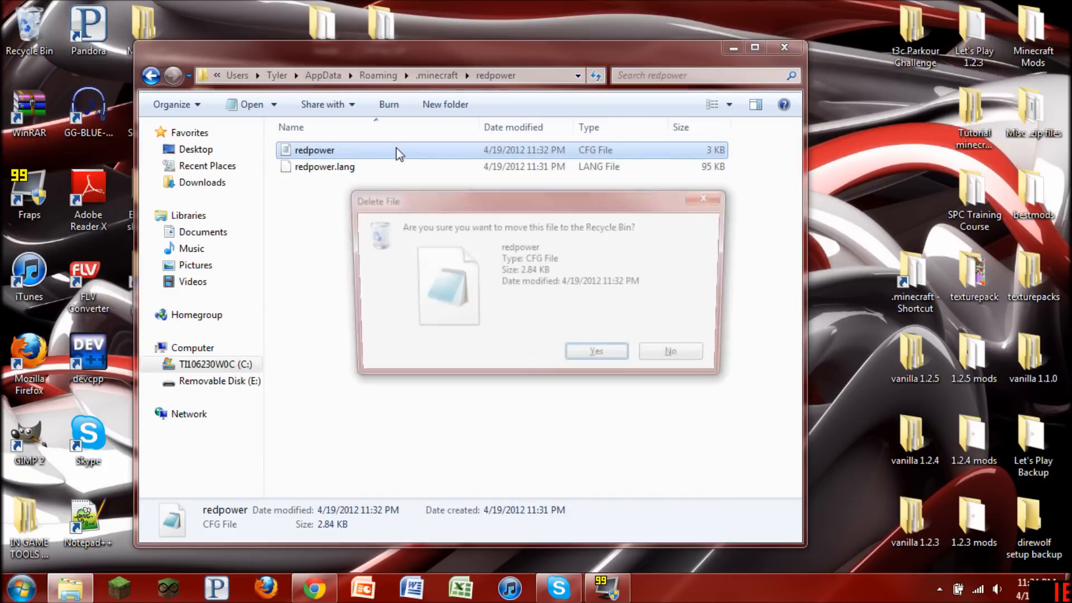
pyautogui.click(595, 351)
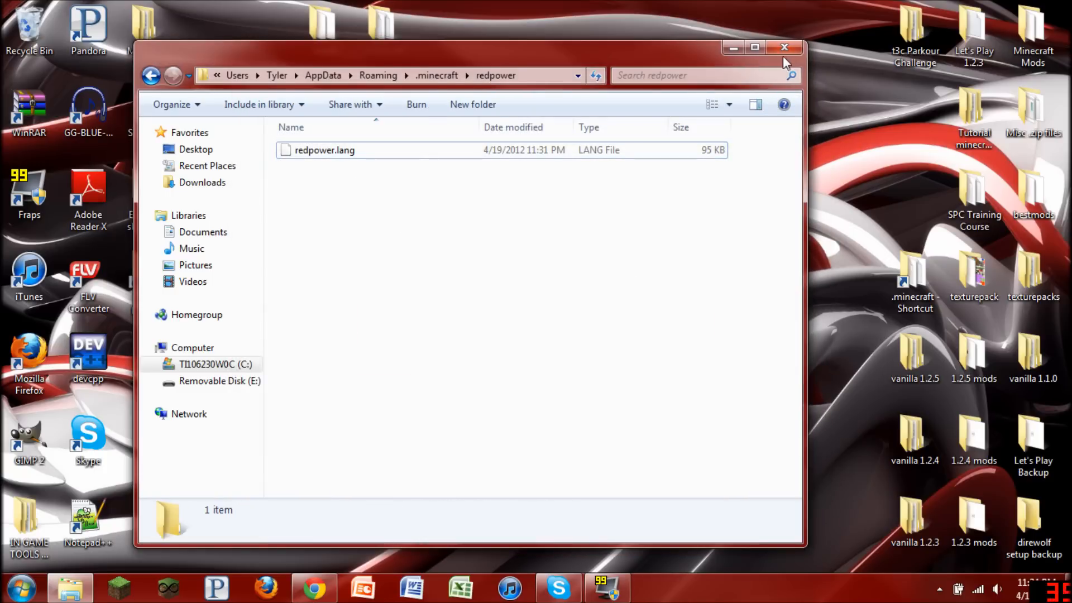
pyautogui.click(784, 47)
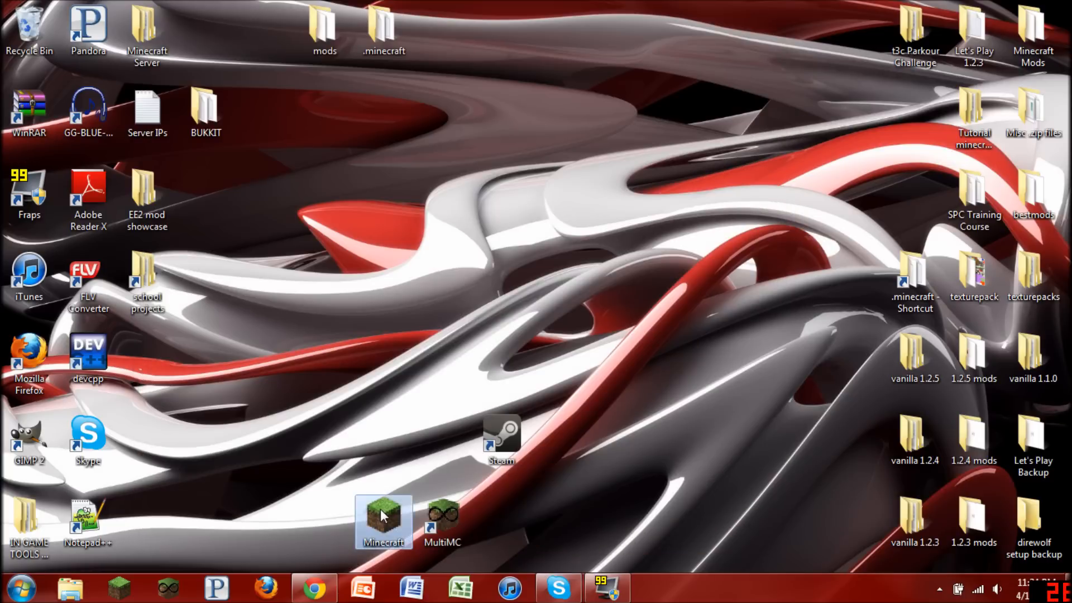
# Relaunch Minecraft and log in so 1.2.3 reaches its title screen without crashing.
pyautogui.doubleClick(383, 522)
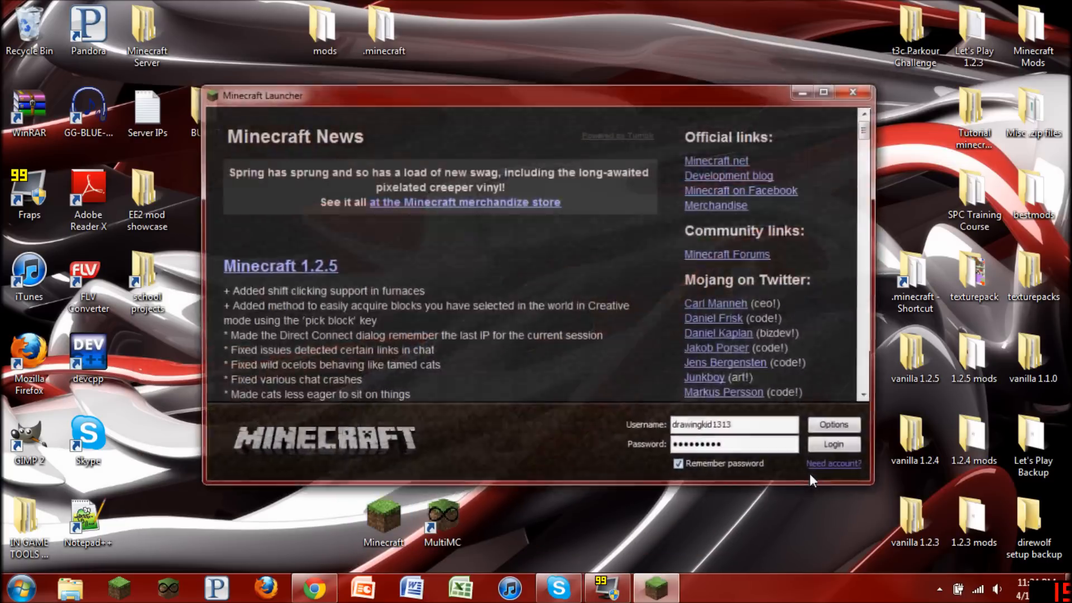
pyautogui.click(833, 444)
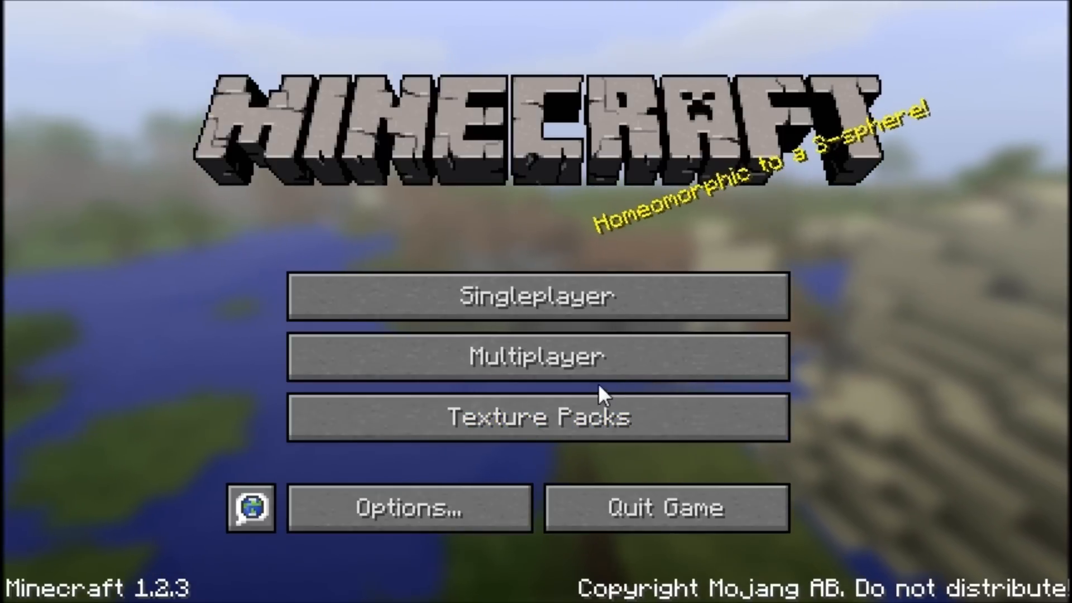
# Create a new singleplayer world and bring up the inventory with the modded item list.
pyautogui.click(537, 295)
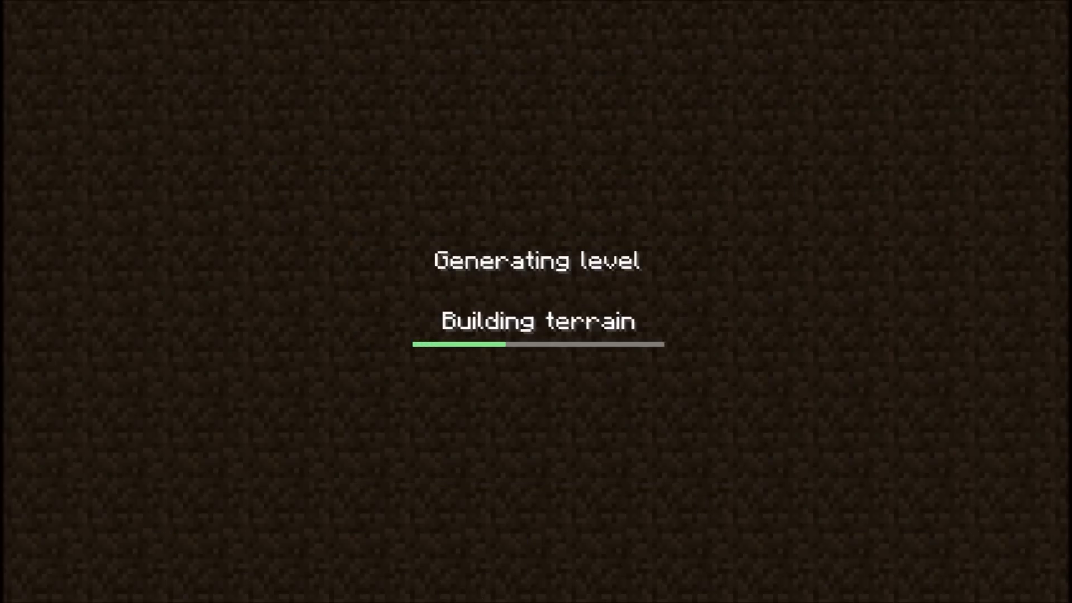
pyautogui.moveTo(491, 265)
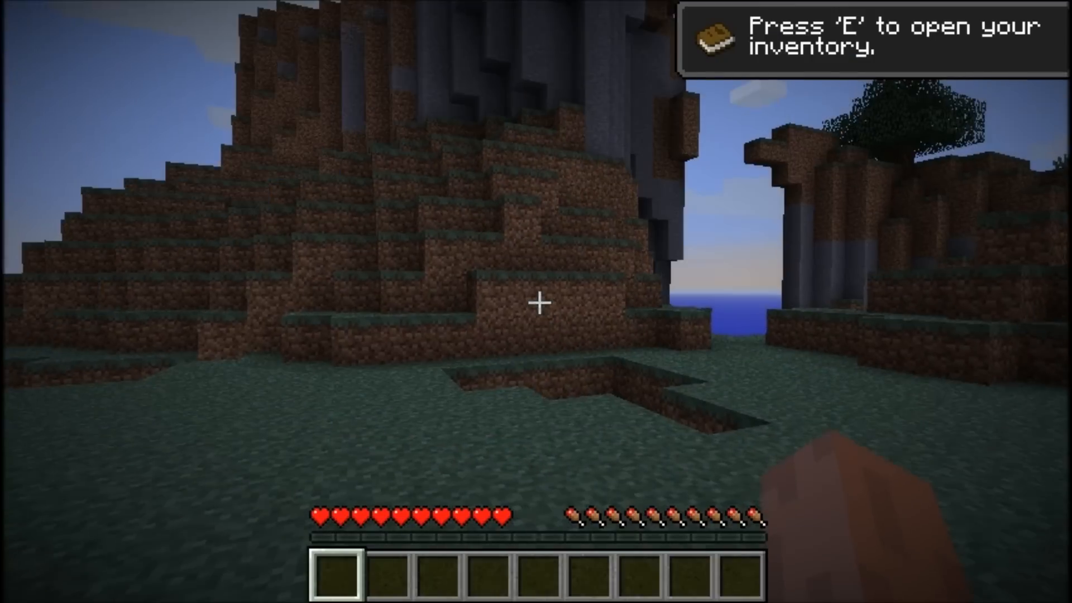
pyautogui.moveTo(536, 301)
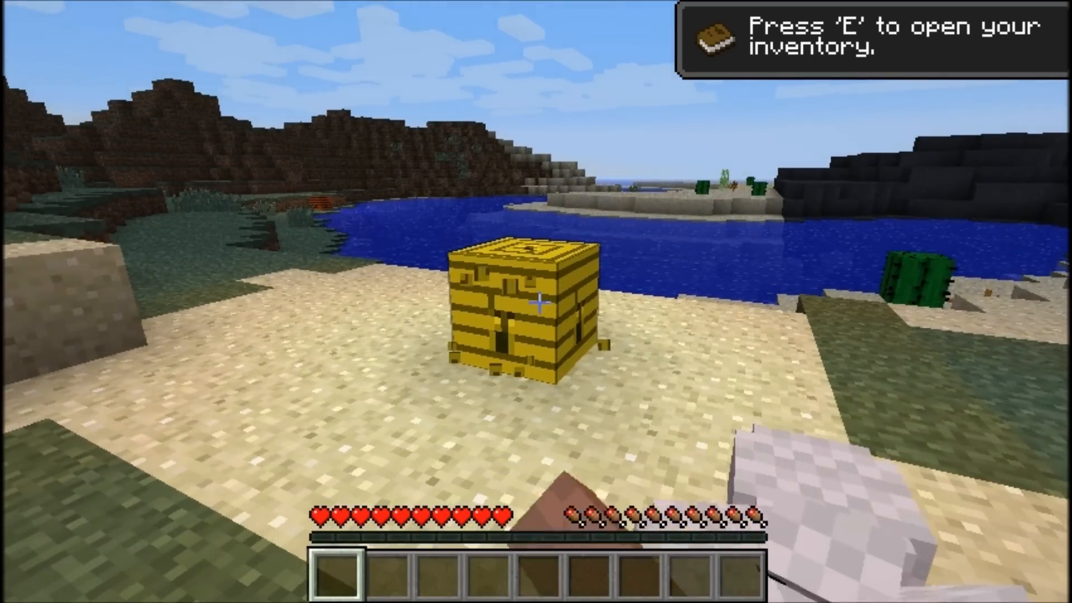
pyautogui.press('e')
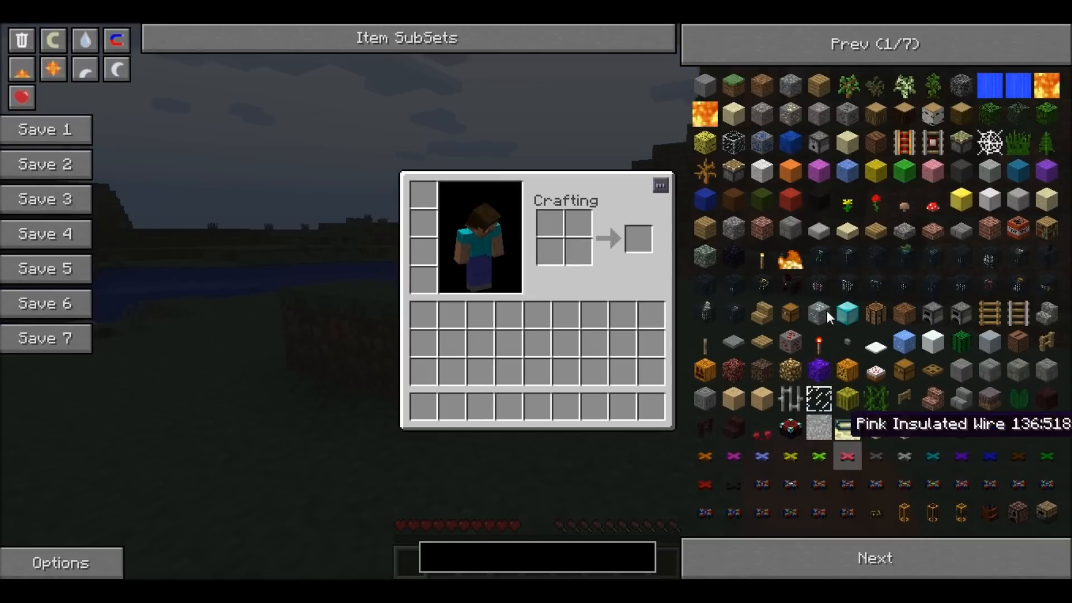
# Pull stacks of mod blocks into the inventory, page to the next item list, then trash everything.
pyautogui.click(873, 558)
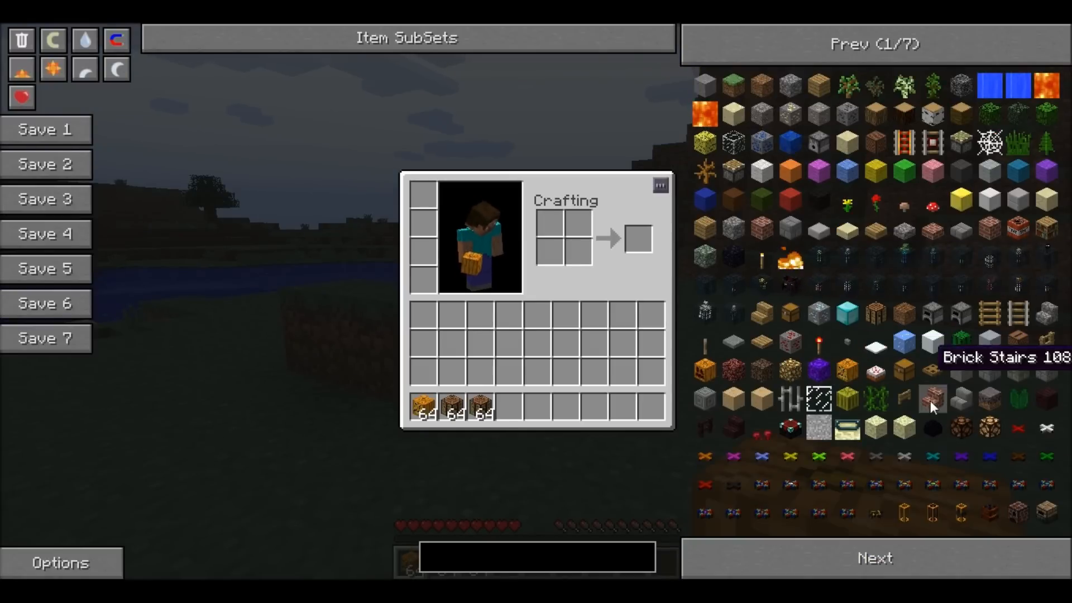
pyautogui.click(873, 558)
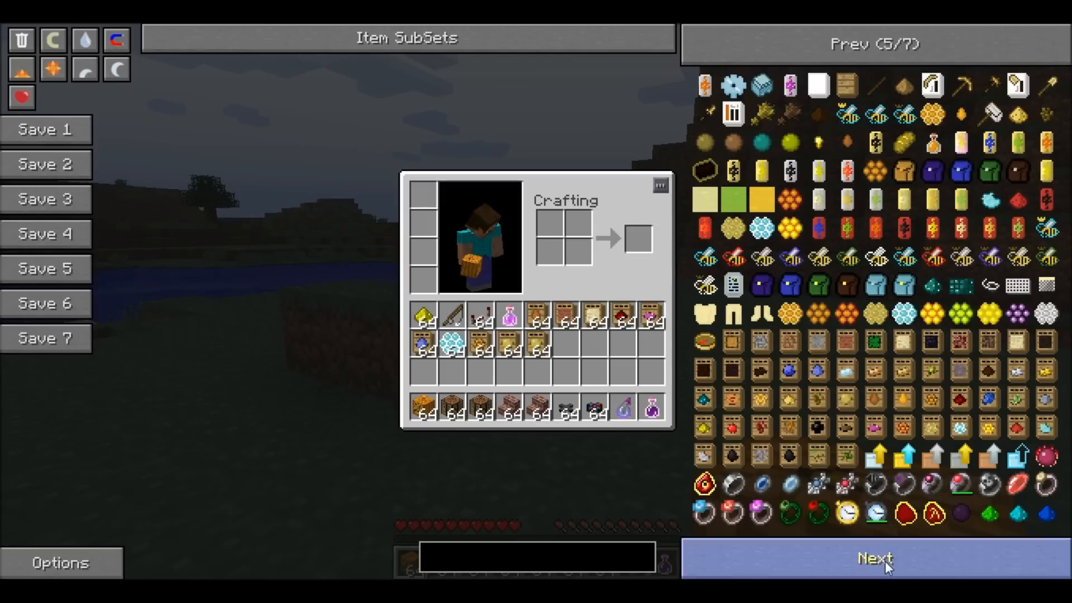
pyautogui.click(873, 558)
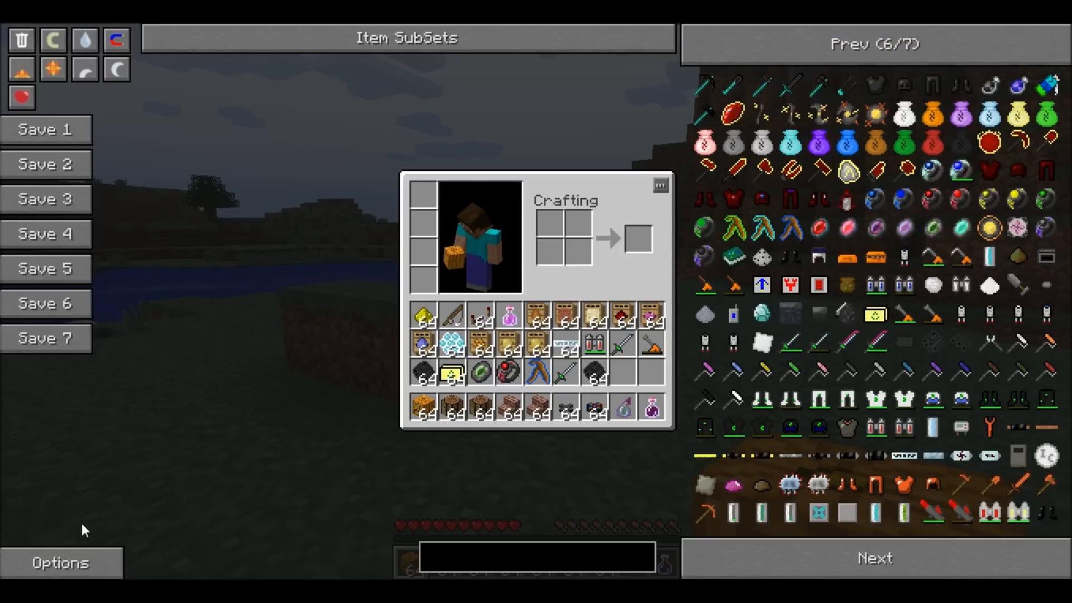
pyautogui.click(20, 39)
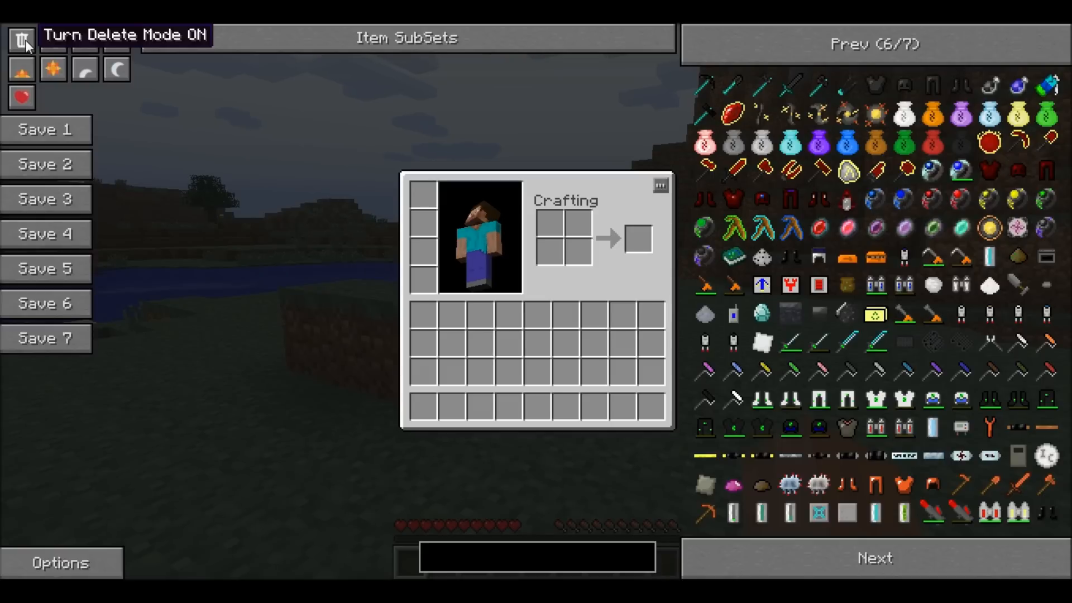
pyautogui.moveTo(26, 64)
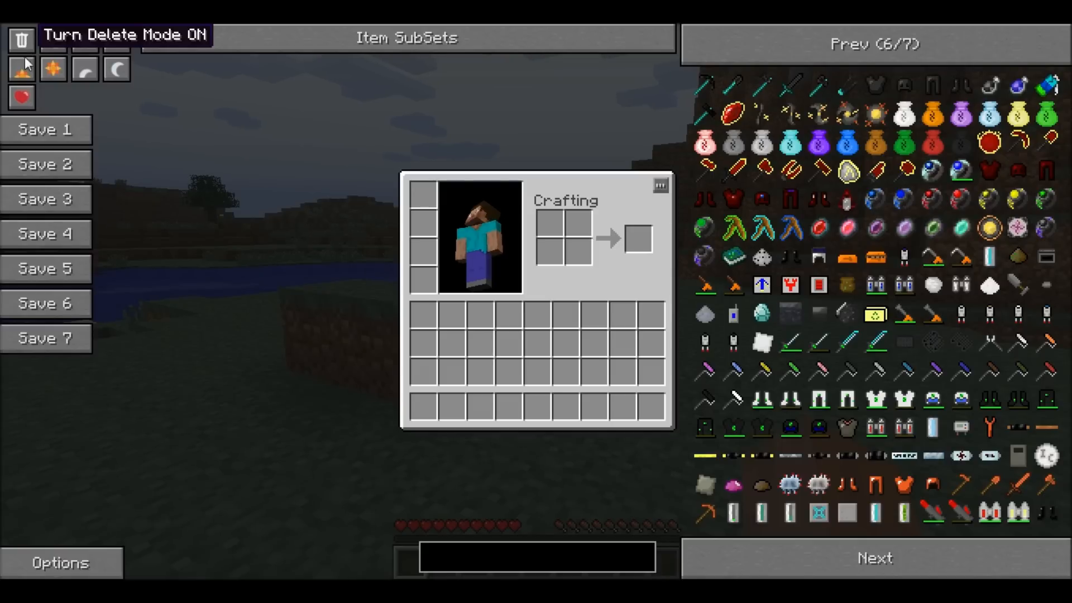
pyautogui.moveTo(151, 123)
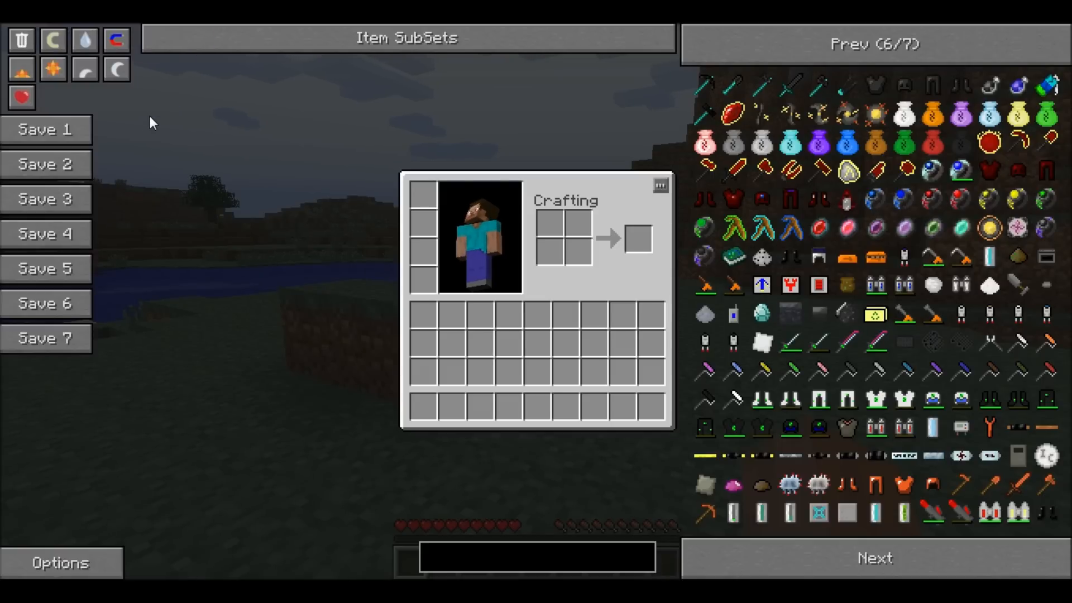